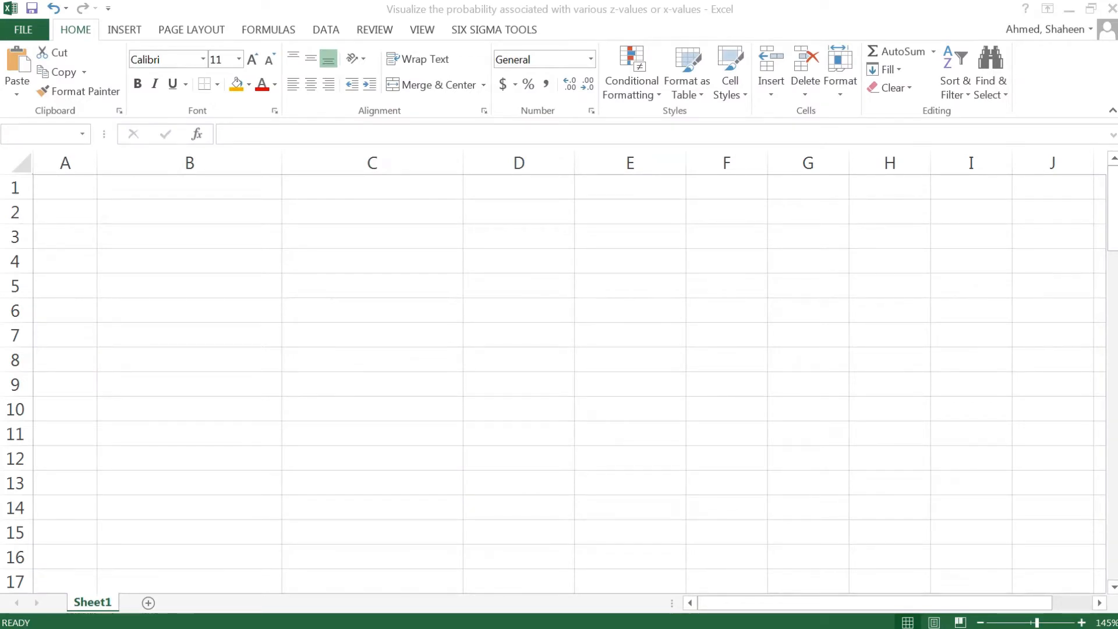
{"action": "mouse_move", "coordinate": [406, 119]}
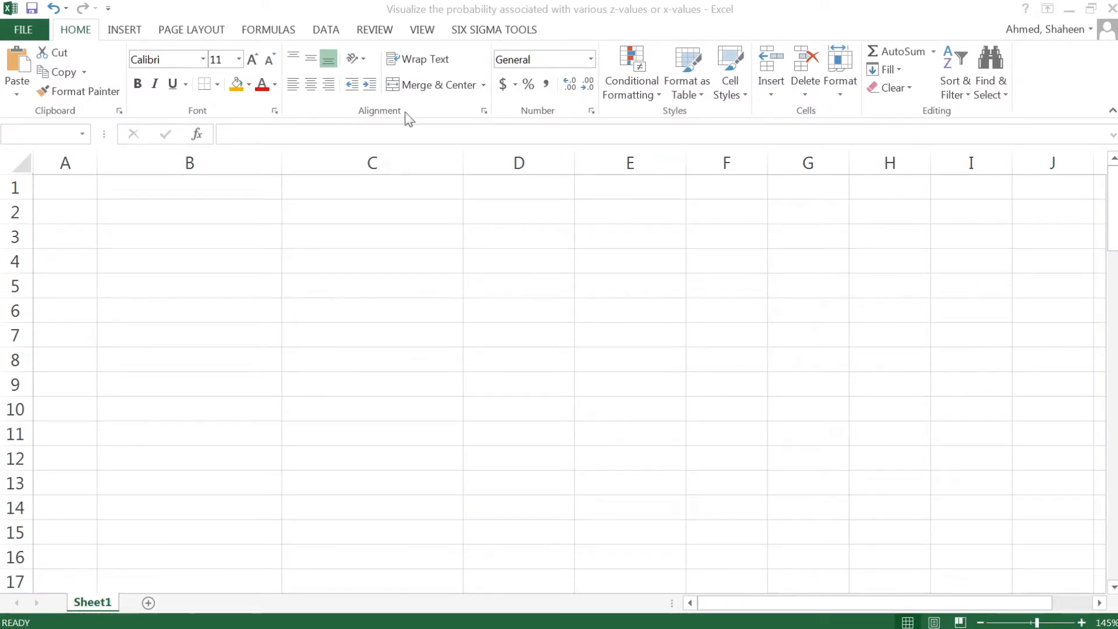
{"action": "mouse_move", "coordinate": [104, 228]}
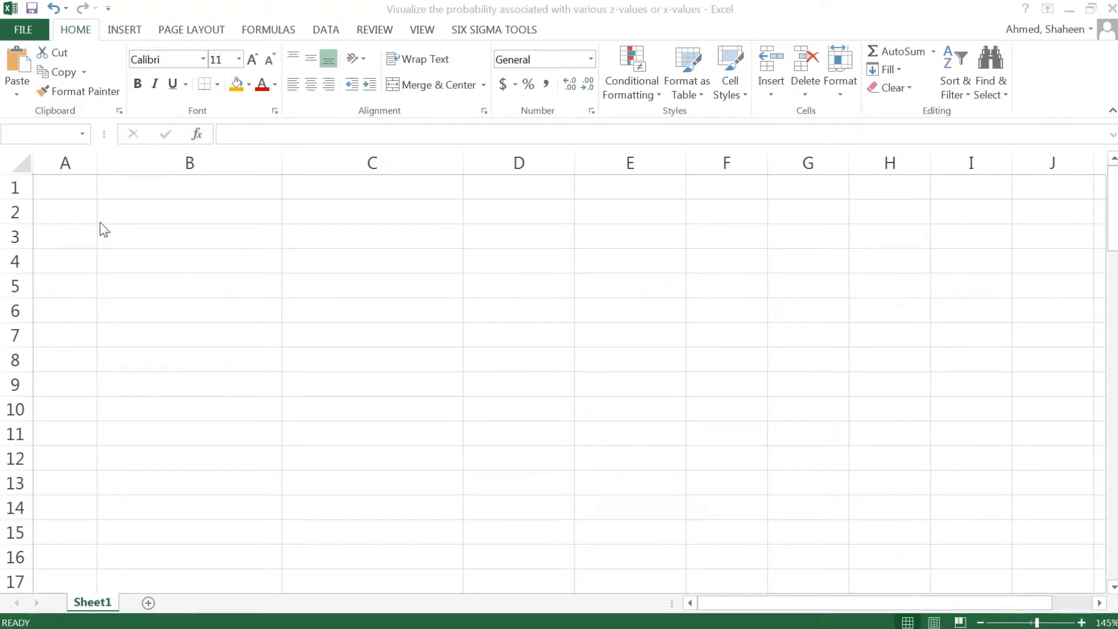
Step: Enter 'Z-score' and 'Cumulative Probability' headers, then seed -4 and -3.9 to fill z-scores to row 82
{"action": "left_click", "coordinate": [65, 187]}
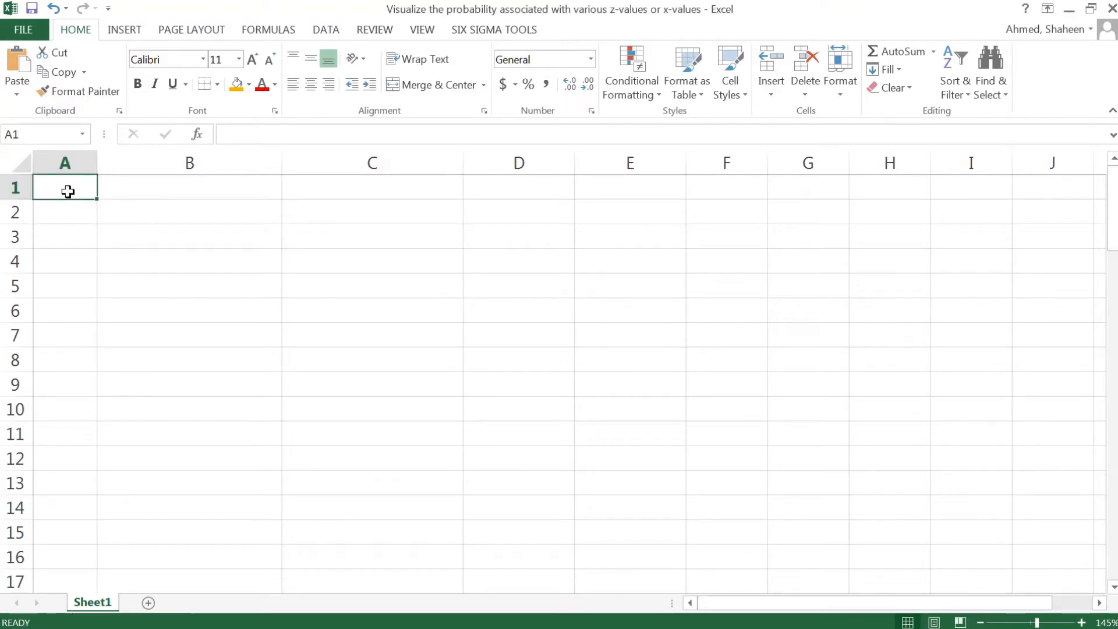
{"action": "type", "text": "Z-score"}
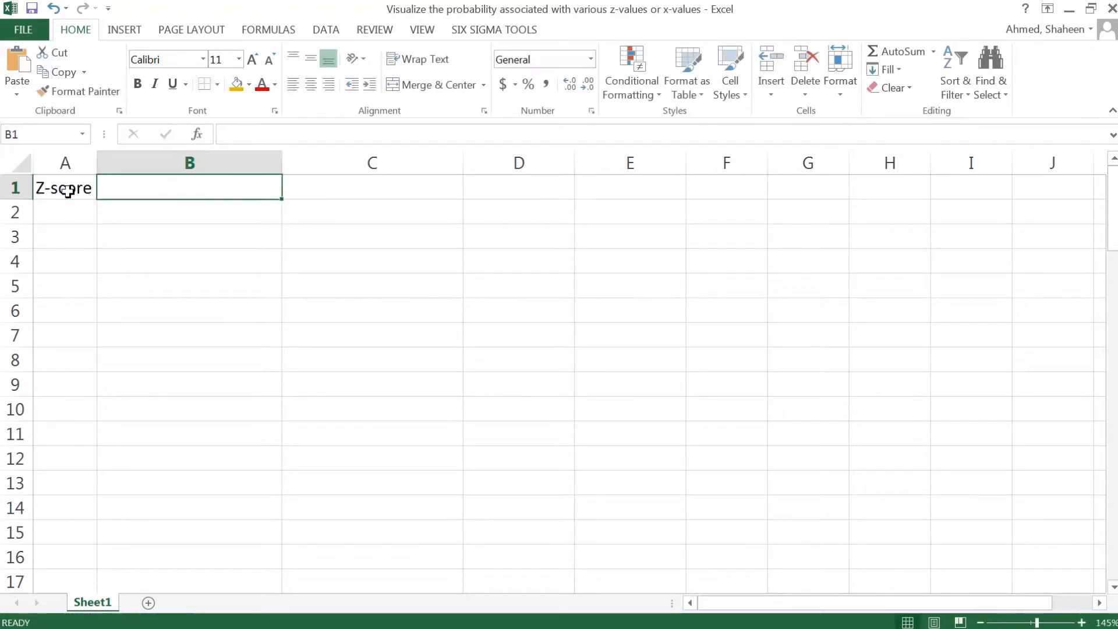
{"action": "type", "text": "Pro"}
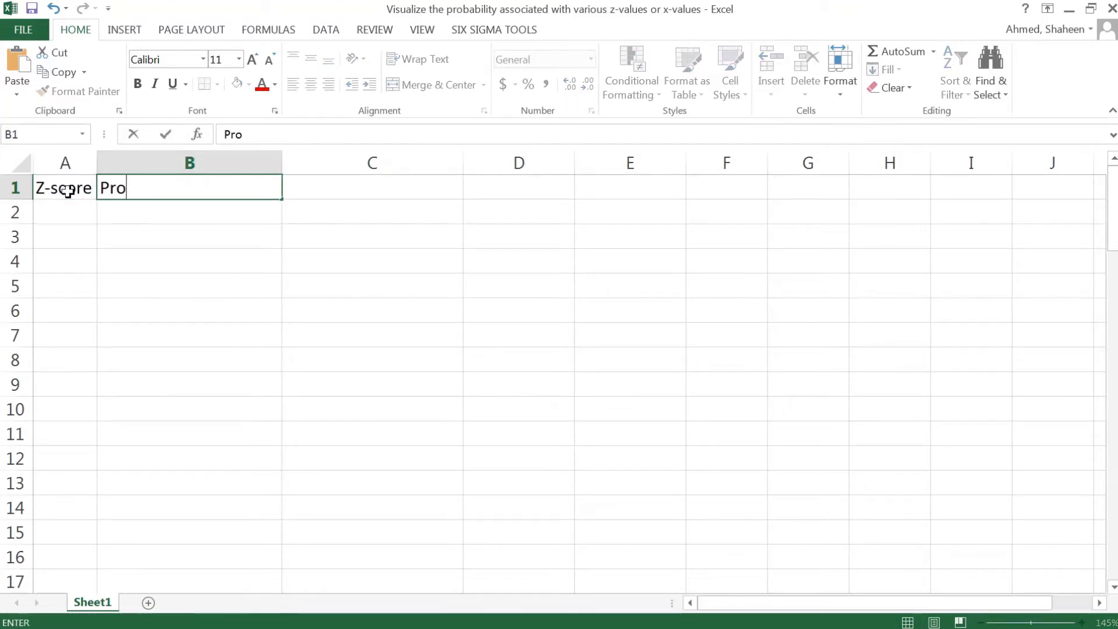
{"action": "type", "text": "bability"}
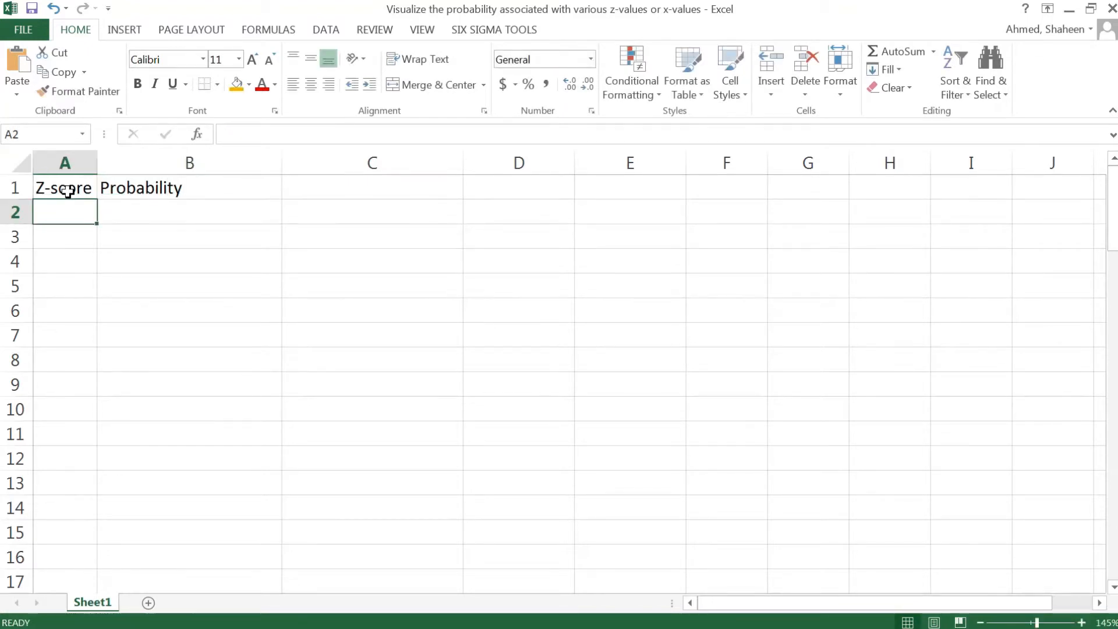
{"action": "type", "text": "-4"}
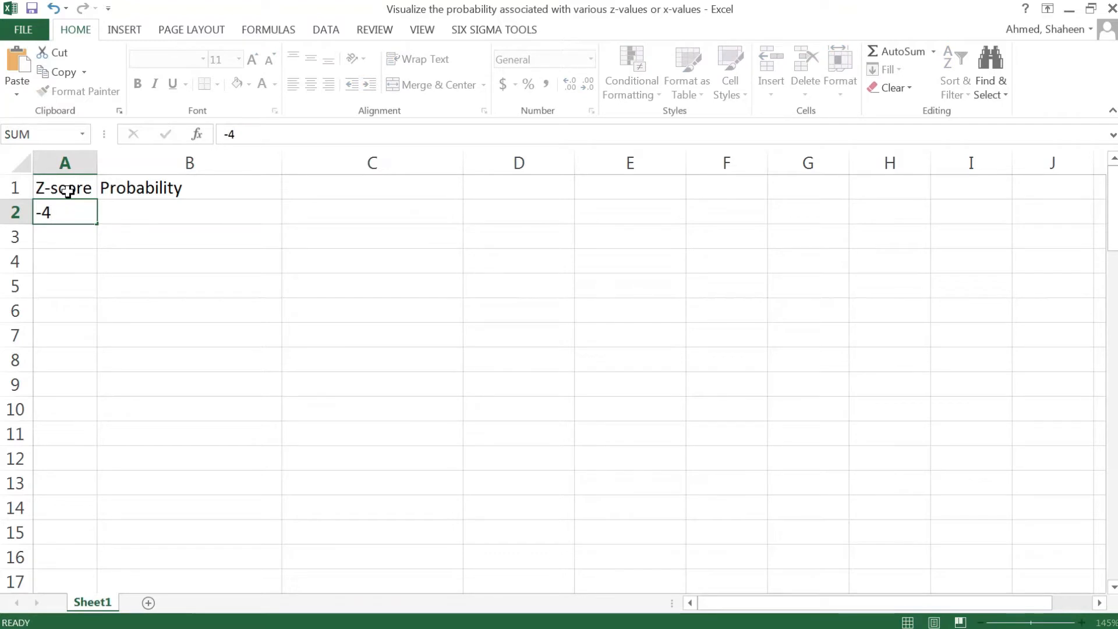
{"action": "type", "text": "-3.9"}
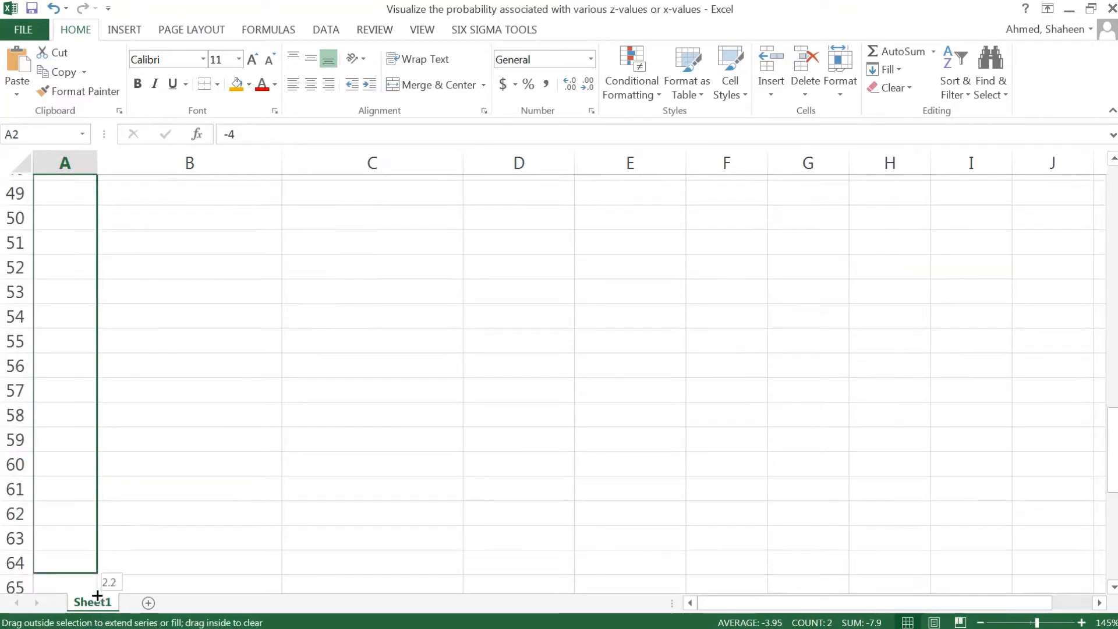
{"action": "scroll", "scroll_direction": "down", "scroll_amount": 3}
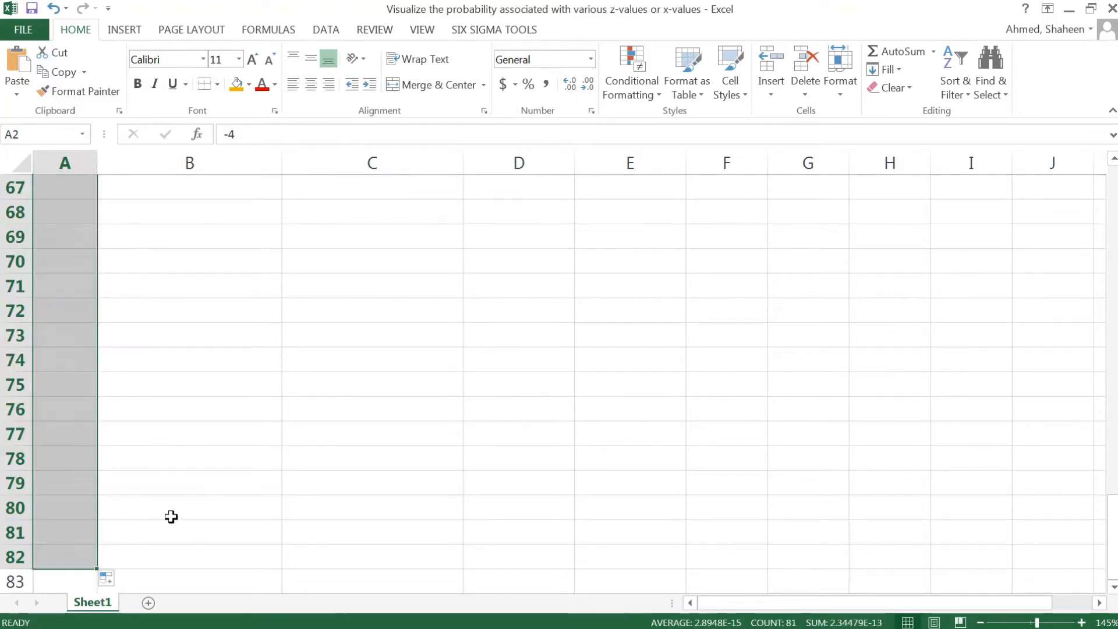
{"action": "scroll", "scroll_direction": "up", "scroll_amount": 3}
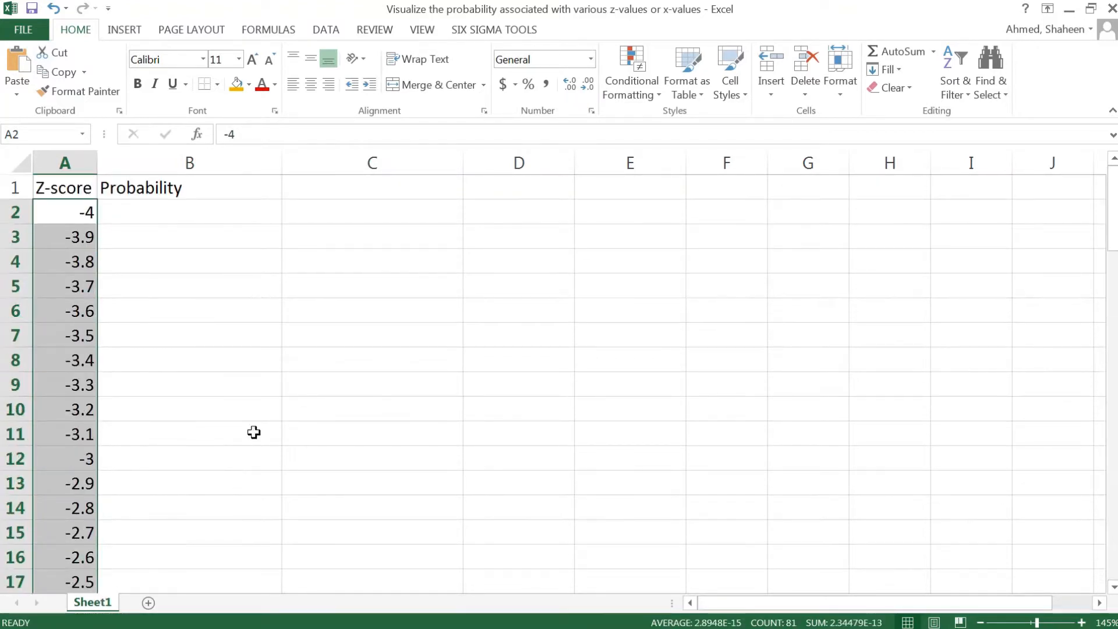
{"action": "left_click", "coordinate": [189, 212]}
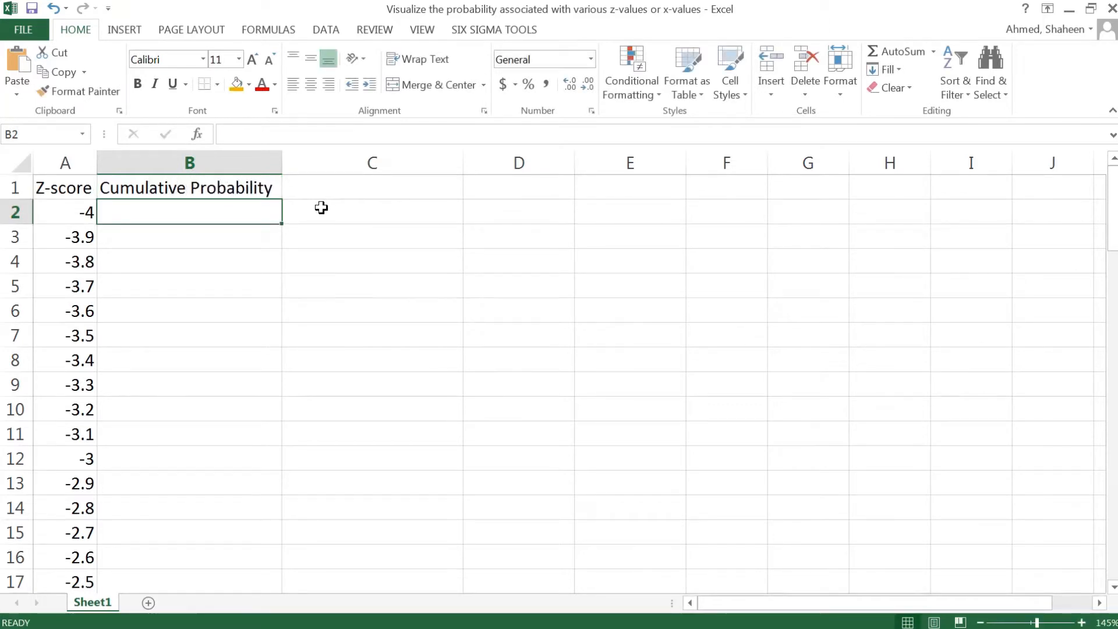
Step: Enter =NORMSDIST(A2) in B2 and copy it down to B82
{"action": "type", "text": "=NOR"}
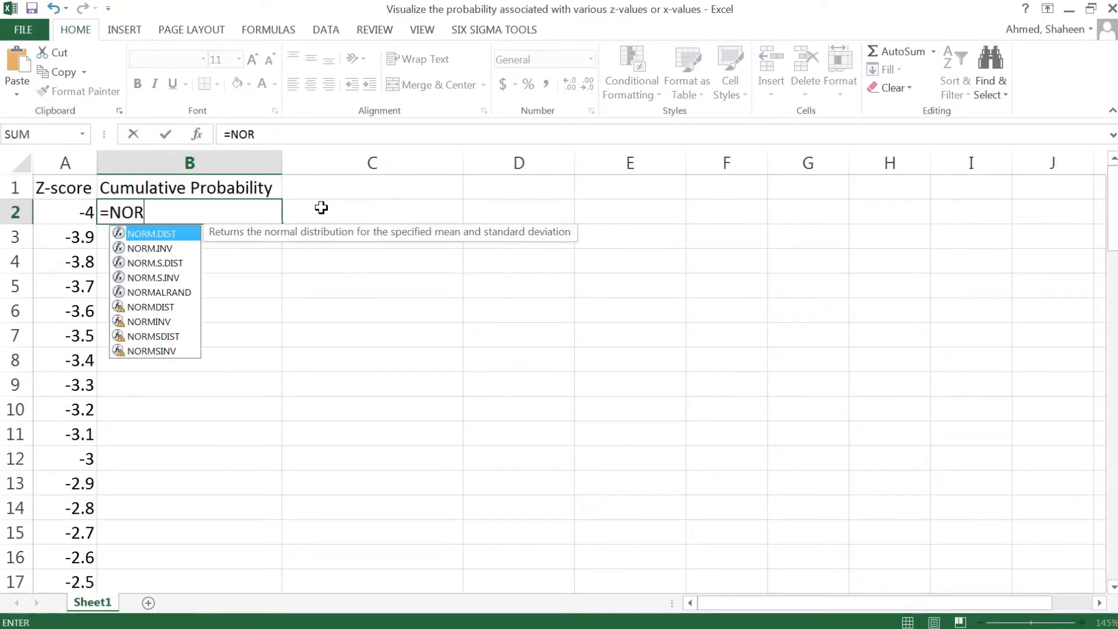
{"action": "type", "text": "MSDIST("}
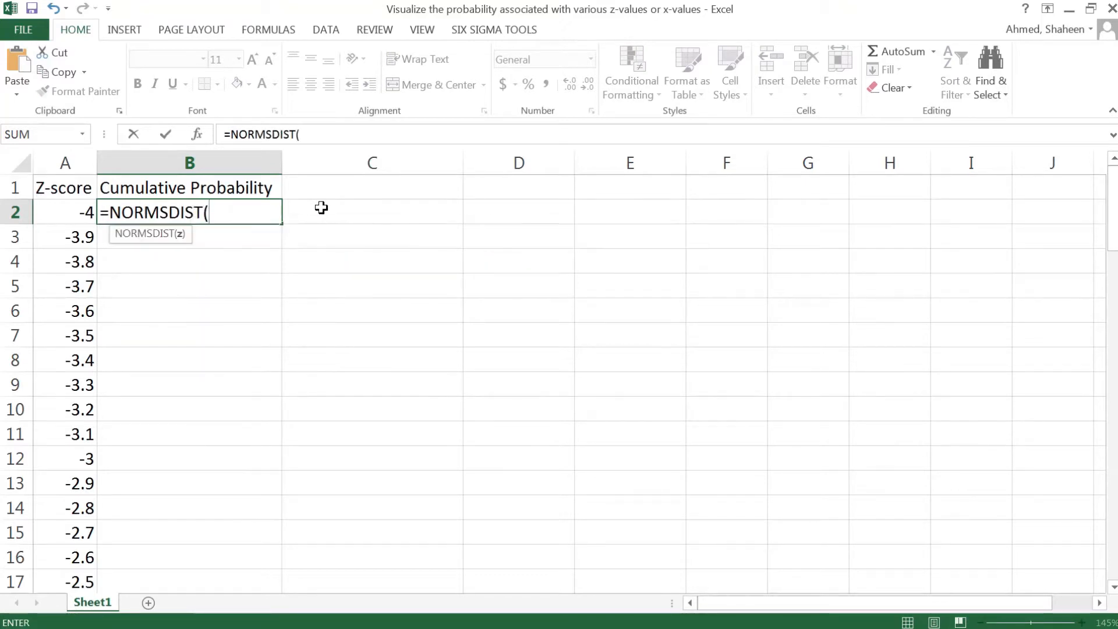
{"action": "left_click", "coordinate": [65, 212]}
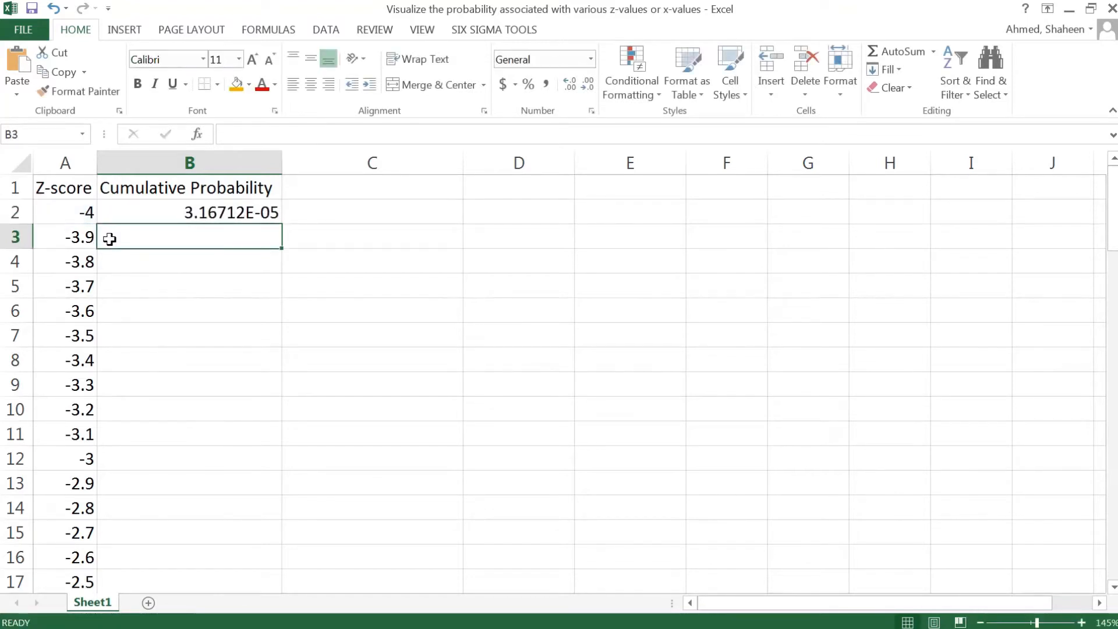
{"action": "left_click", "coordinate": [188, 212]}
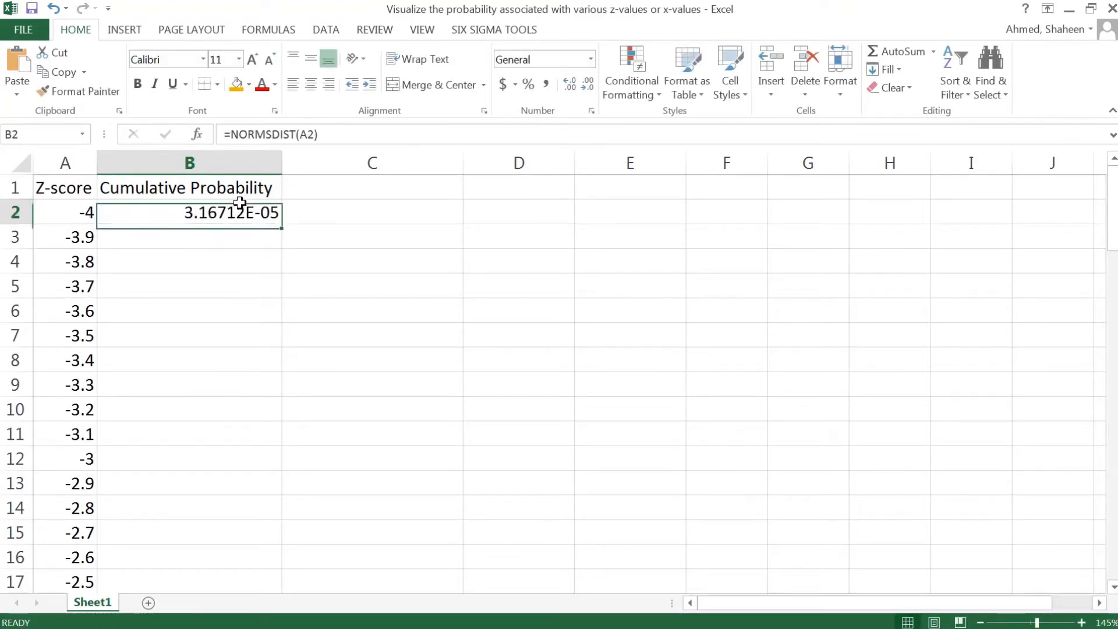
{"action": "scroll", "scroll_direction": "down", "scroll_amount": 3}
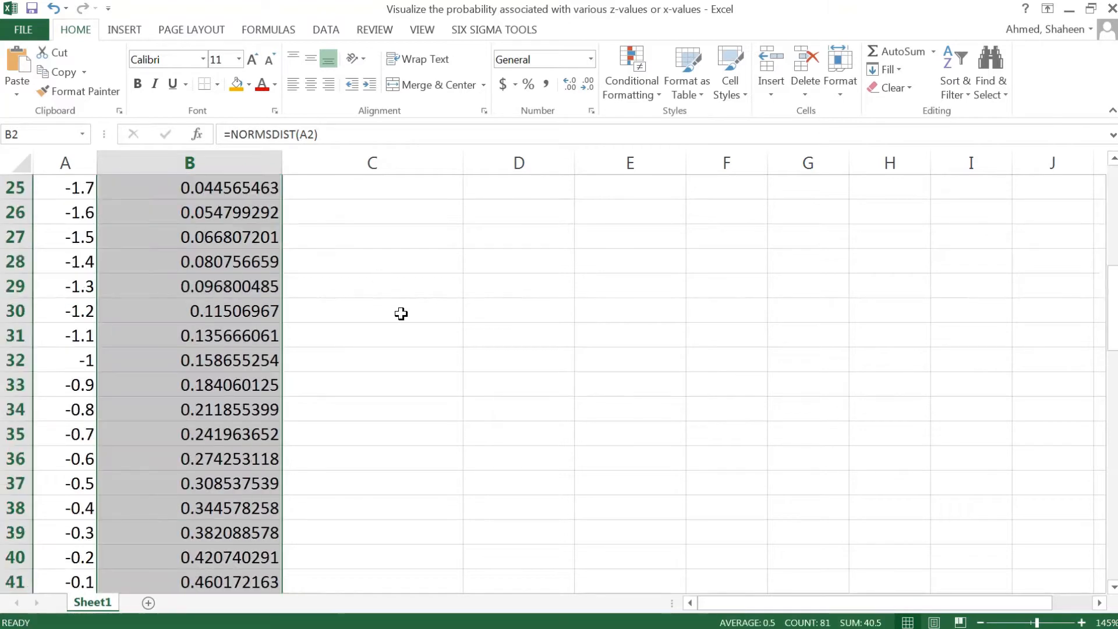
{"action": "scroll", "scroll_direction": "down", "scroll_amount": 3}
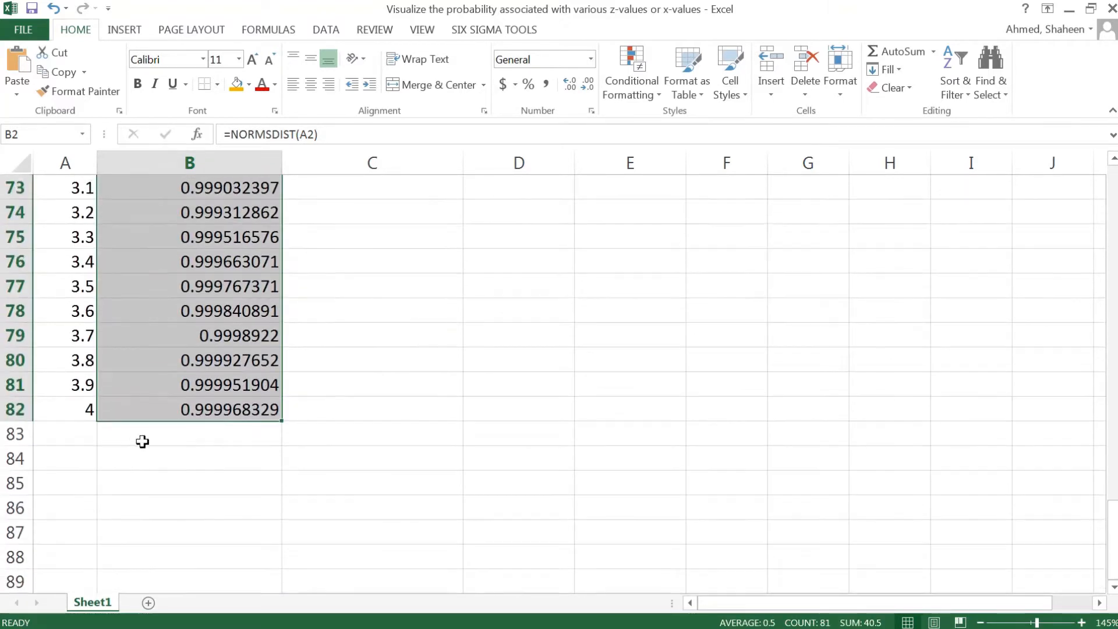
{"action": "mouse_move", "coordinate": [339, 433]}
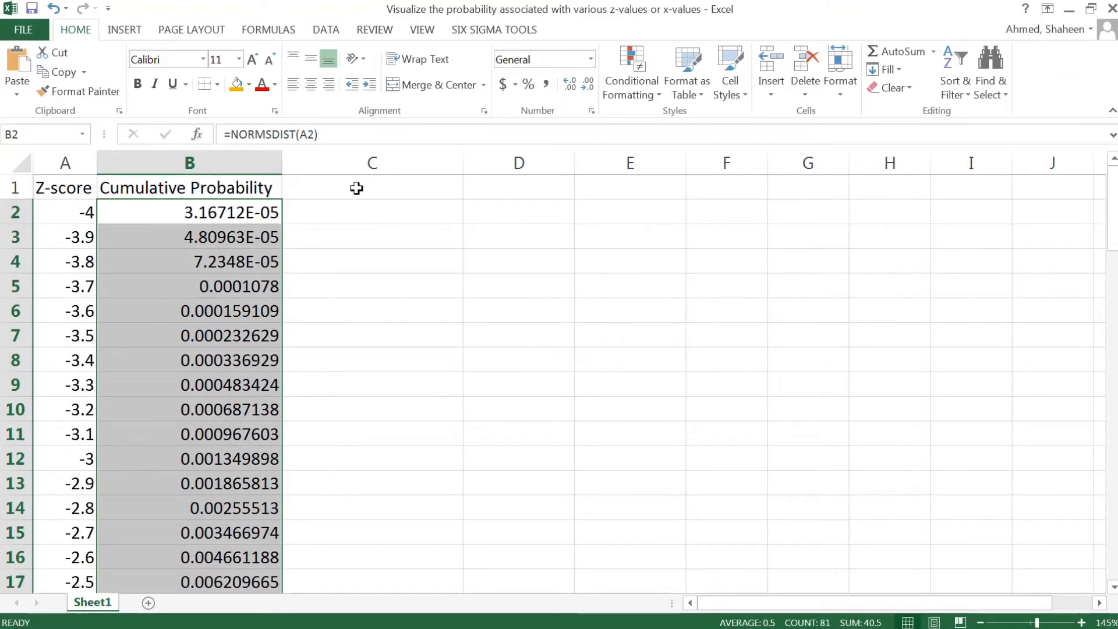
Step: Add a widened 'Probability/Frequency' column using =B2, then =B3-B2 filled down
{"action": "type", "text": "pRO"}
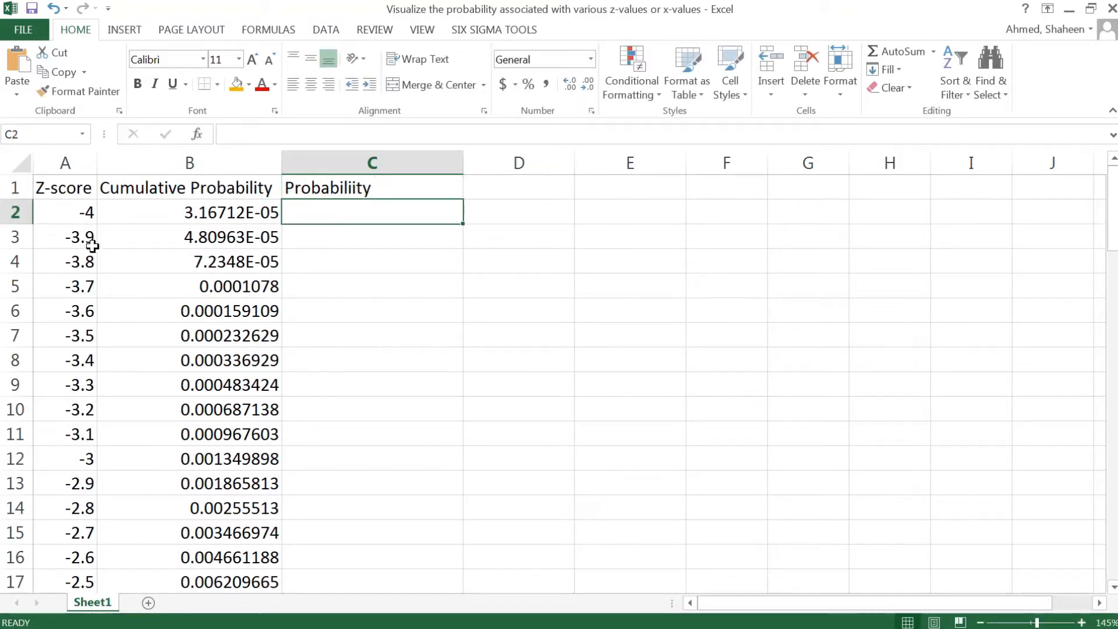
{"action": "mouse_move", "coordinate": [71, 267]}
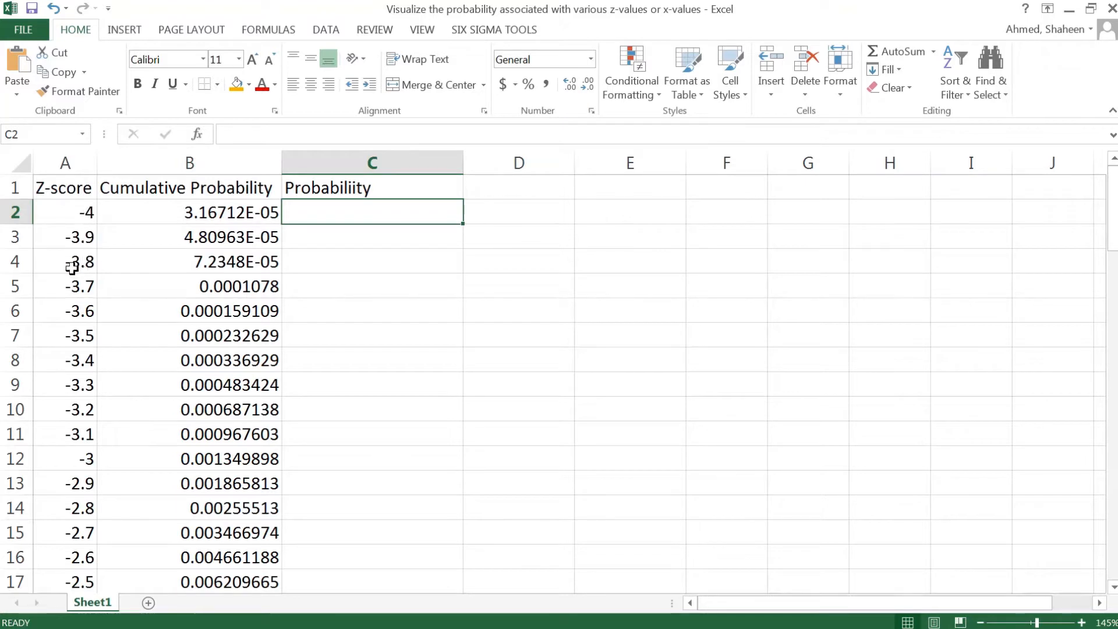
{"action": "mouse_move", "coordinate": [393, 241]}
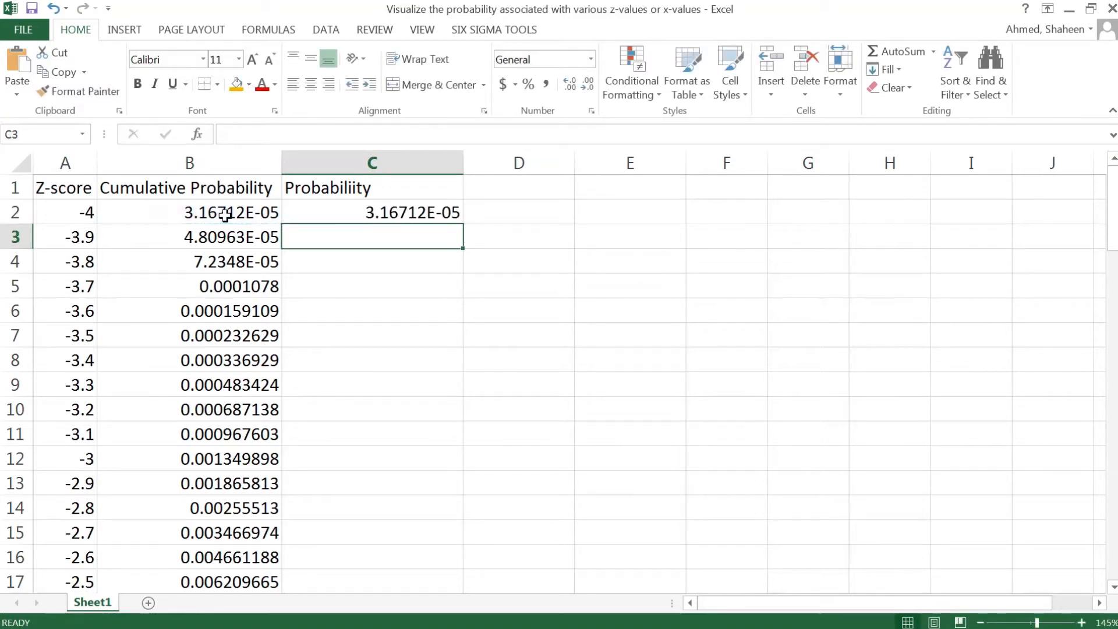
{"action": "type", "text": "="}
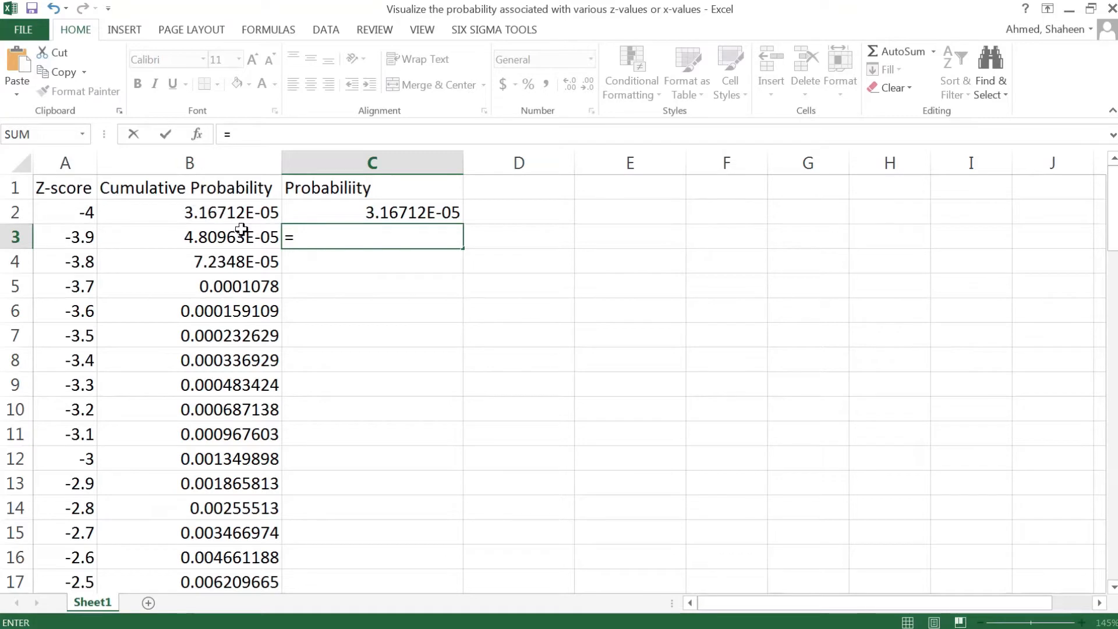
{"action": "left_click", "coordinate": [188, 237]}
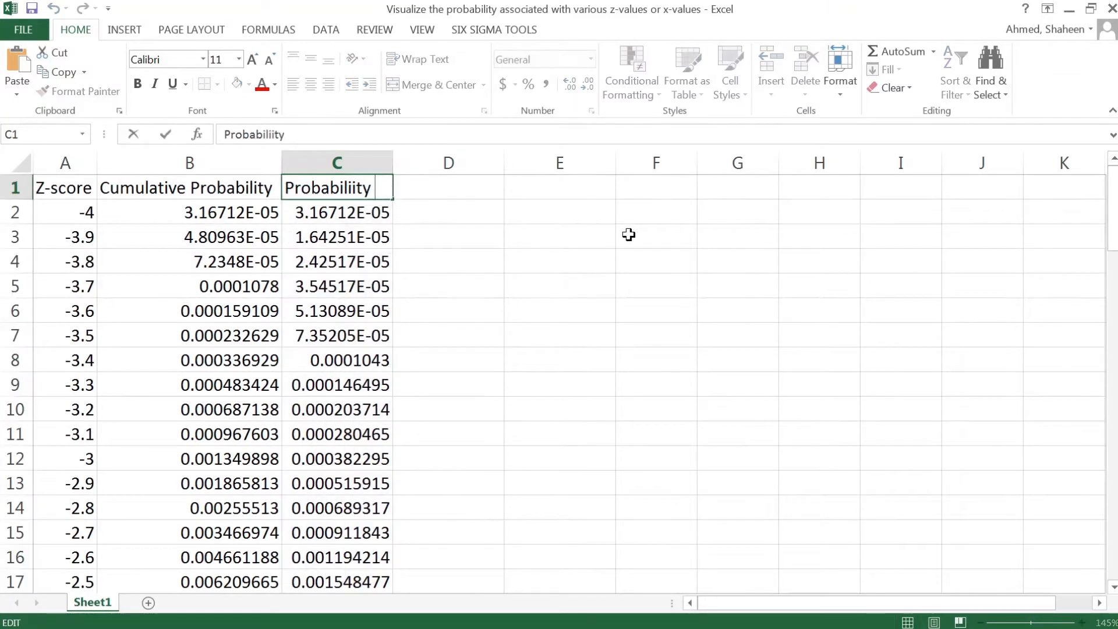
{"action": "type", "text": "/Fre"}
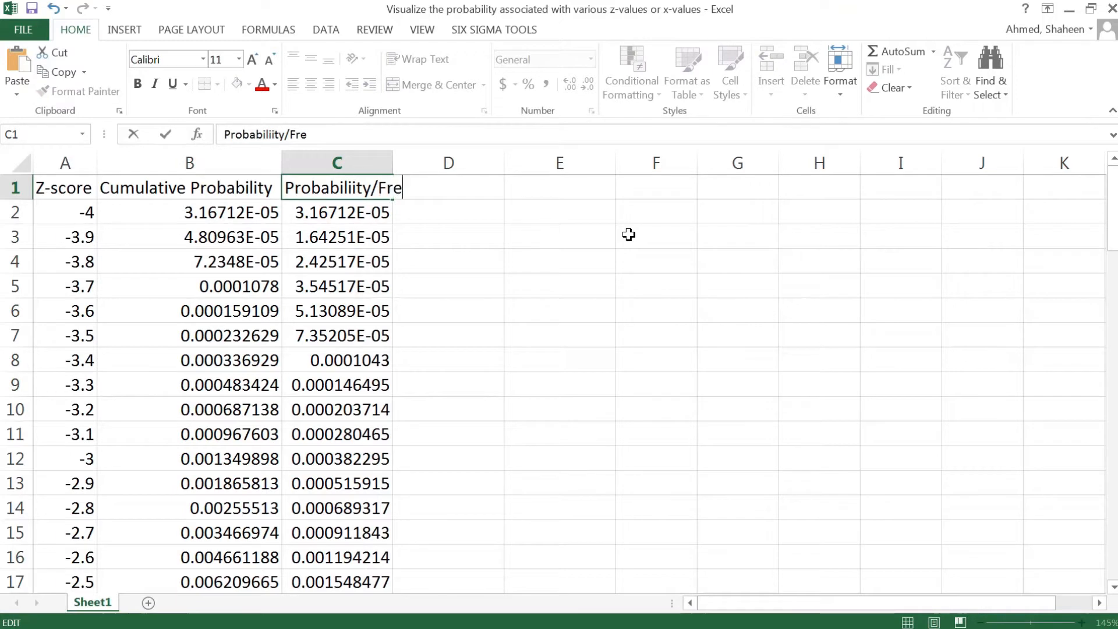
{"action": "type", "text": "quency"}
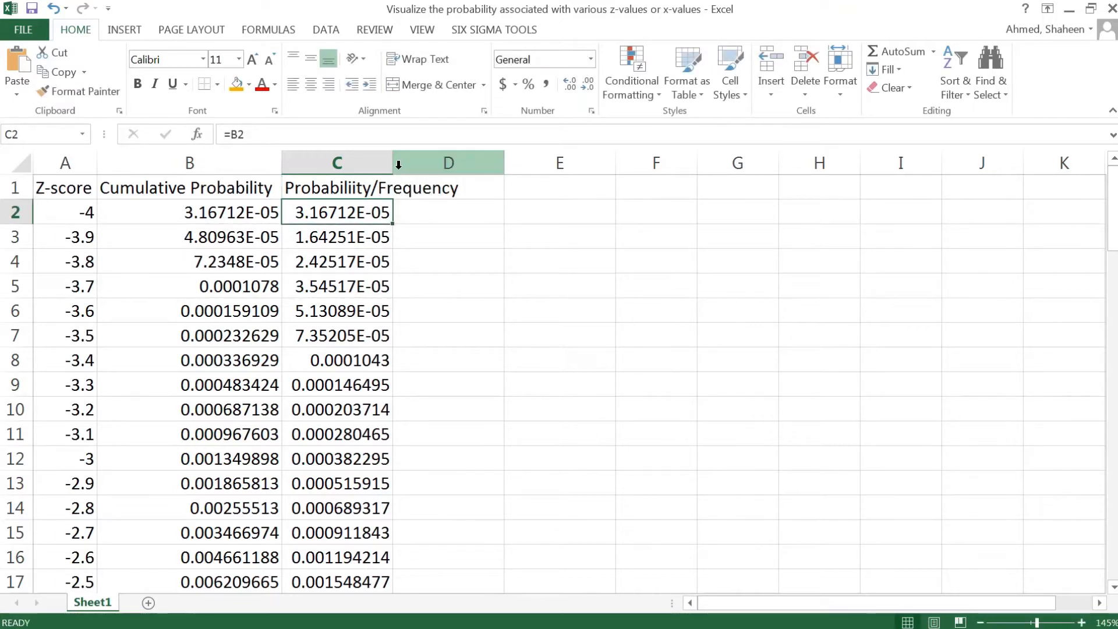
{"action": "left_click_drag", "start_coordinate": [392, 163], "coordinate": [467, 162]}
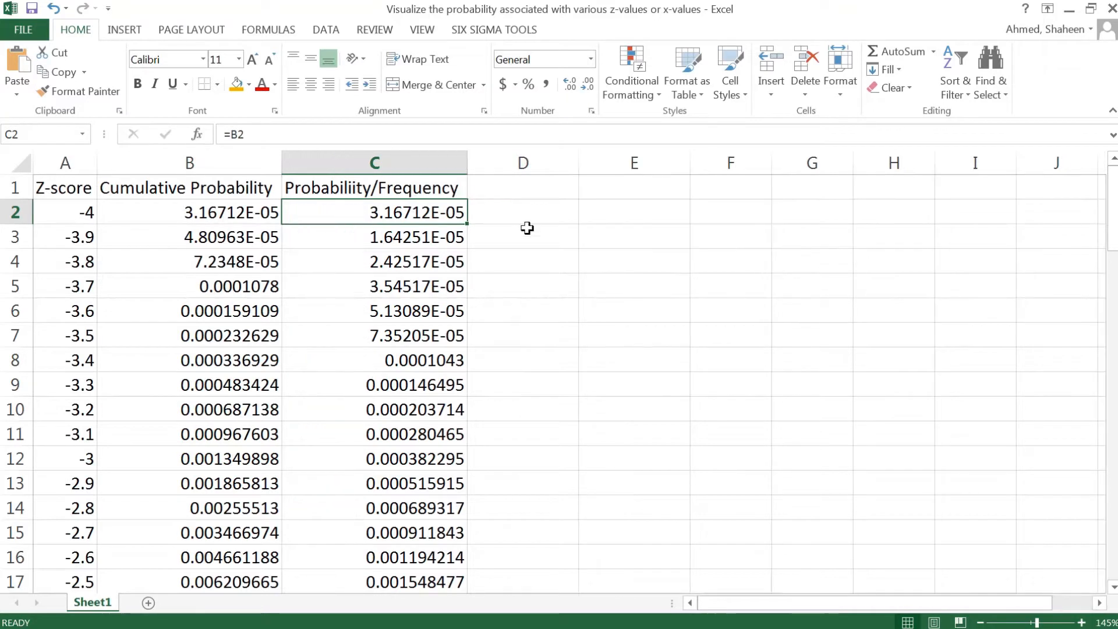
{"action": "mouse_move", "coordinate": [118, 207]}
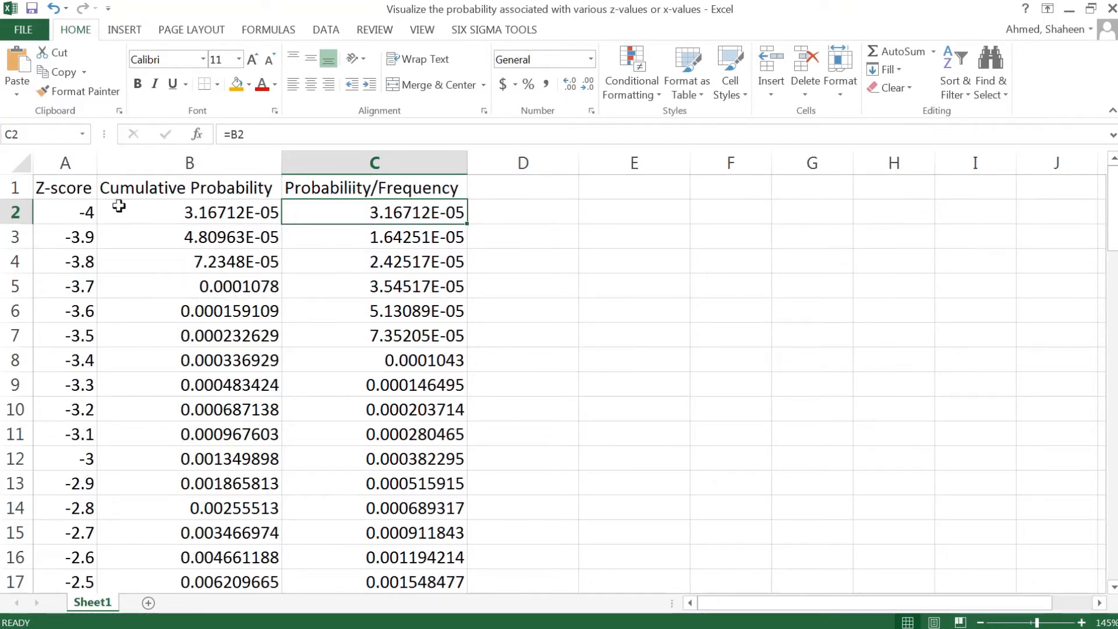
{"action": "mouse_move", "coordinate": [565, 228]}
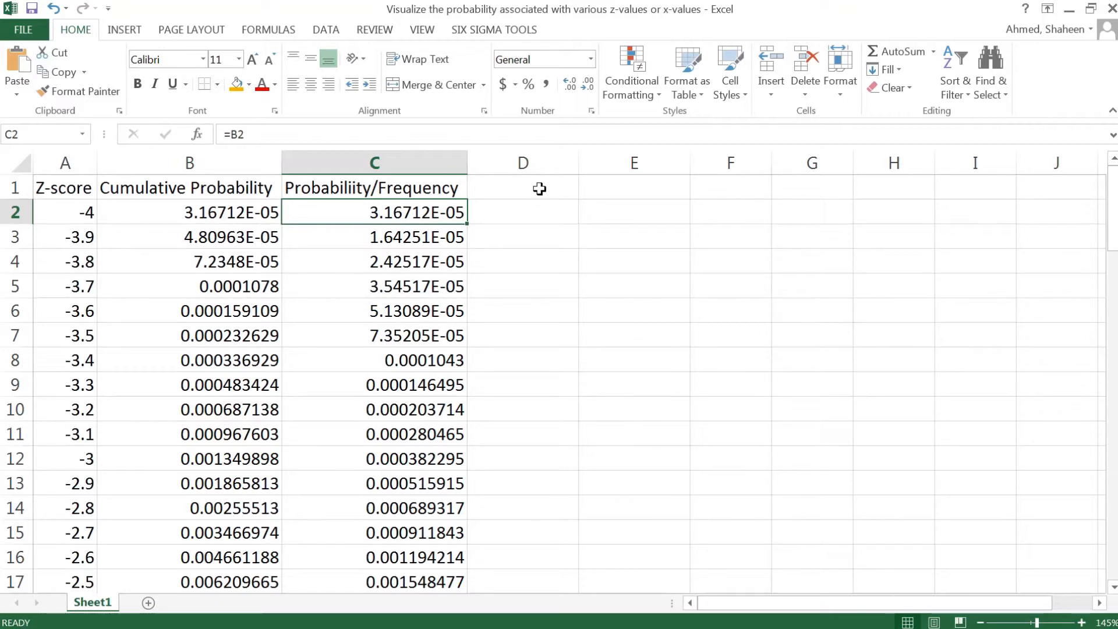
Step: Label F1 and F2 'z-score' with inputs -3 in G1 and 2 in G2
{"action": "left_click", "coordinate": [523, 187]}
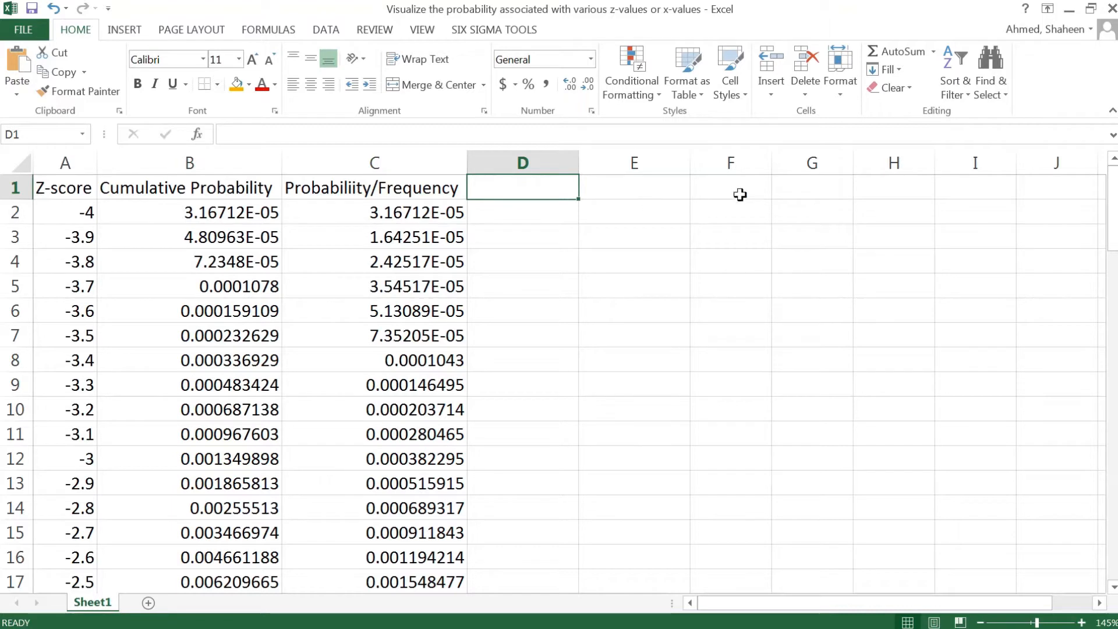
{"action": "left_click", "coordinate": [731, 188]}
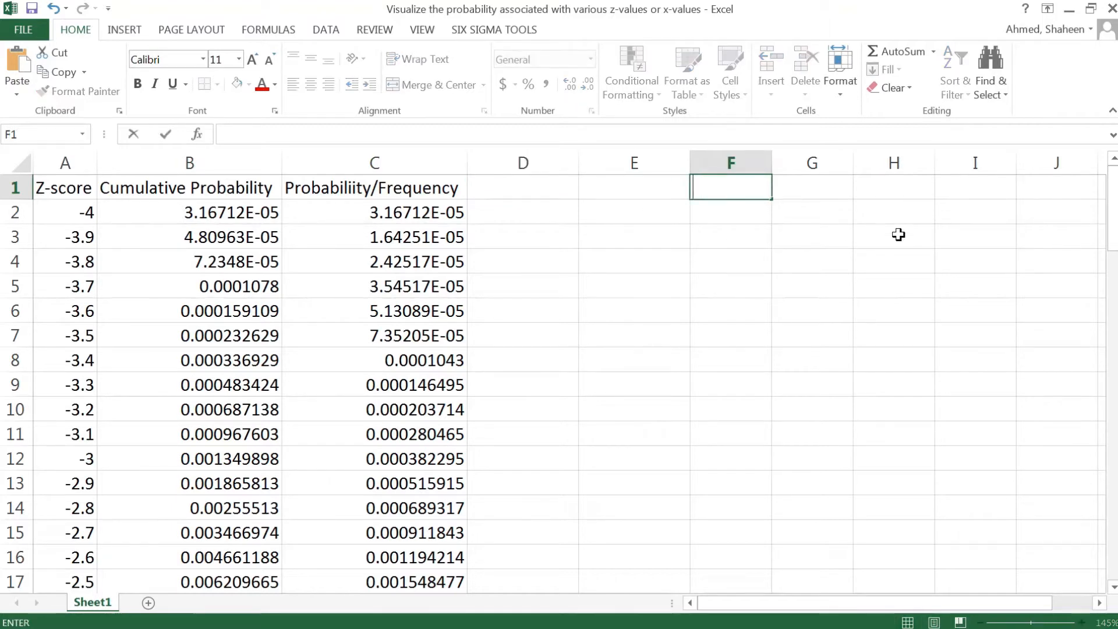
{"action": "type", "text": "z-core"}
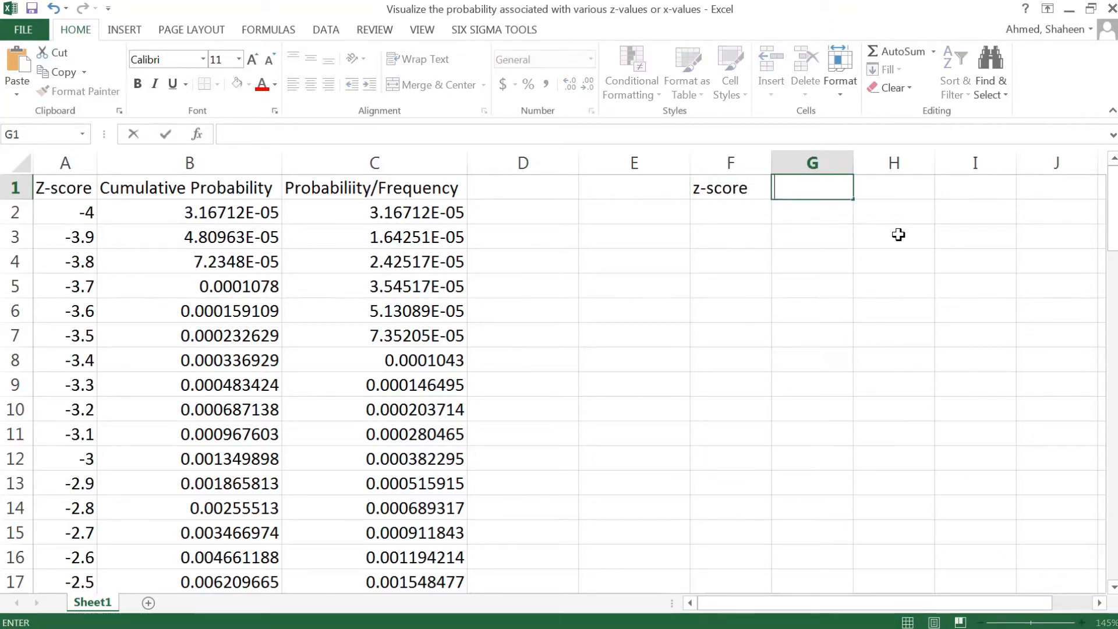
{"action": "type", "text": "-3"}
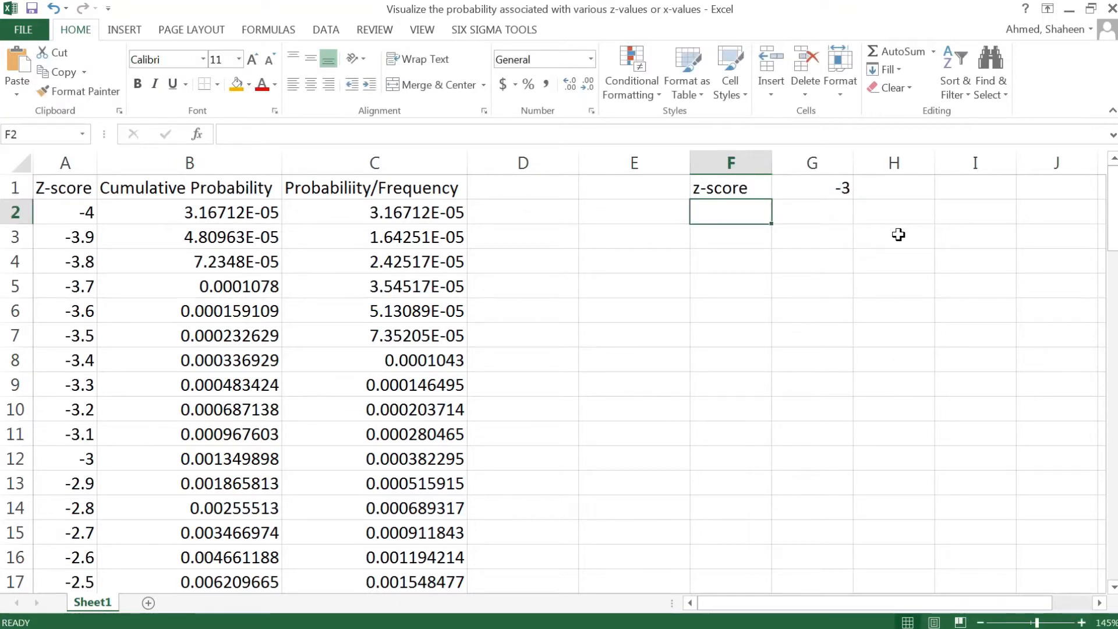
{"action": "type", "text": "z-score"}
{"action": "left_click", "coordinate": [813, 213]}
{"action": "type", "text": "2"}
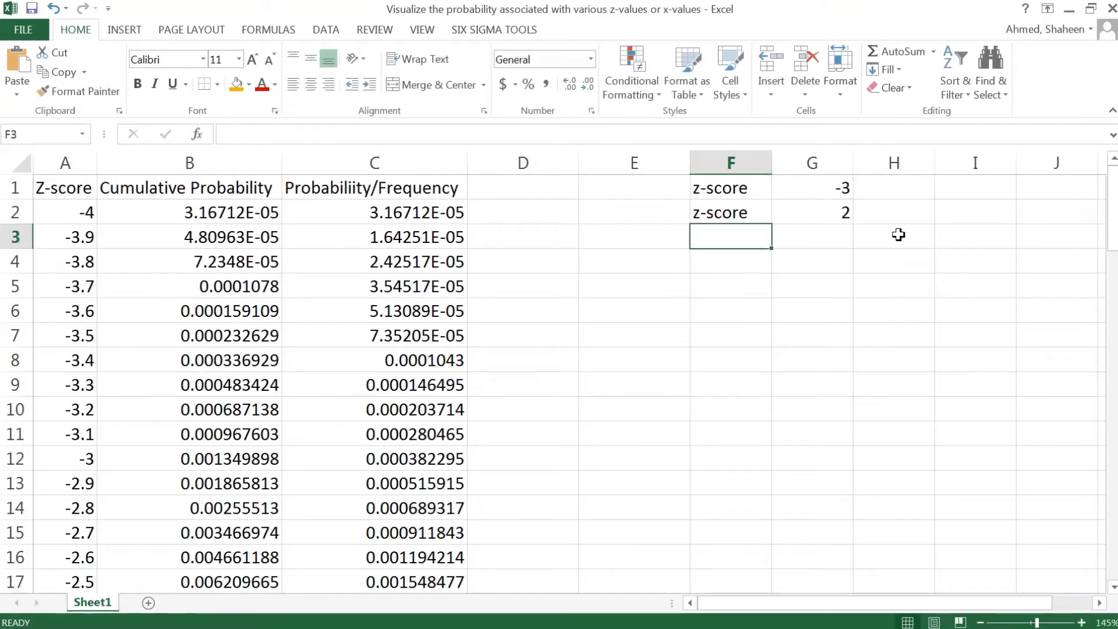
{"action": "mouse_move", "coordinate": [425, 299]}
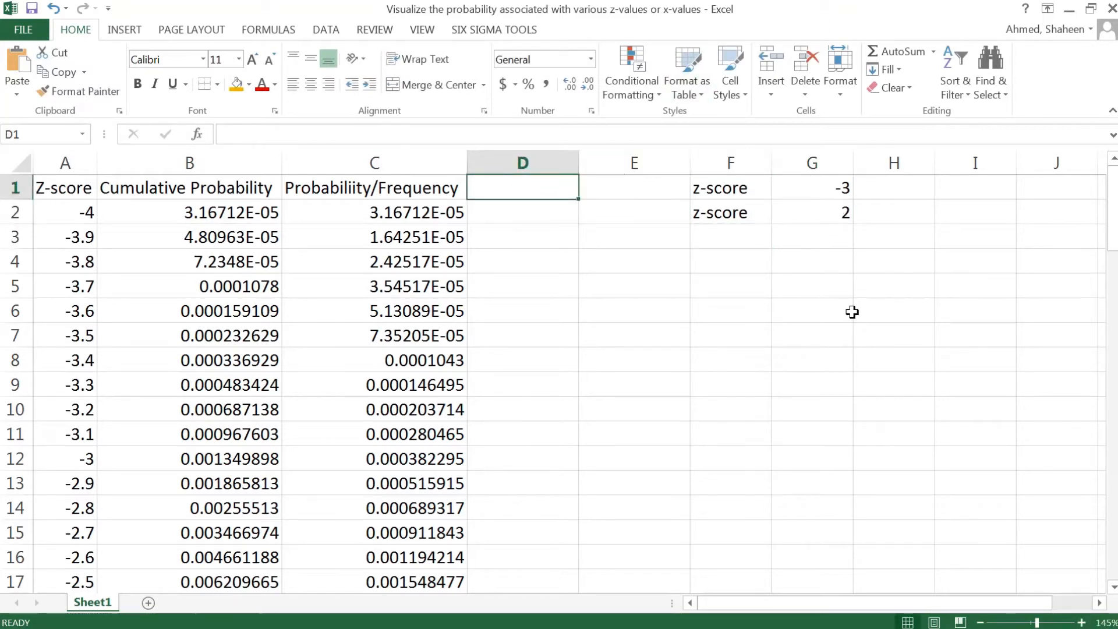
Step: Enter ="P(<"&G1 in D1 to show the lower-tail label P(<-3
{"action": "type", "text": "=P"}
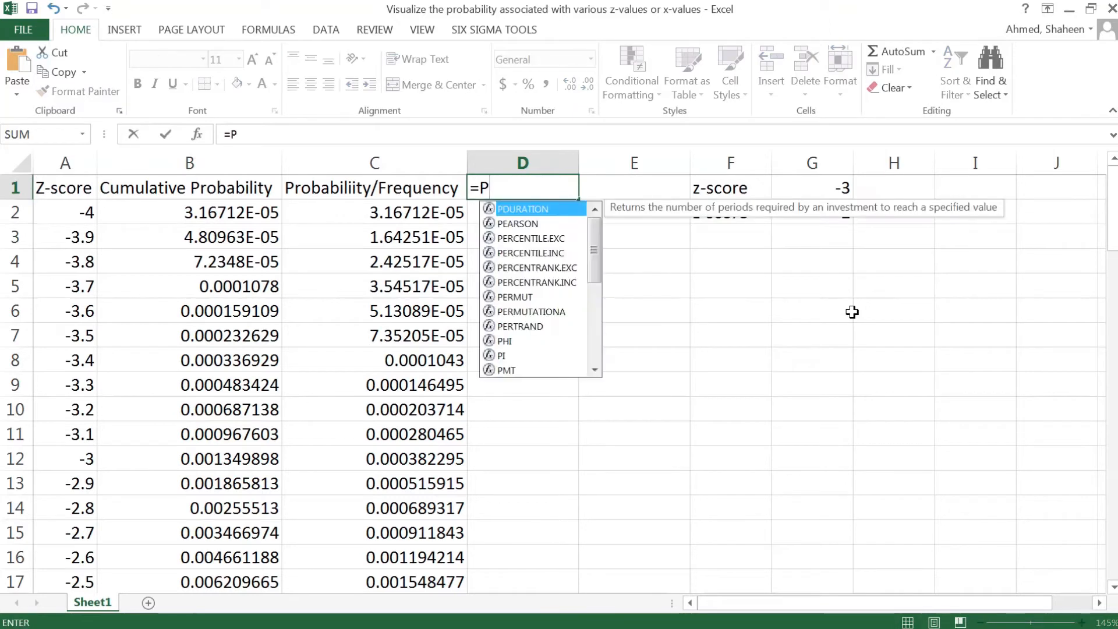
{"action": "type", "text": "\""}
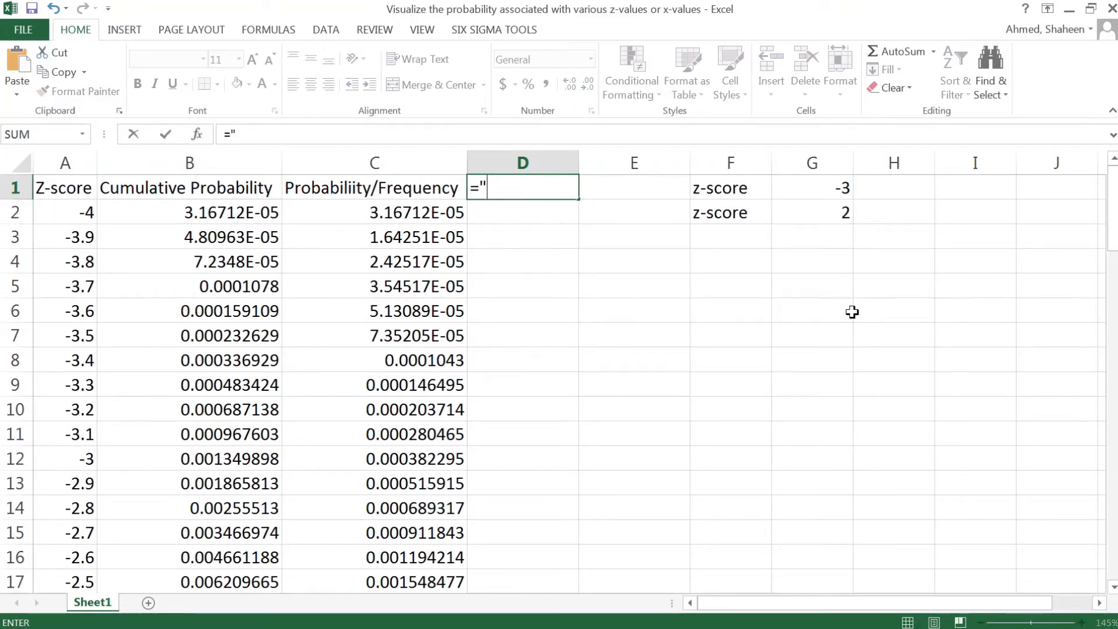
{"action": "type", "text": "P"}
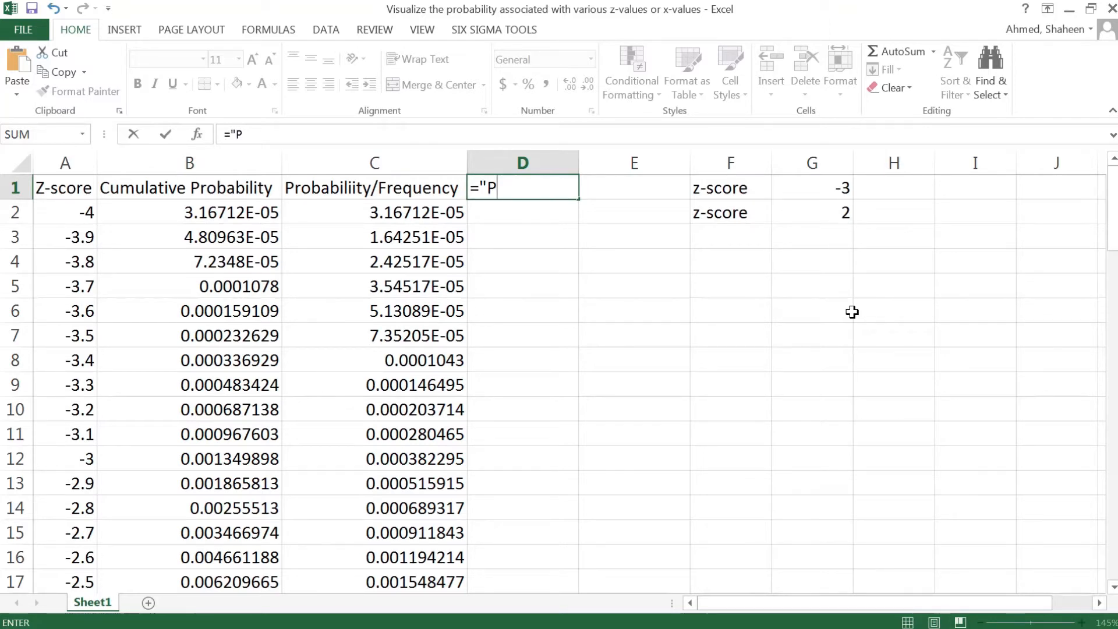
{"action": "type", "text": "("}
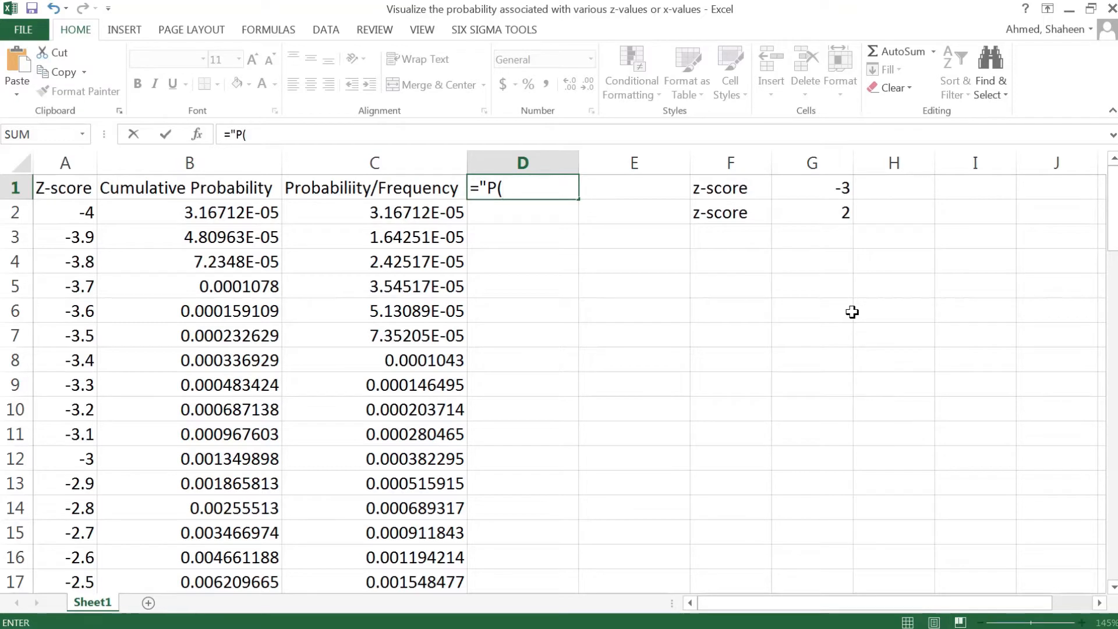
{"action": "type", "text": "<"}
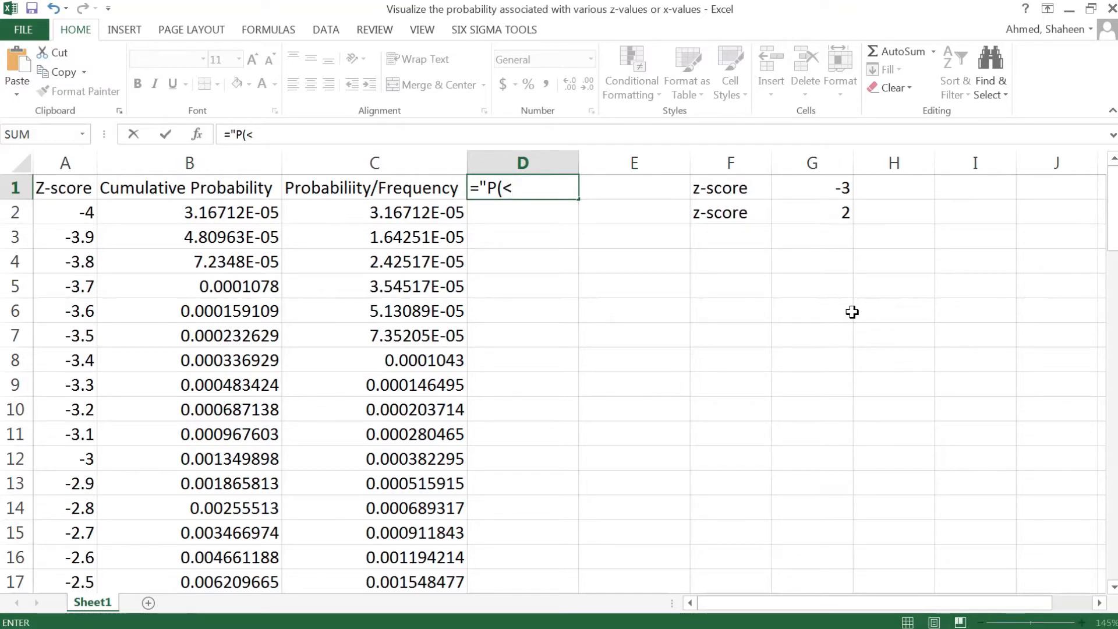
{"action": "type", "text": "\""}
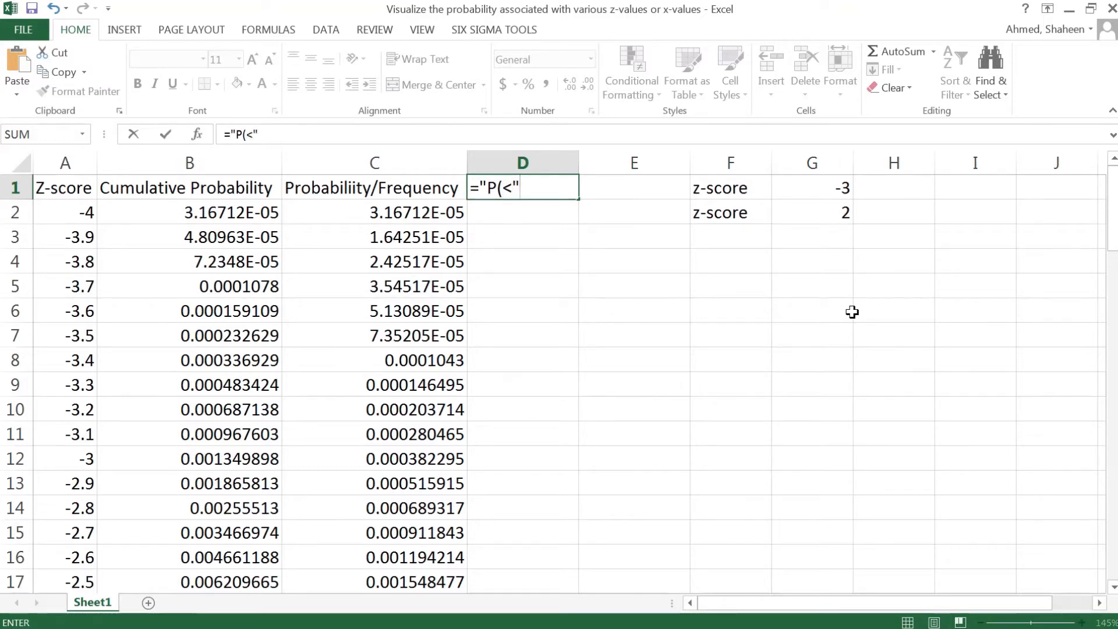
{"action": "left_click", "coordinate": [811, 188]}
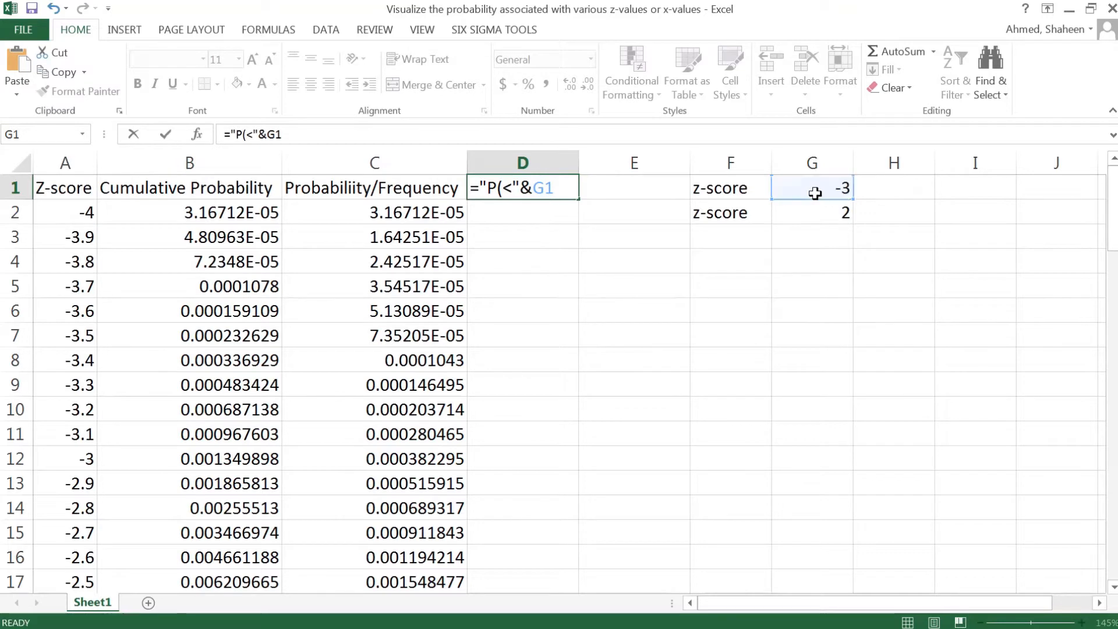
{"action": "key", "text": "Enter"}
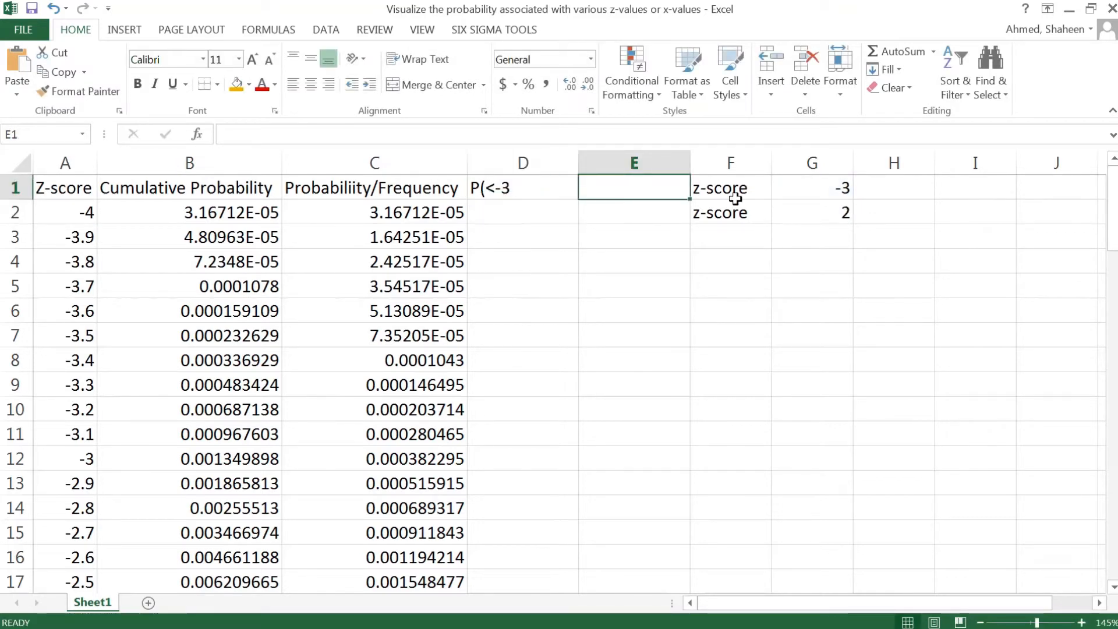
Step: Enter ="P(>"&G2 in E1 to show the upper-tail label P(>2
{"action": "type", "text": "P("}
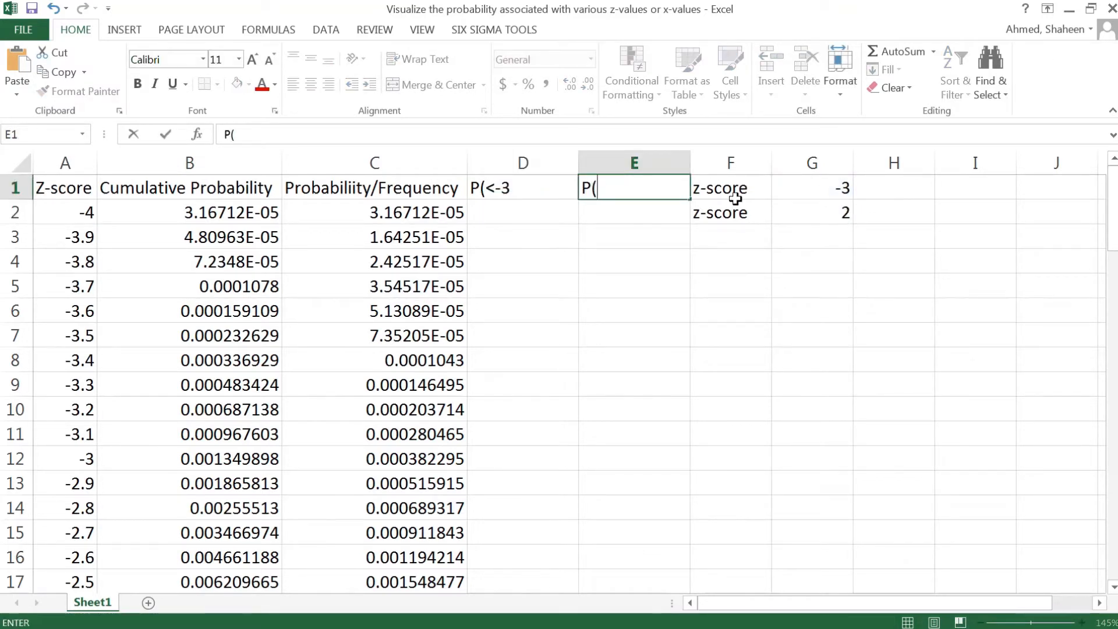
{"action": "type", "text": "="}
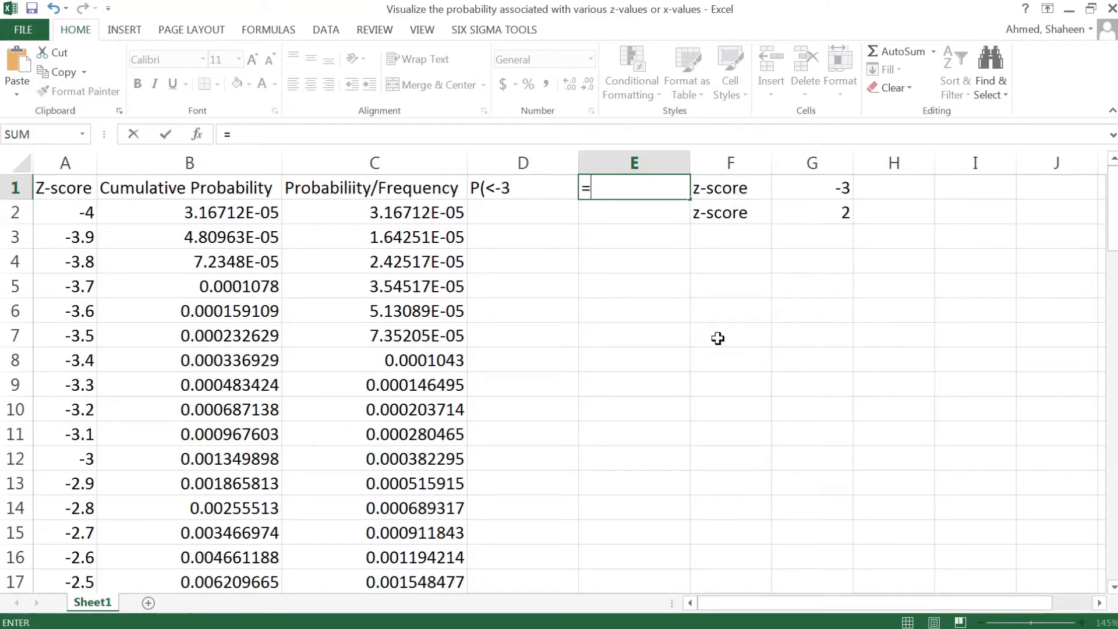
{"action": "type", "text": "P"}
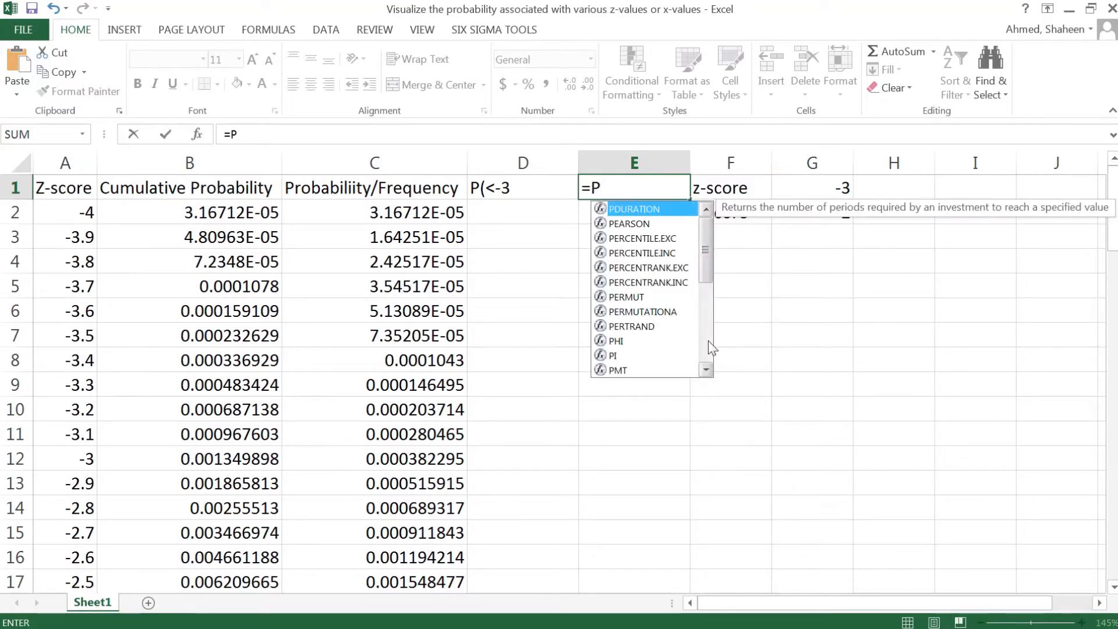
{"action": "type", "text": "("}
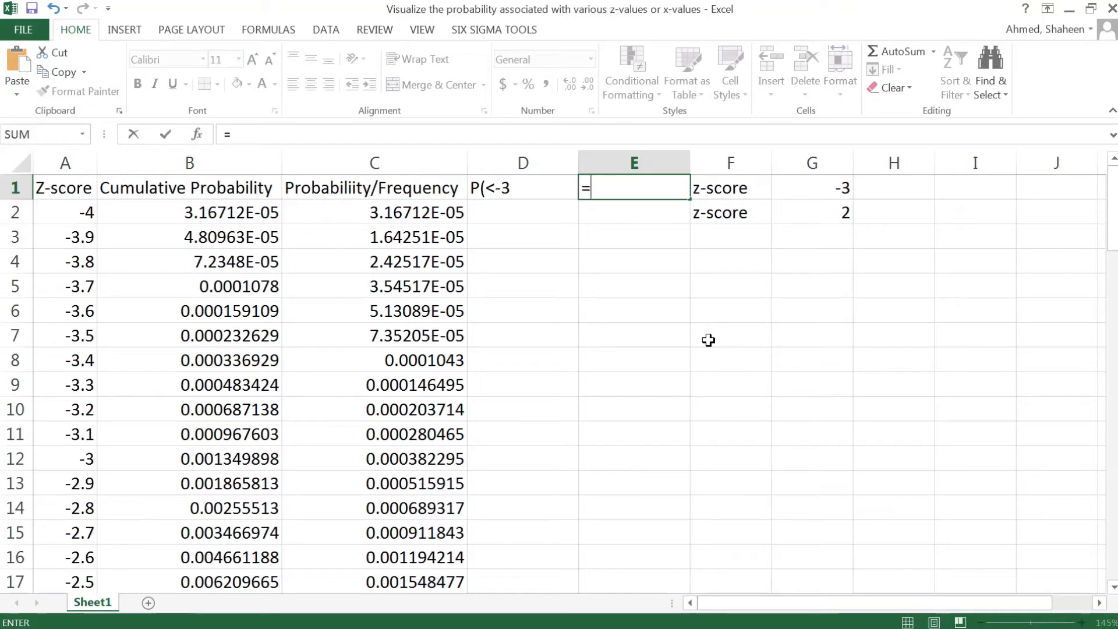
{"action": "type", "text": "\"P"}
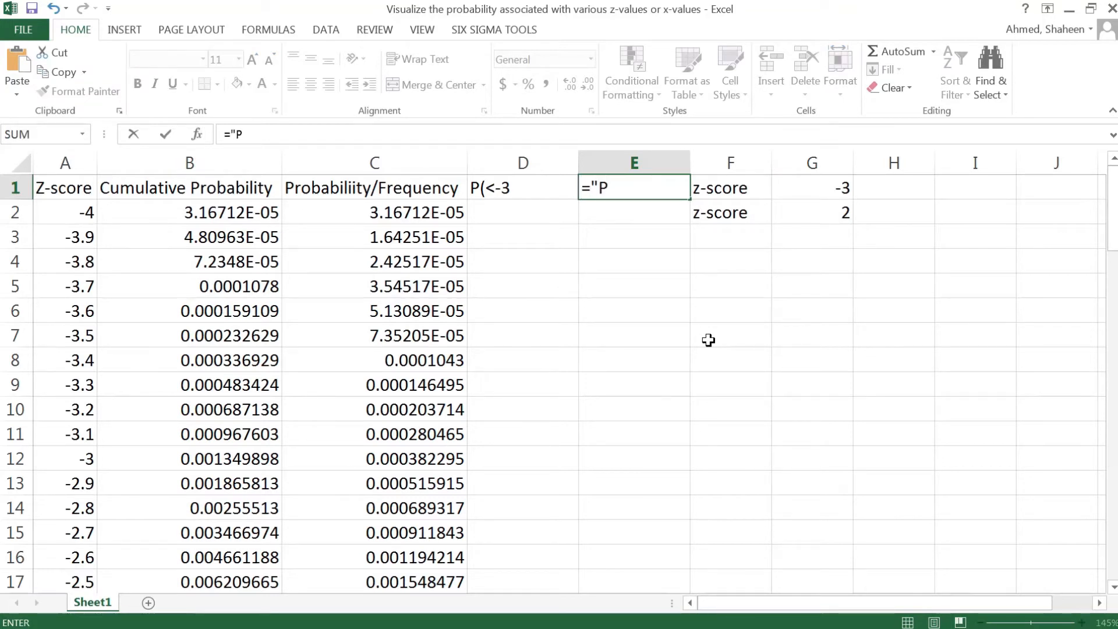
{"action": "type", "text": "("}
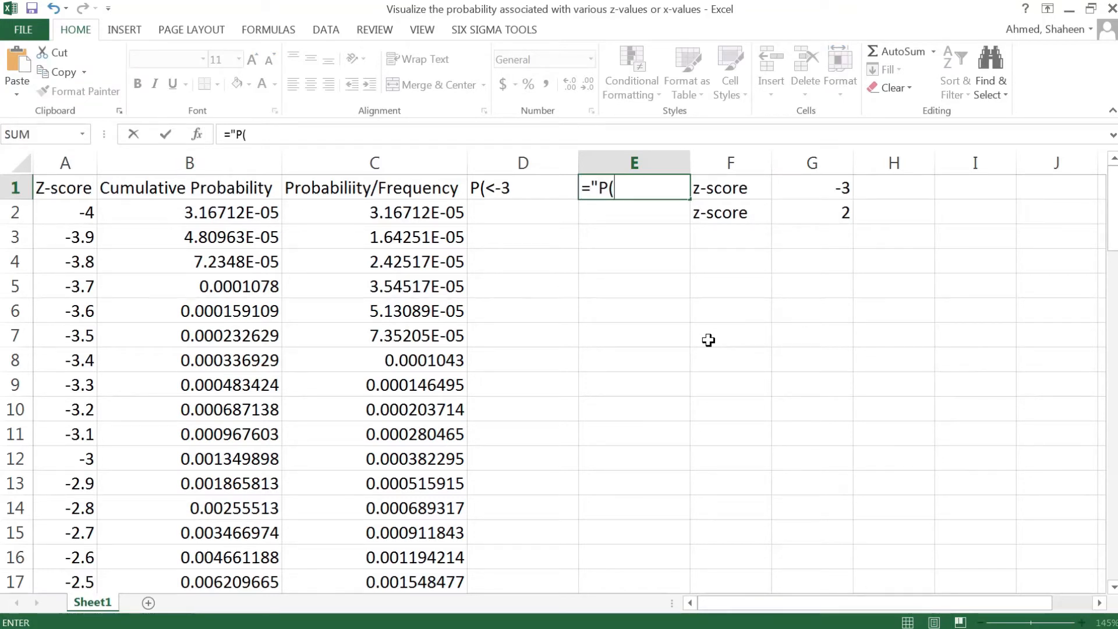
{"action": "type", "text": ">\""}
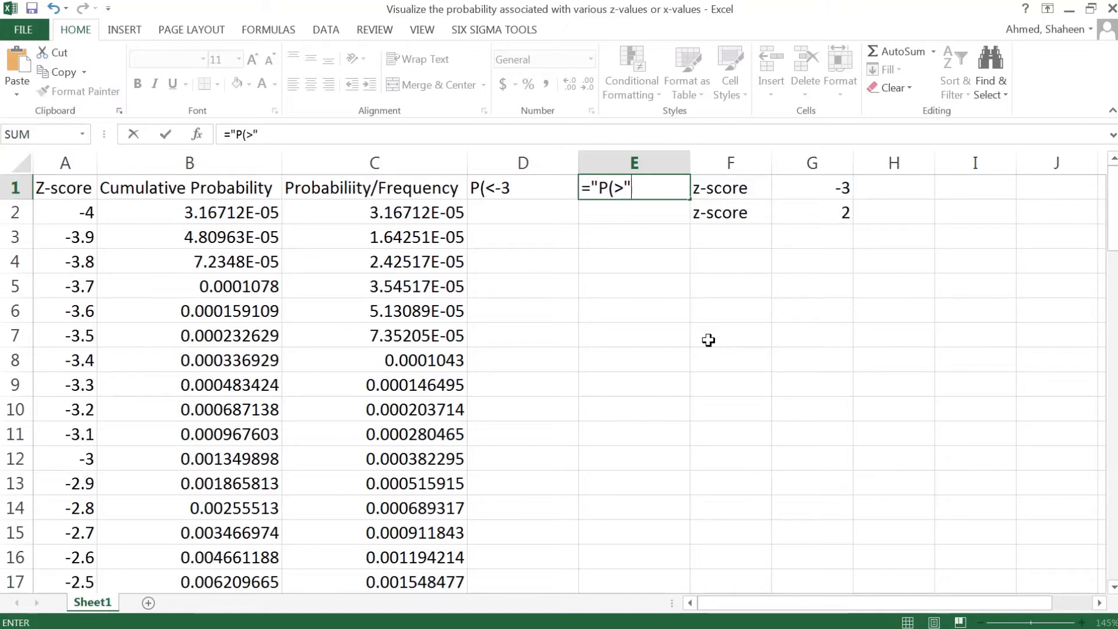
{"action": "type", "text": "&"}
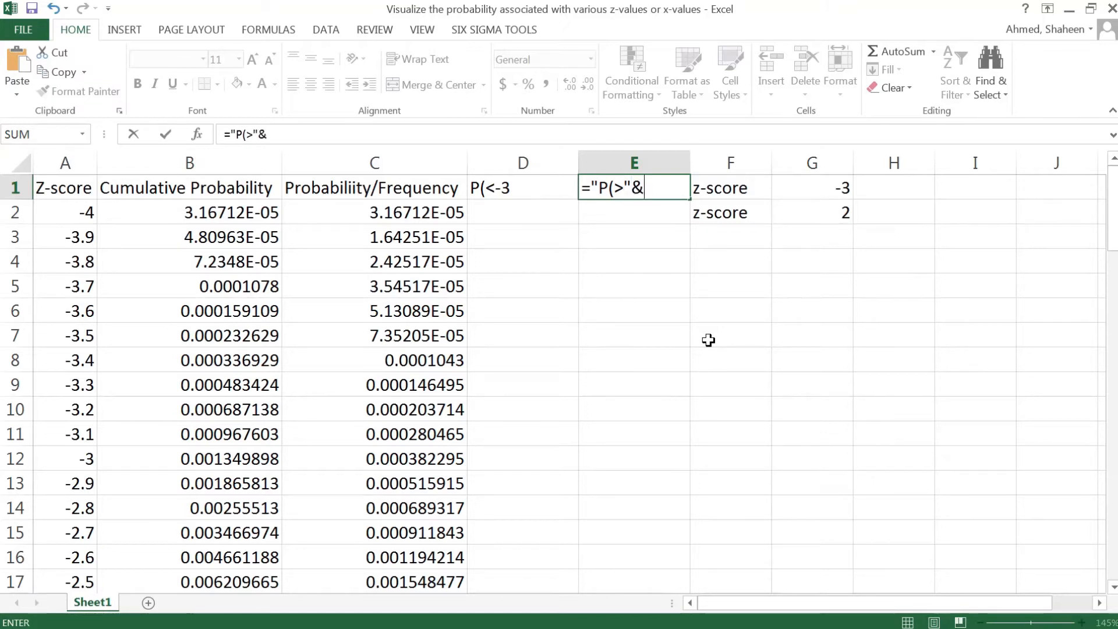
{"action": "left_click", "coordinate": [811, 212]}
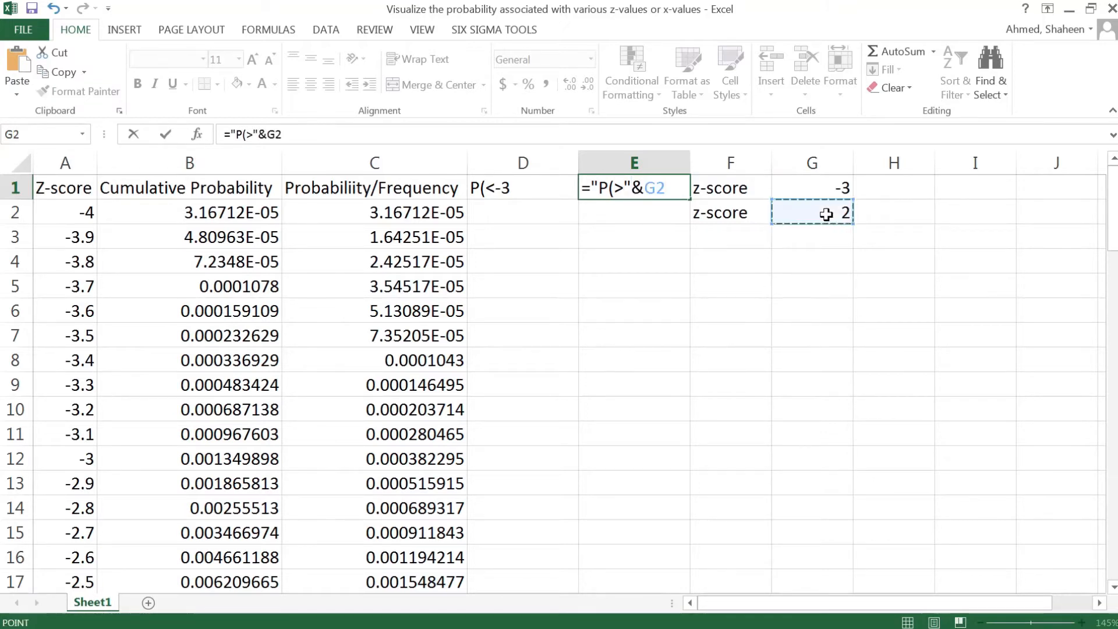
{"action": "key", "text": "Enter"}
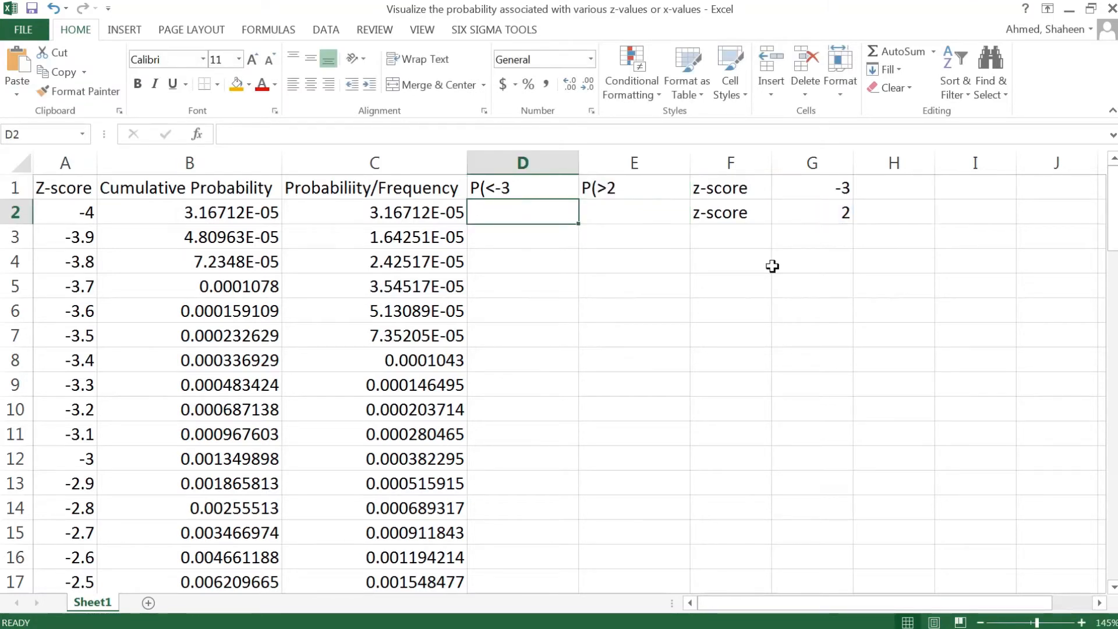
Step: Enter =IF(A2<=$G$1,C2,"") in D2 and fill it down column D
{"action": "type", "text": "="}
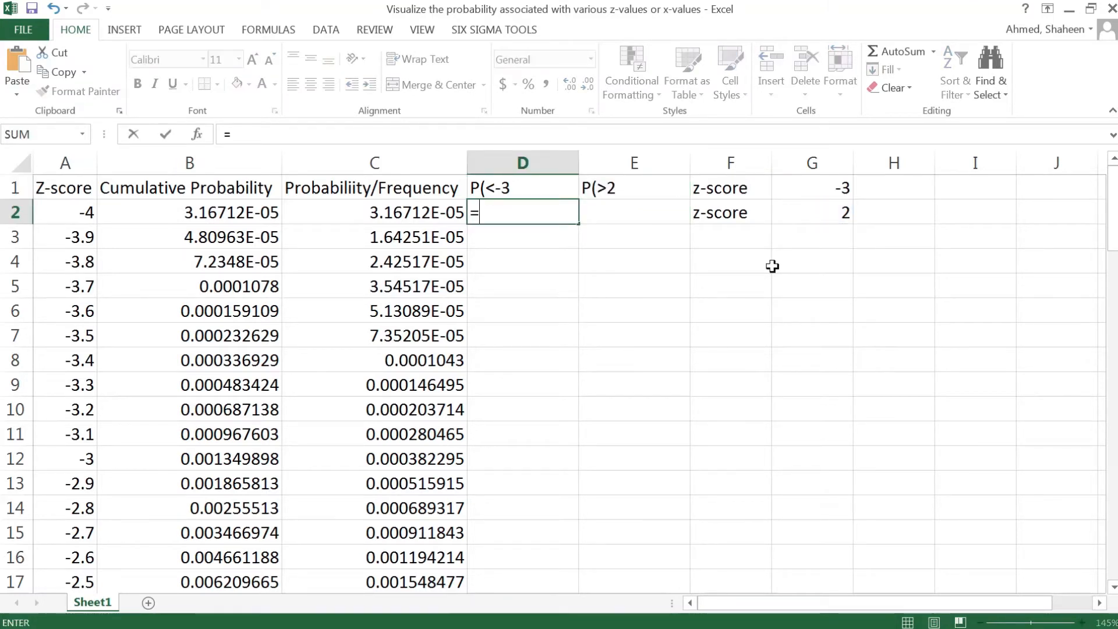
{"action": "type", "text": "IF("}
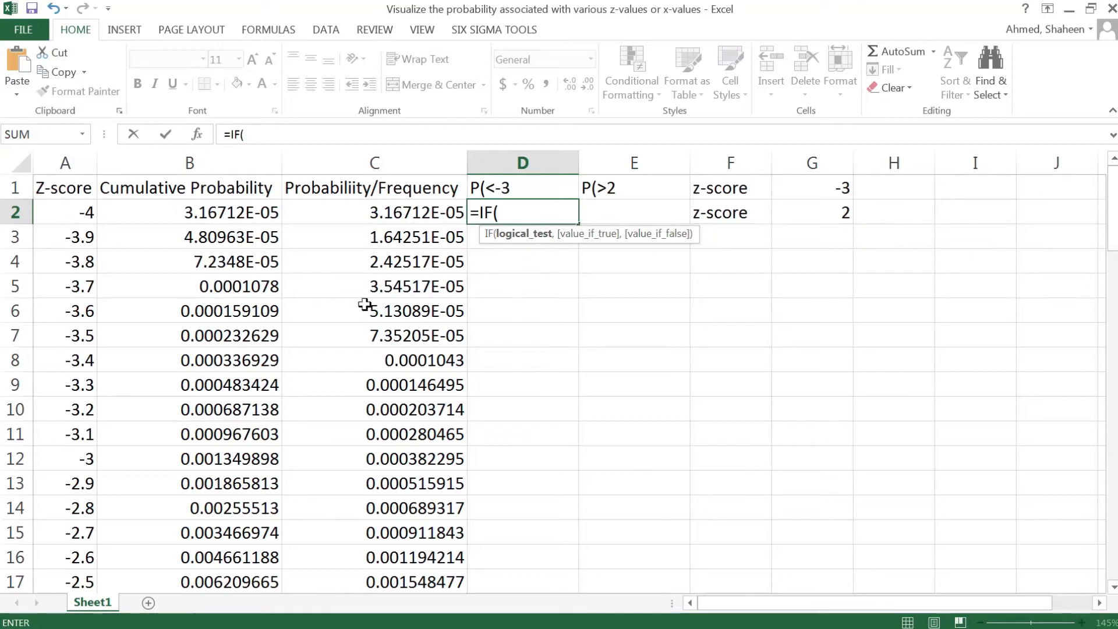
{"action": "left_click", "coordinate": [65, 212]}
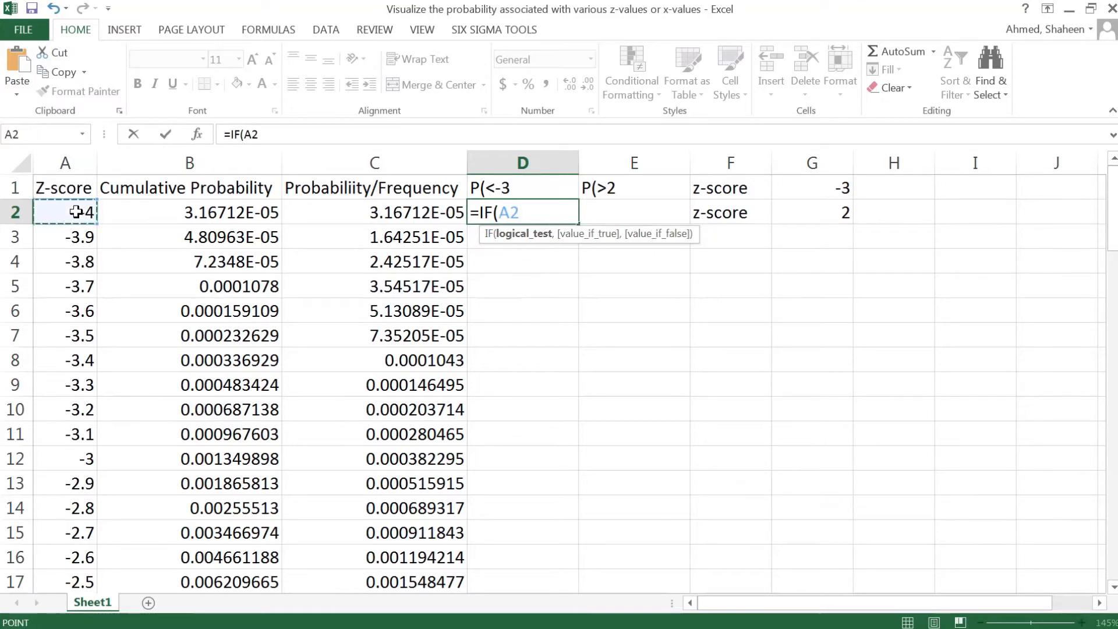
{"action": "type", "text": "<="}
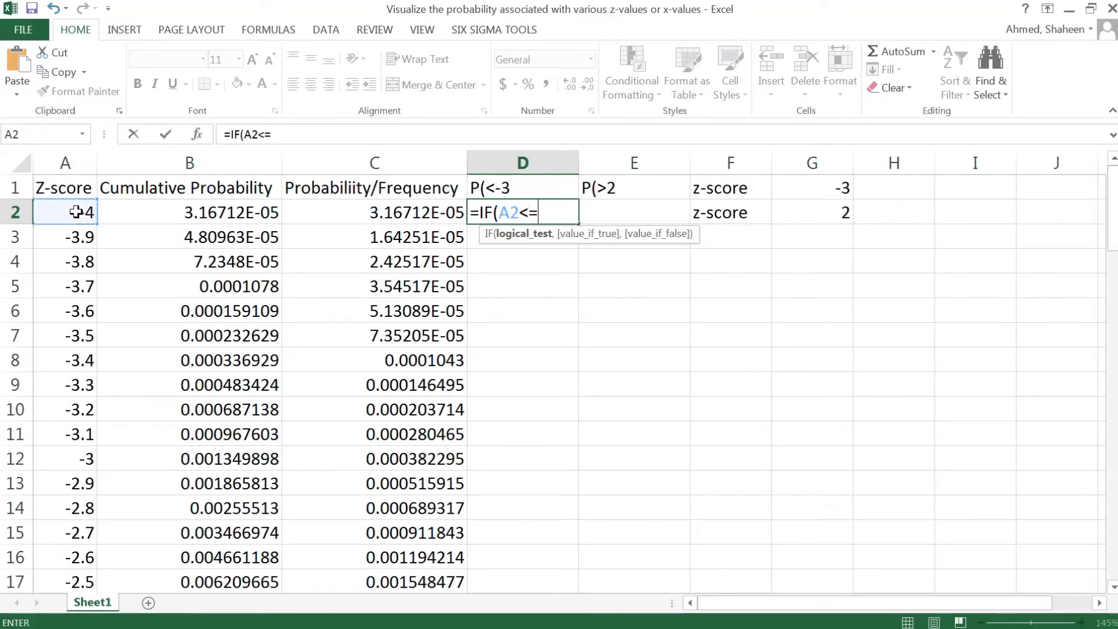
{"action": "left_click", "coordinate": [810, 188]}
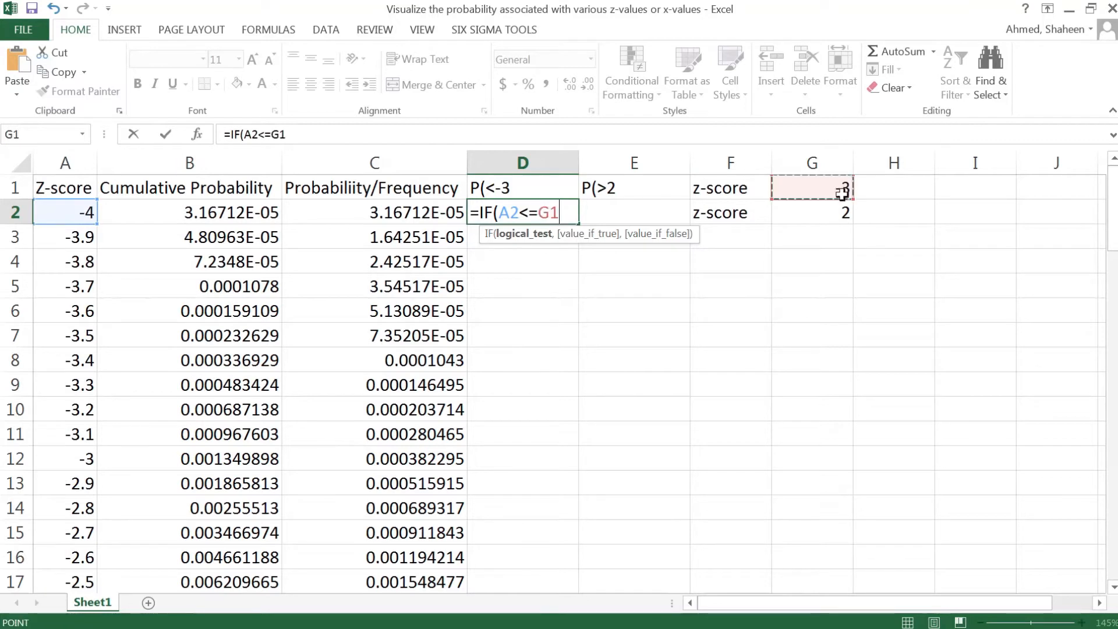
{"action": "mouse_move", "coordinate": [838, 203]}
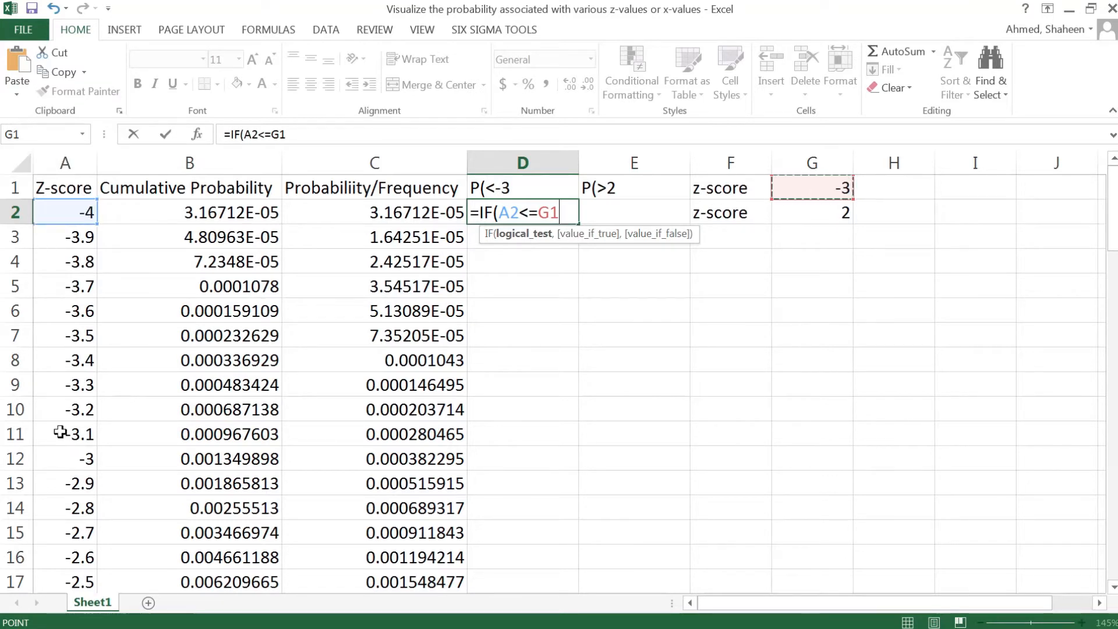
{"action": "mouse_move", "coordinate": [70, 336]}
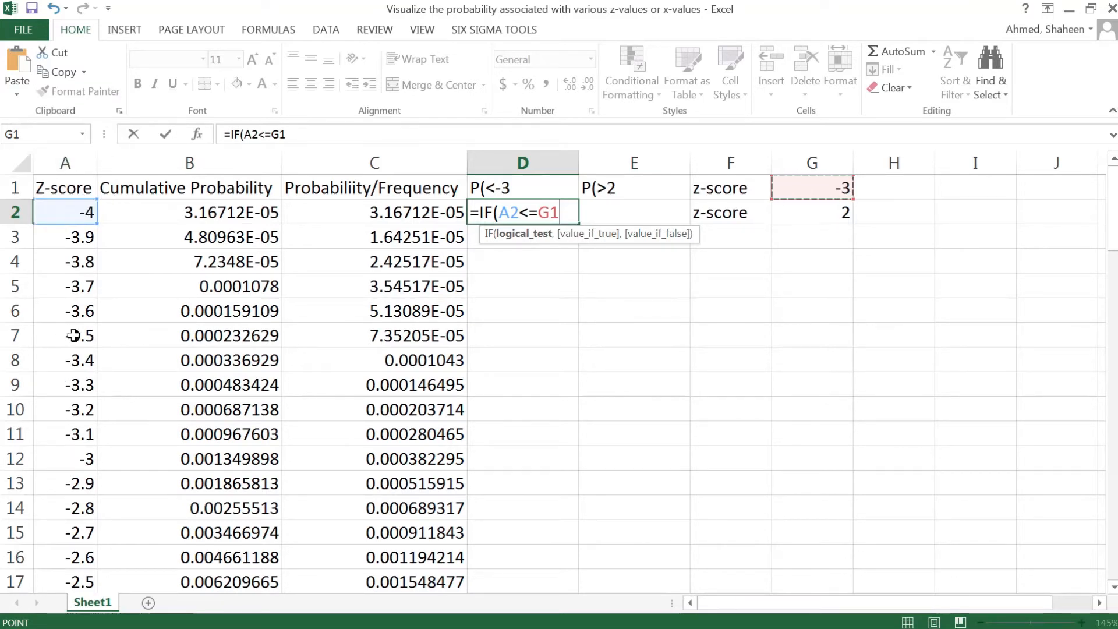
{"action": "key", "text": "f4"}
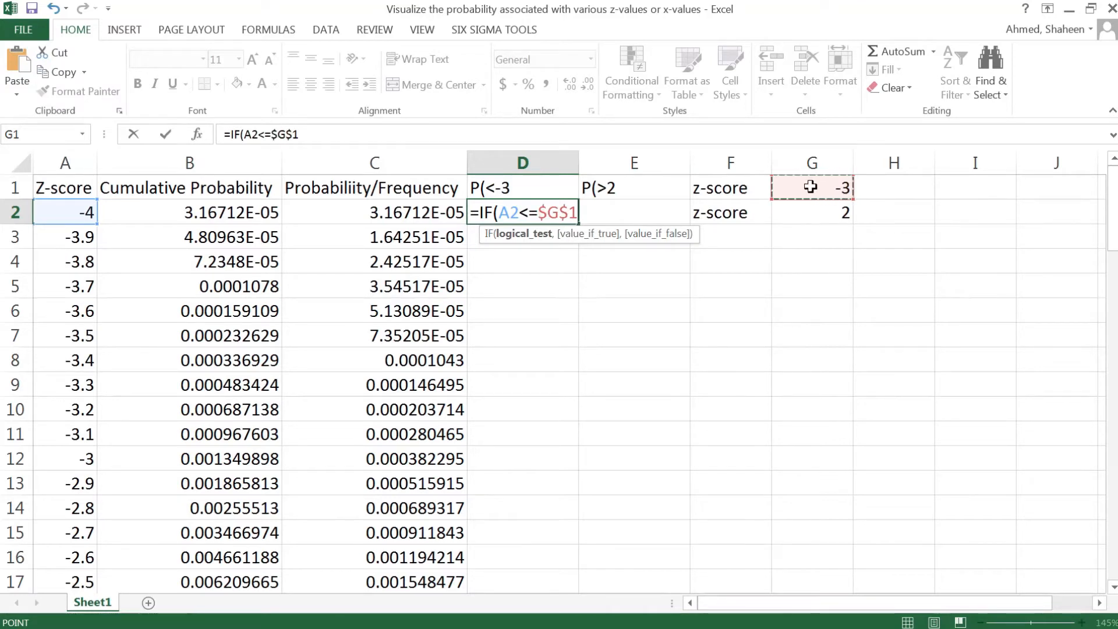
{"action": "type", "text": ","}
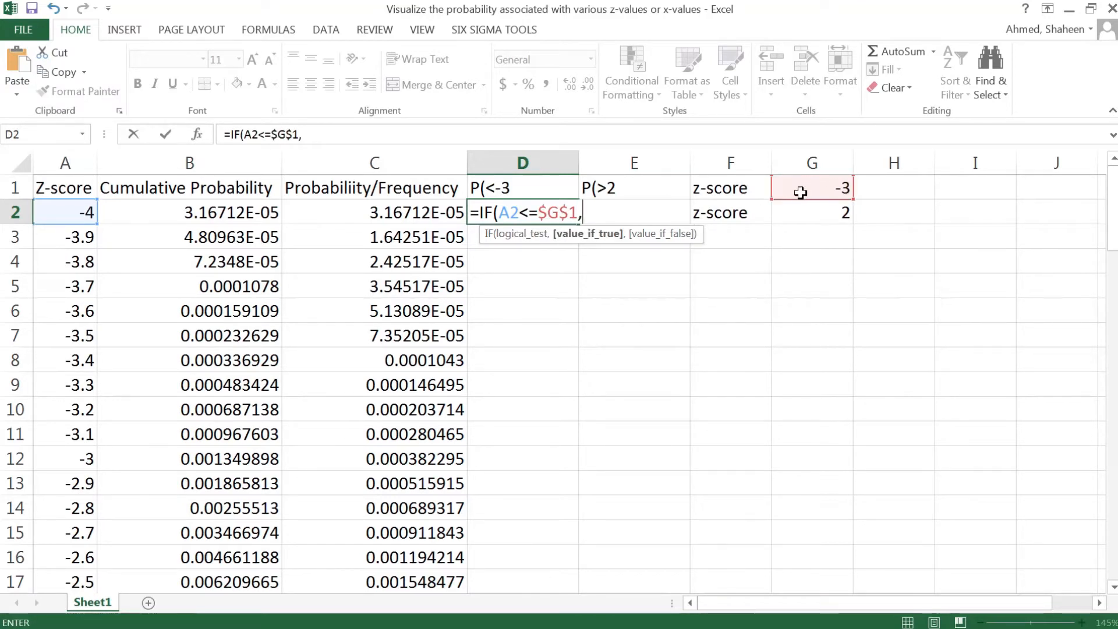
{"action": "left_click", "coordinate": [373, 212]}
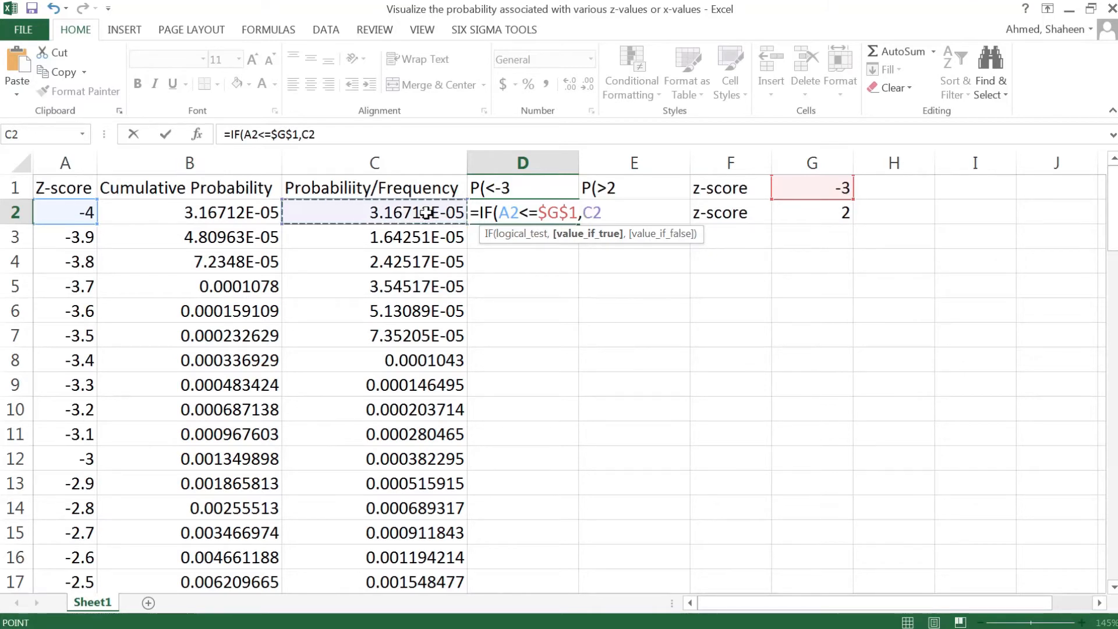
{"action": "type", "text": ","}
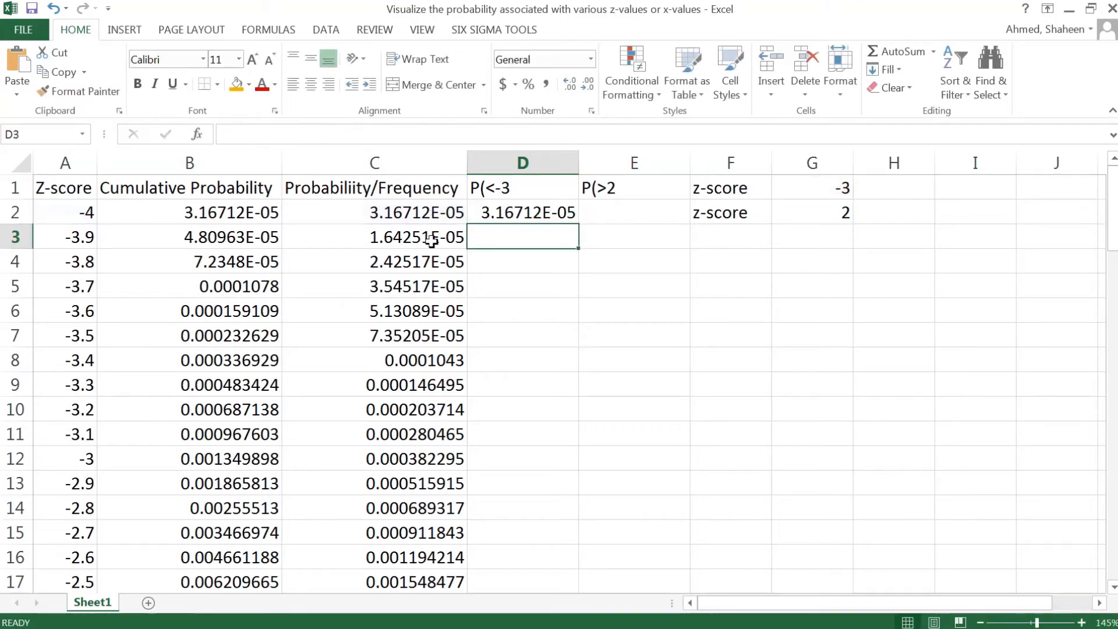
{"action": "left_click", "coordinate": [522, 212]}
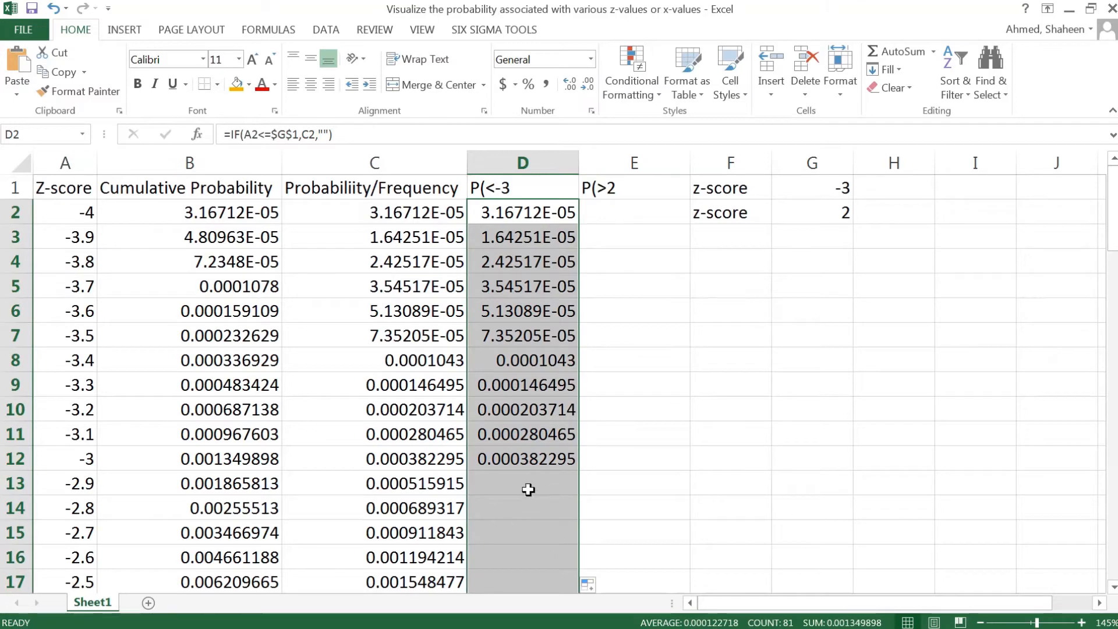
{"action": "scroll", "scroll_direction": "down", "scroll_amount": 3}
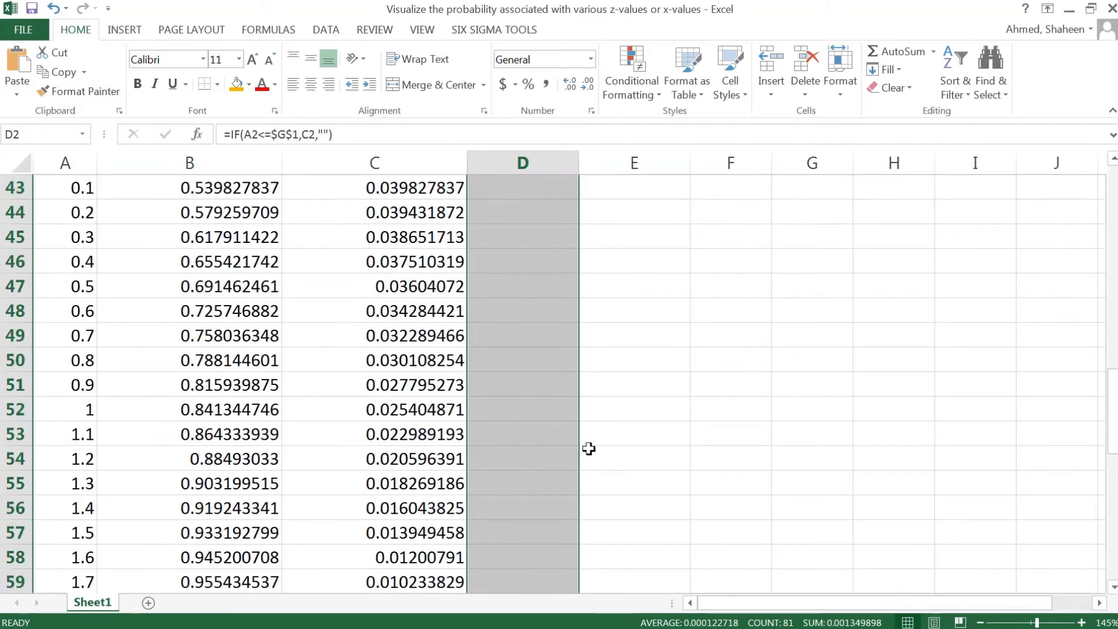
{"action": "scroll", "scroll_direction": "down", "scroll_amount": 3}
{"action": "type", "text": "P(>2"}
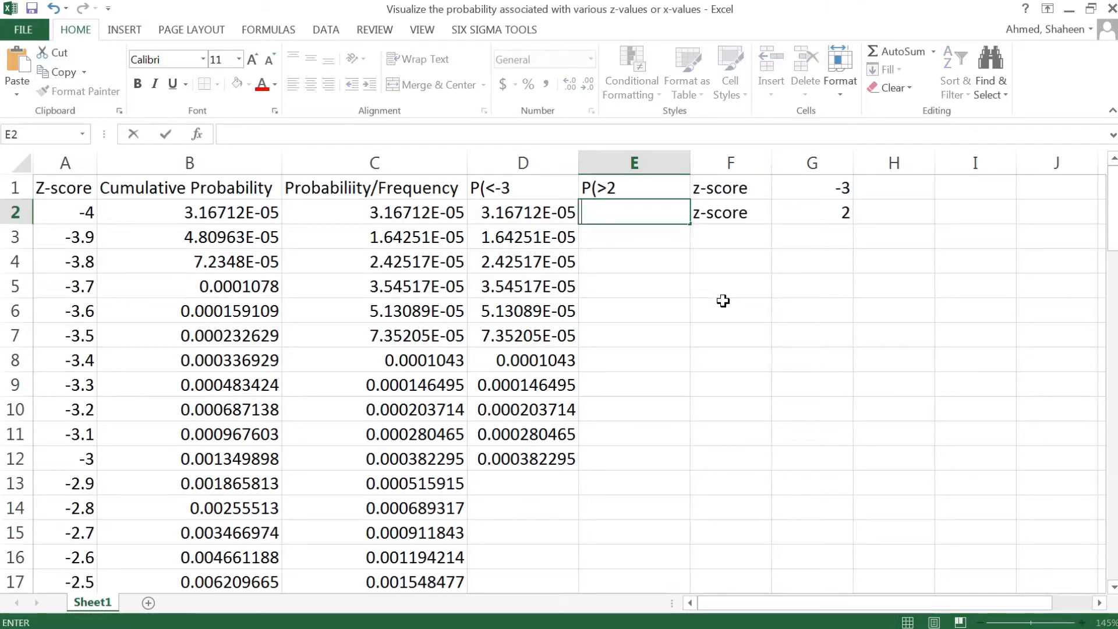
Step: Enter =IF(A2>=$G$2,C2,"") in E2 and fill it down column E
{"action": "type", "text": "=IF(A2"}
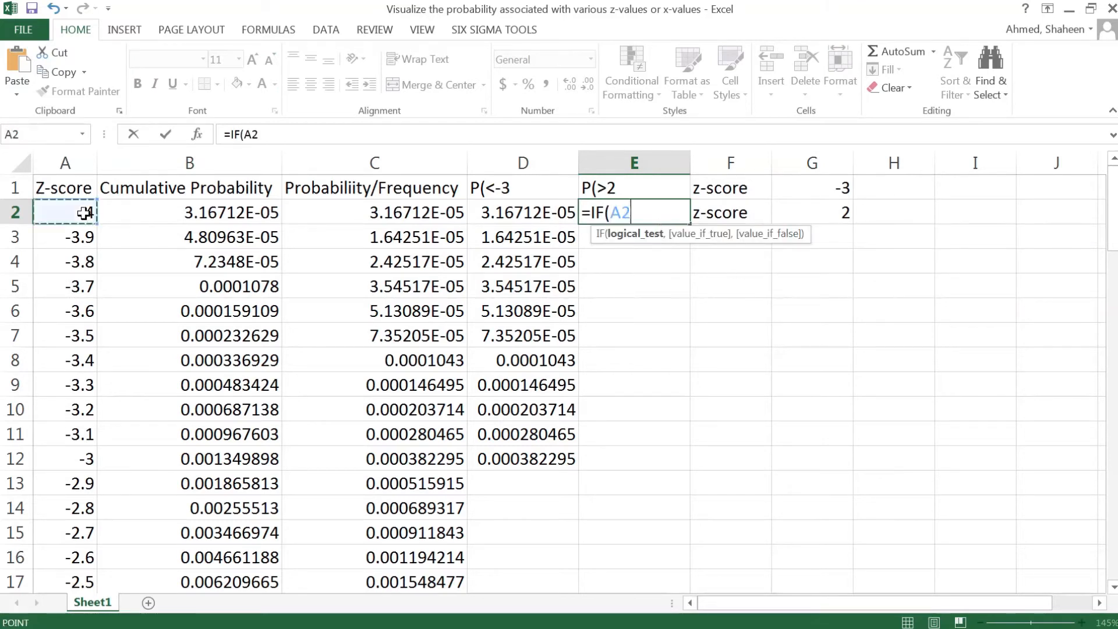
{"action": "type", "text": ">"}
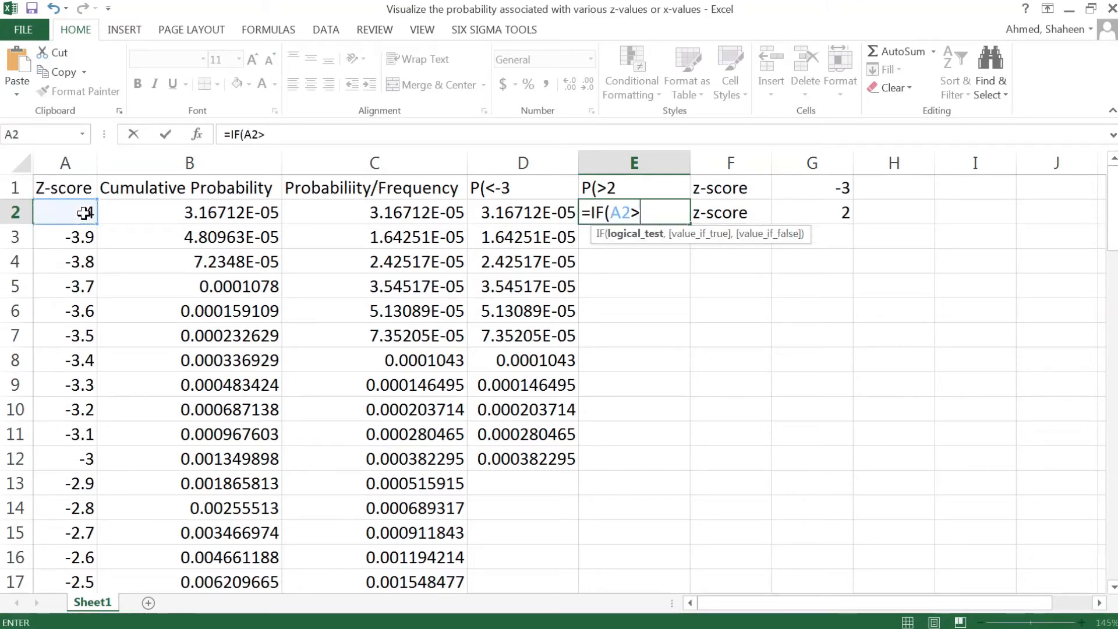
{"action": "type", "text": "="}
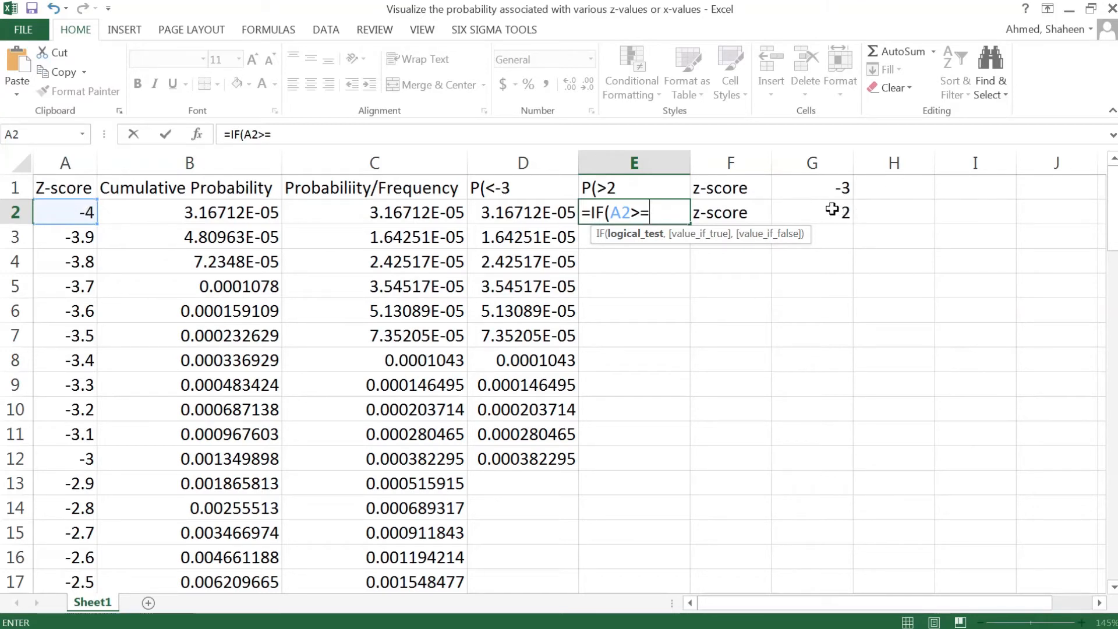
{"action": "left_click", "coordinate": [811, 212]}
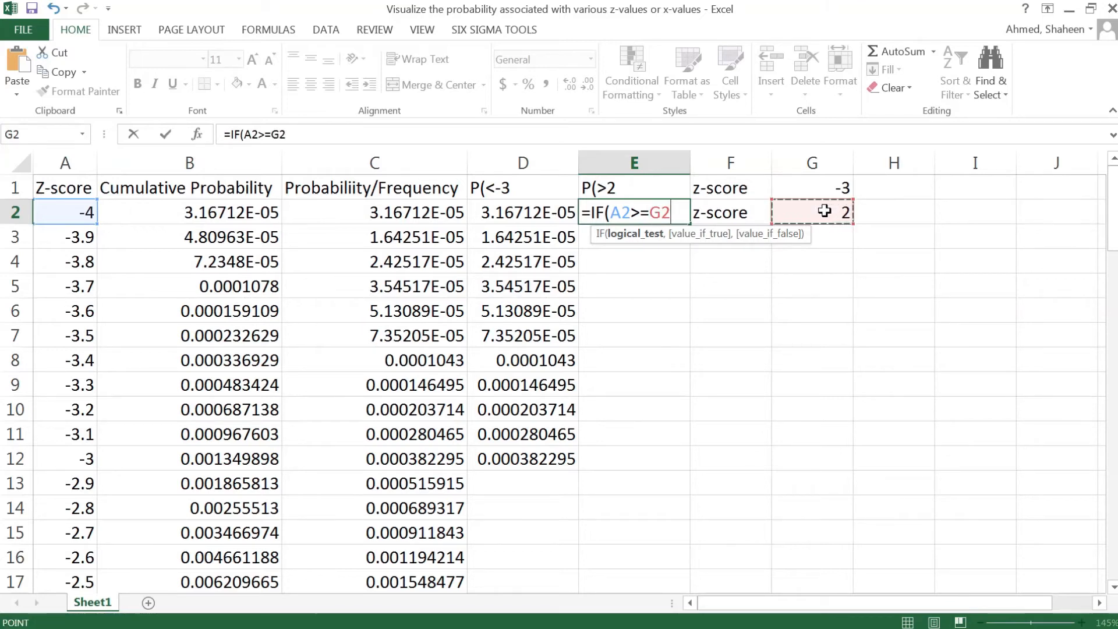
{"action": "mouse_move", "coordinate": [10, 368]}
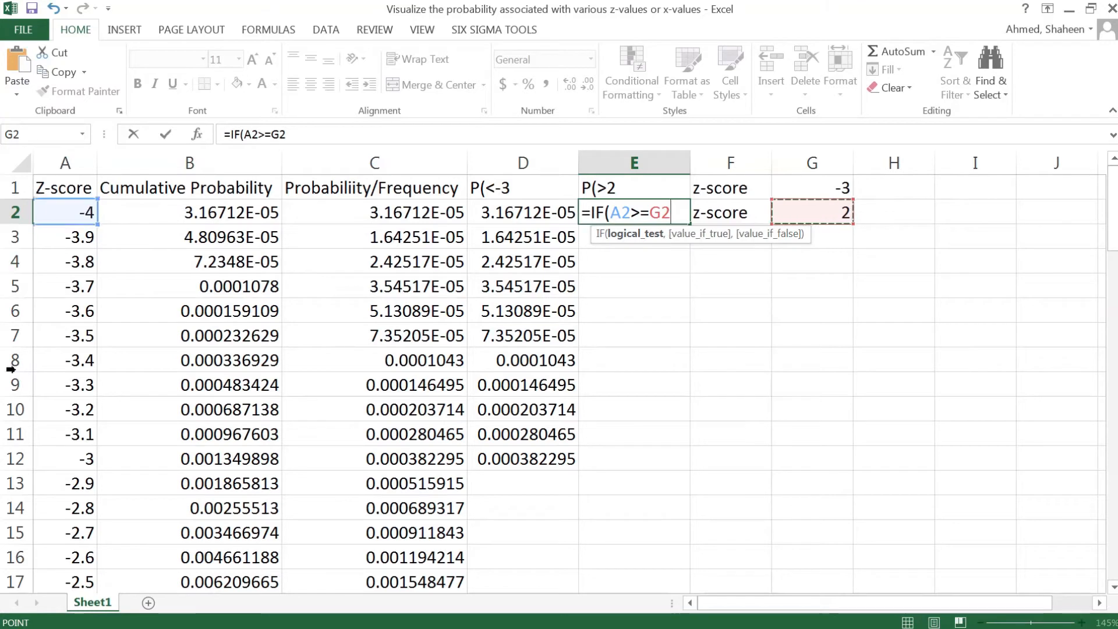
{"action": "mouse_move", "coordinate": [657, 455]}
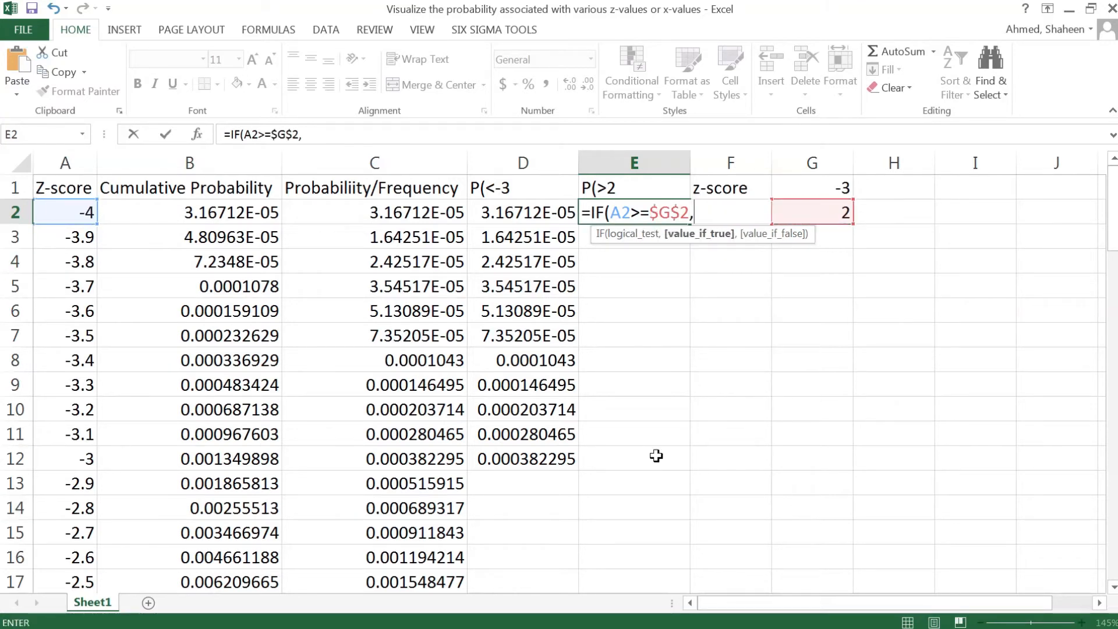
{"action": "left_click", "coordinate": [374, 211]}
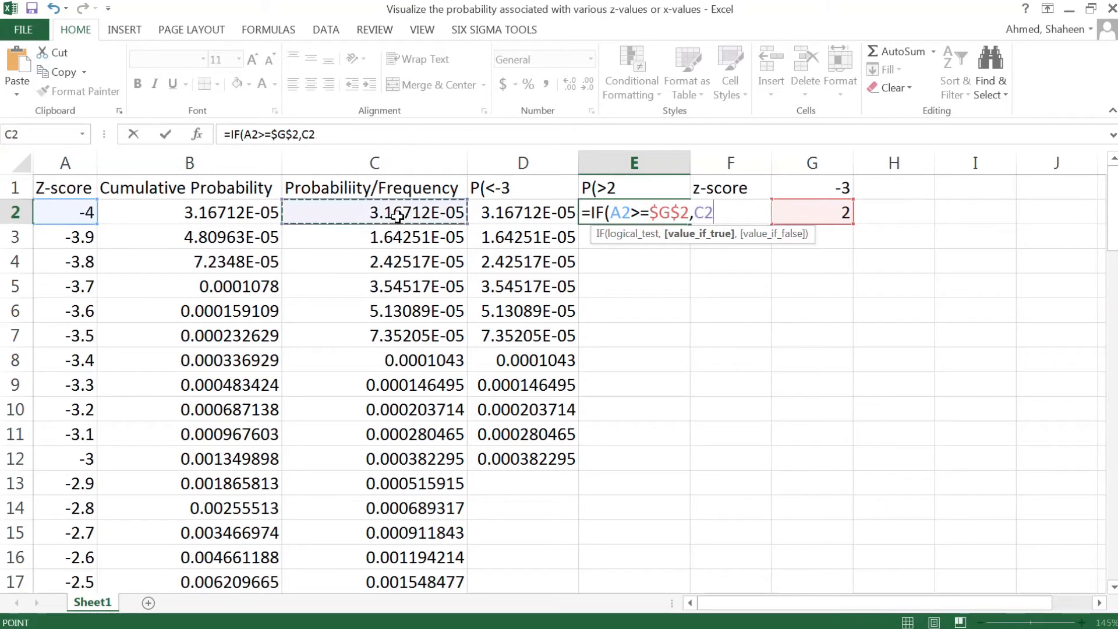
{"action": "type", "text": ",\"\")"}
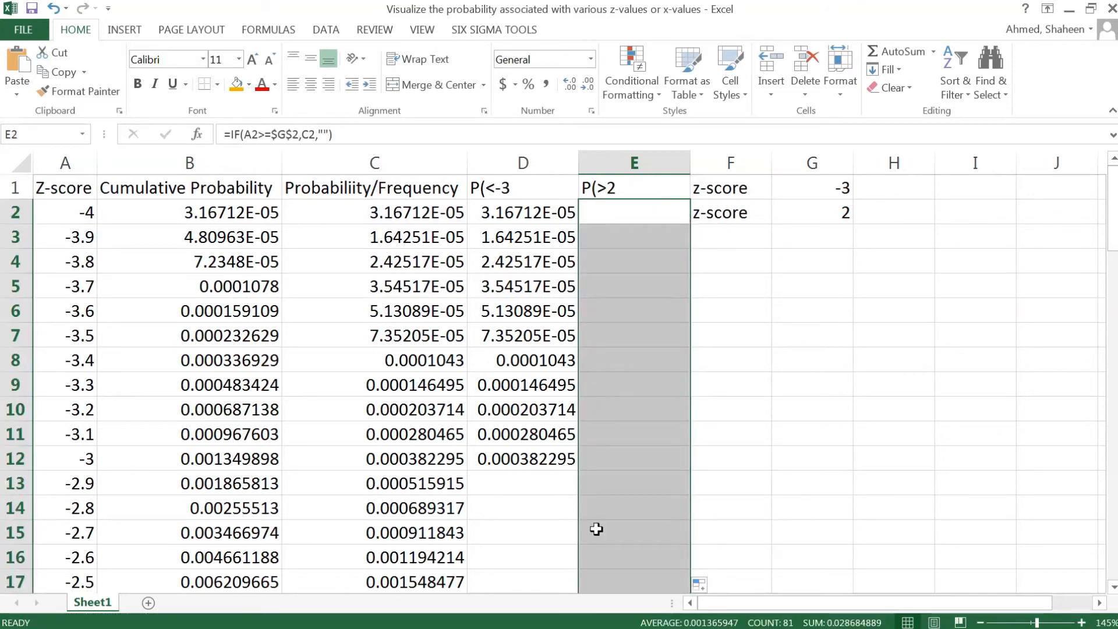
Step: Scroll down to confirm the P(>2 values begin at z-score 2
{"action": "scroll", "scroll_direction": "down", "scroll_amount": 3}
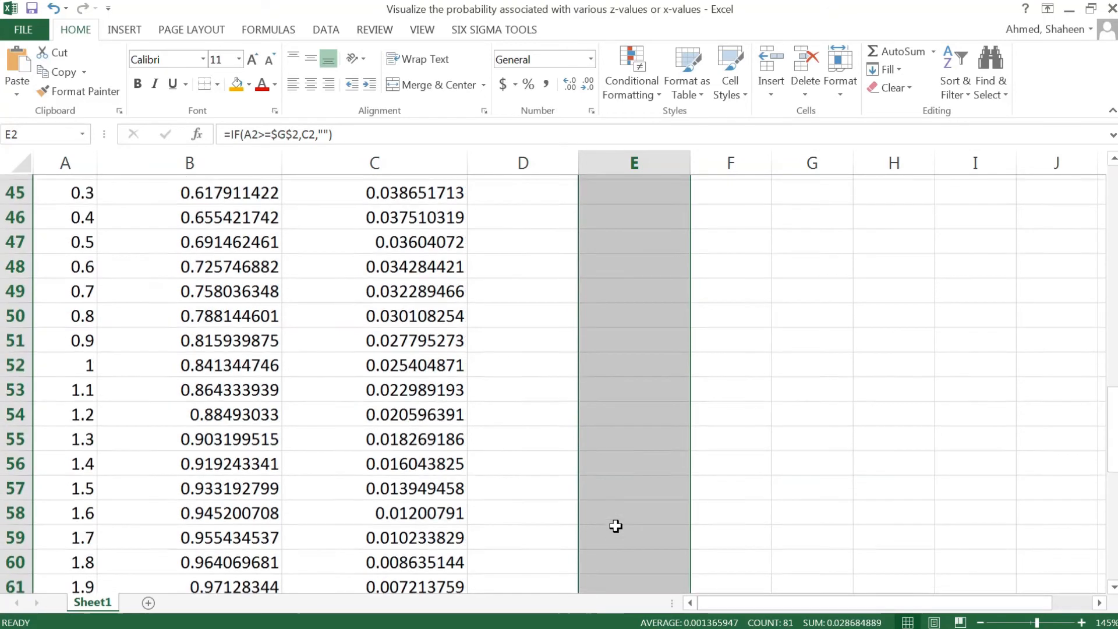
{"action": "scroll", "scroll_direction": "down", "scroll_amount": 3}
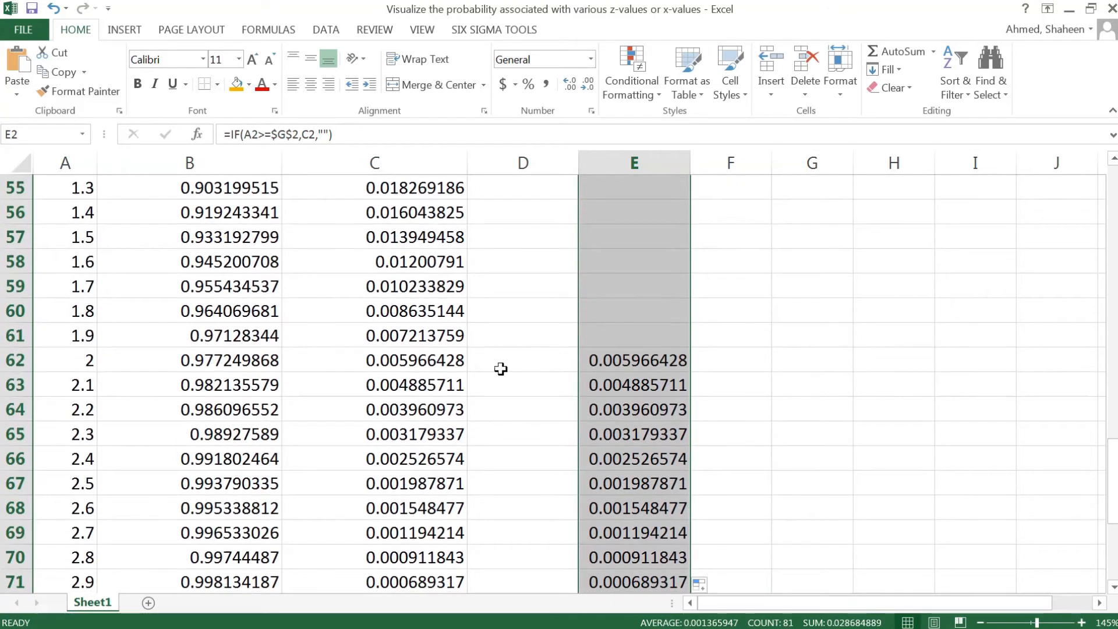
{"action": "scroll", "scroll_direction": "down", "scroll_amount": 3}
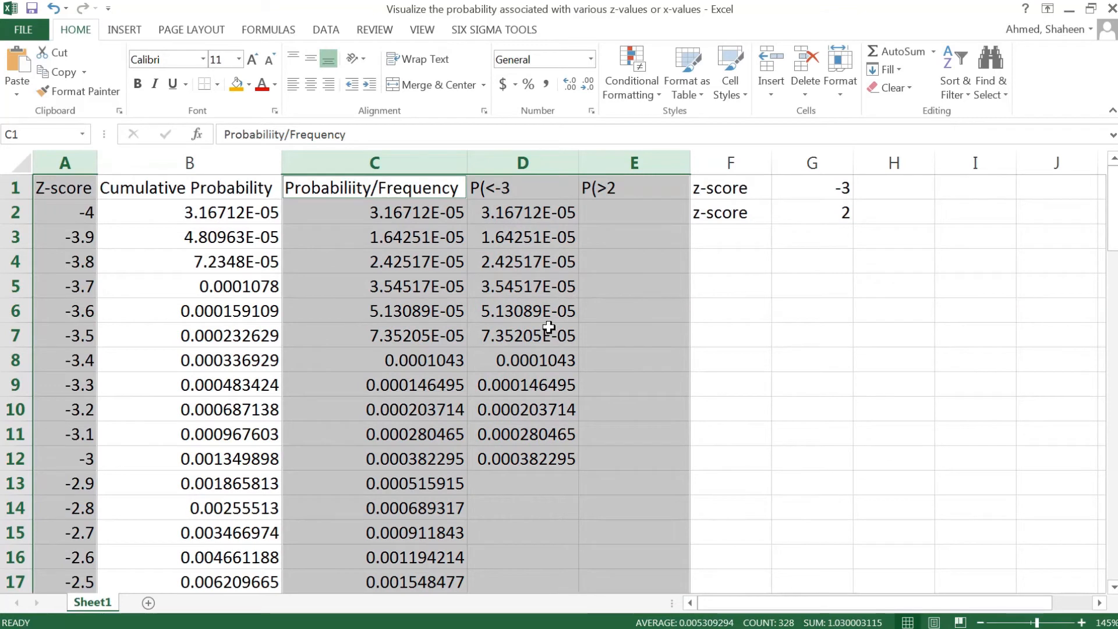
Step: Insert the second area chart variant from More Area Charts for the selected columns
{"action": "left_click", "coordinate": [123, 29]}
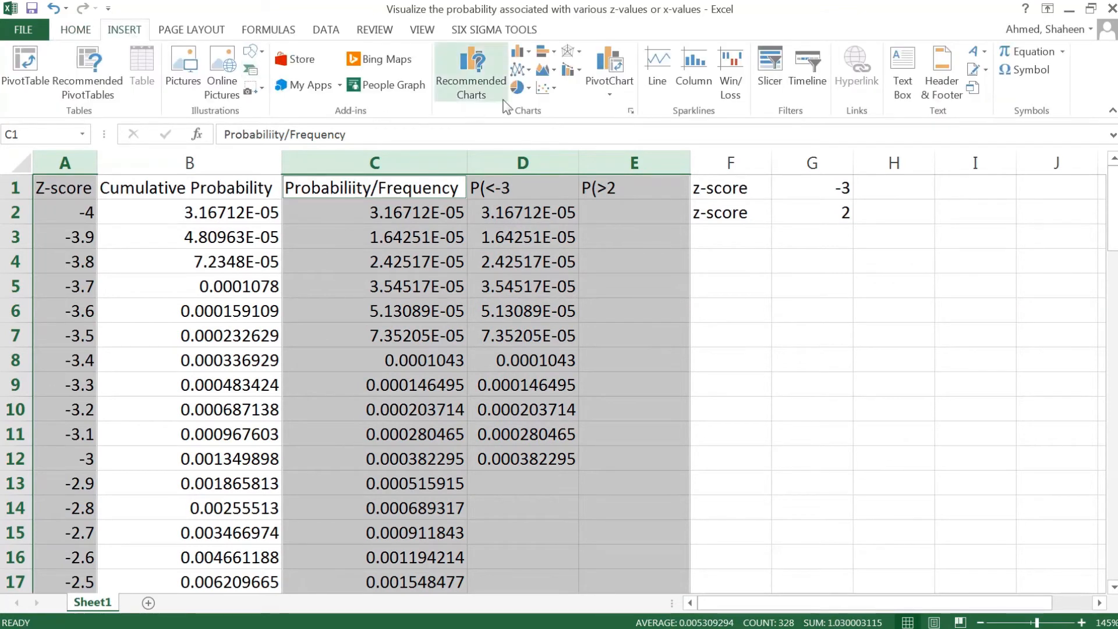
{"action": "left_click", "coordinate": [545, 69]}
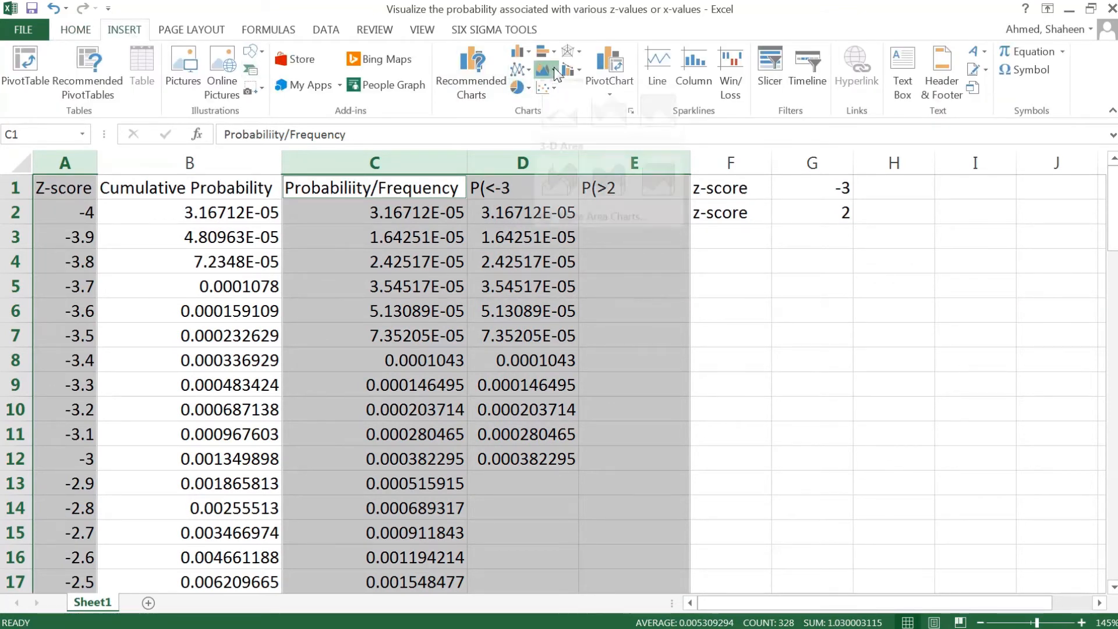
{"action": "left_click", "coordinate": [546, 69]}
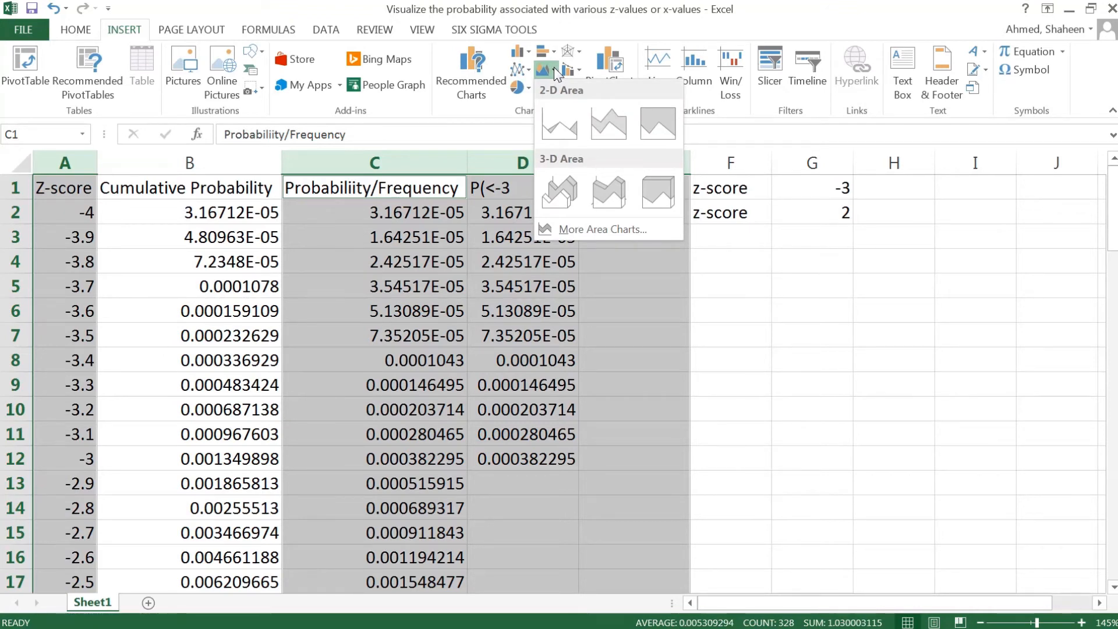
{"action": "mouse_move", "coordinate": [607, 34]}
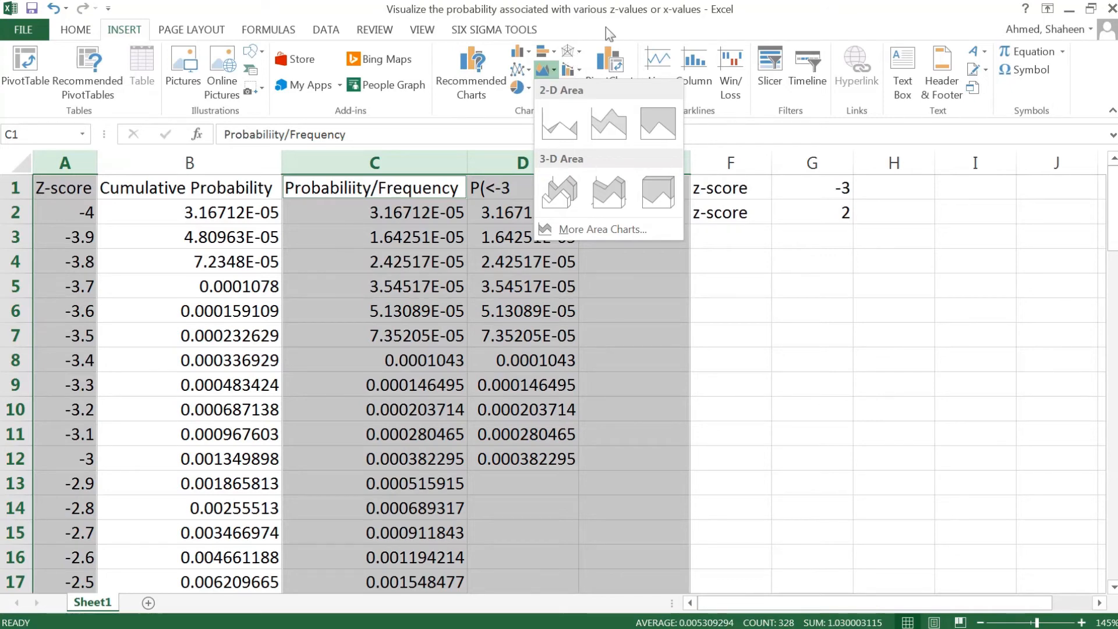
{"action": "mouse_move", "coordinate": [594, 105]}
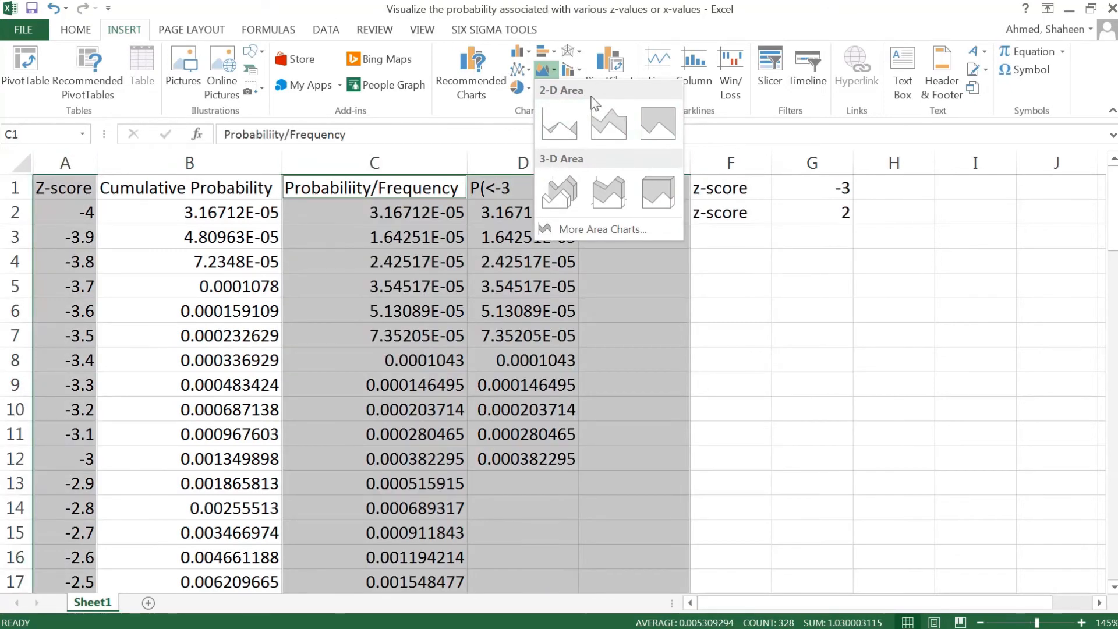
{"action": "mouse_move", "coordinate": [604, 229]}
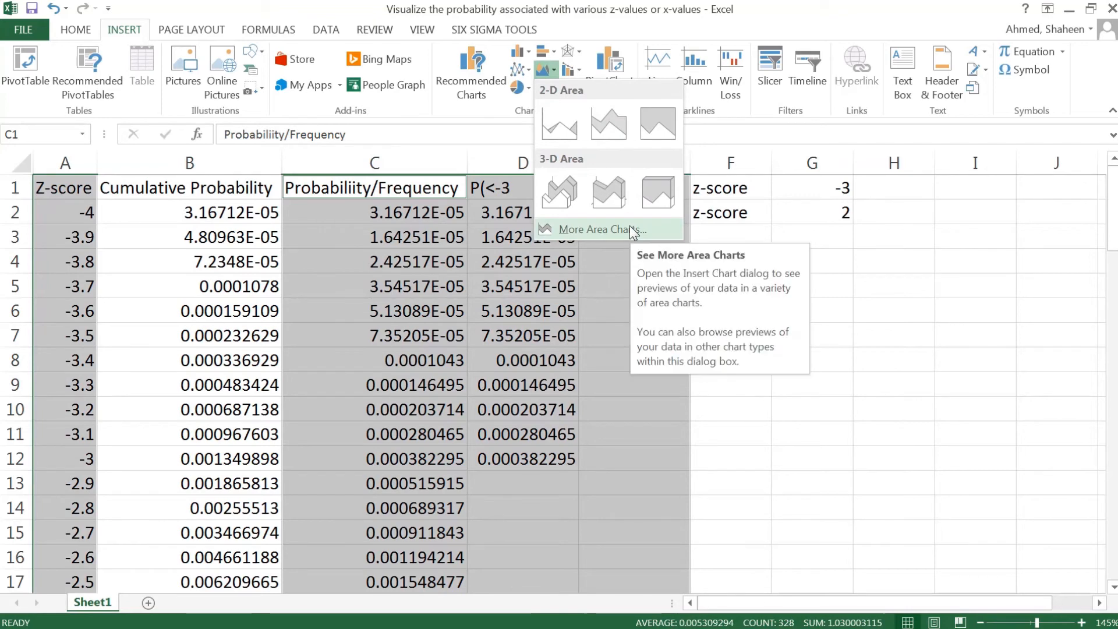
{"action": "left_click", "coordinate": [604, 229]}
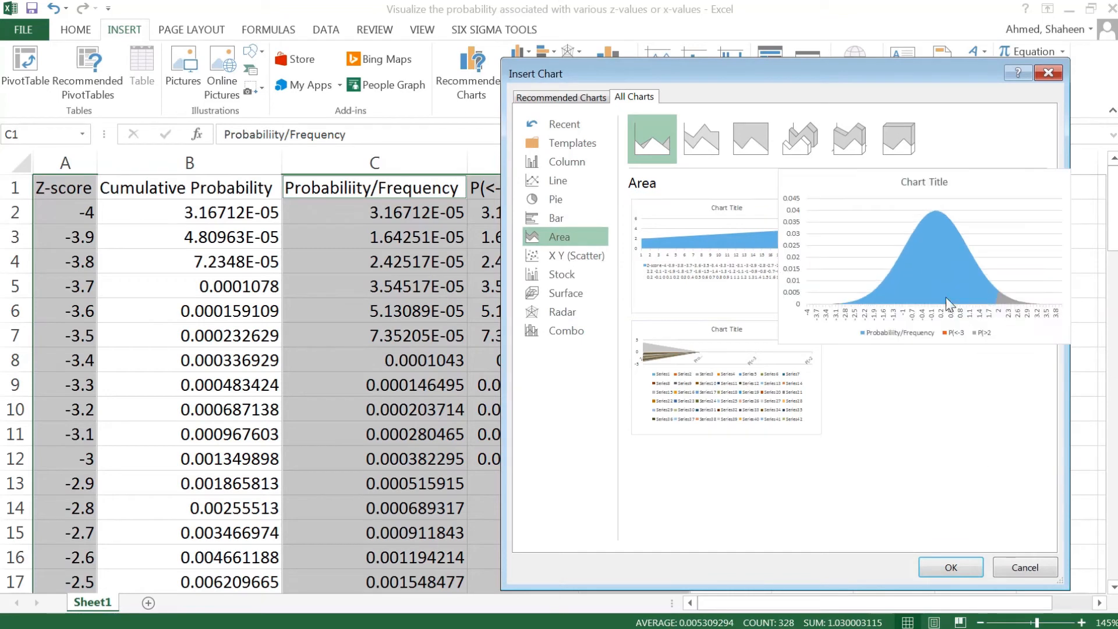
{"action": "left_click", "coordinate": [922, 255]}
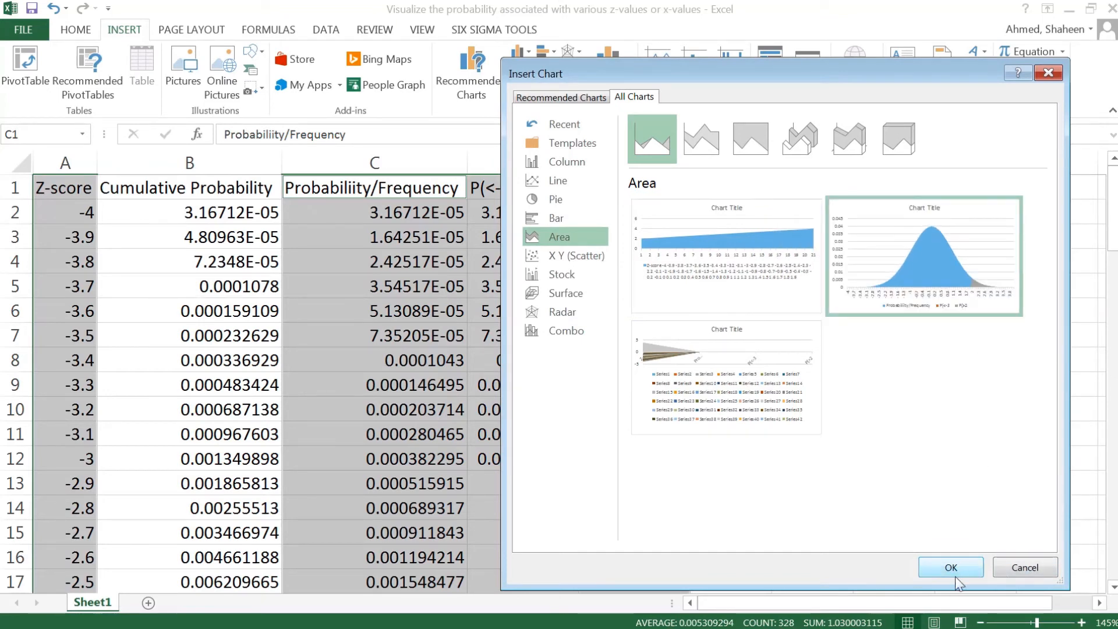
{"action": "left_click", "coordinate": [950, 566]}
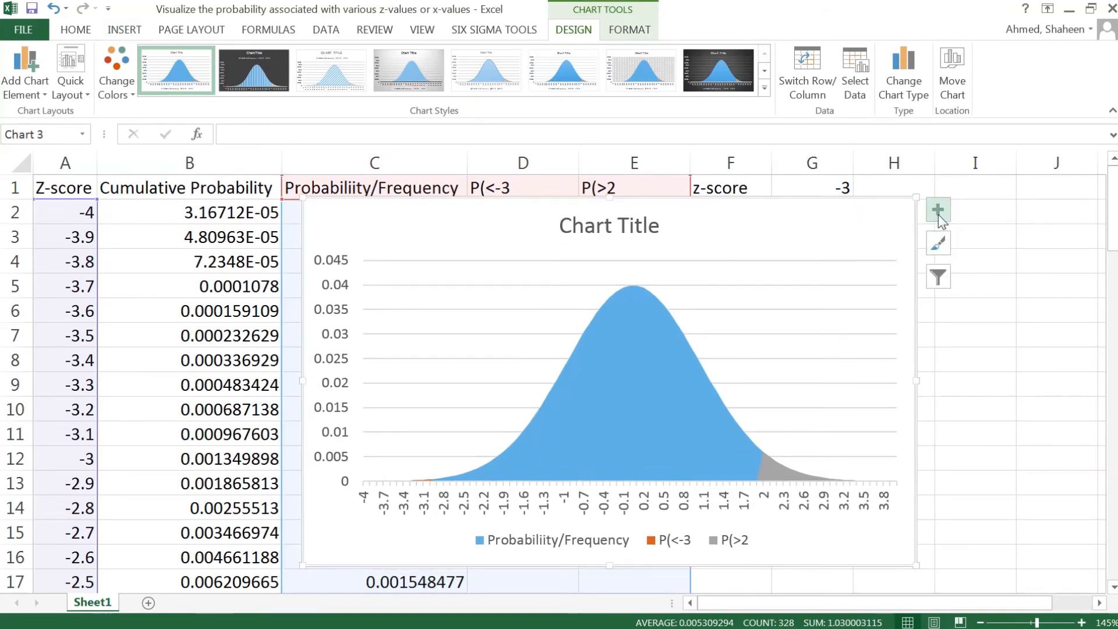
Step: Enable axis titles and title the vertical axis 'Probability/Frequency'
{"action": "left_click", "coordinate": [938, 210]}
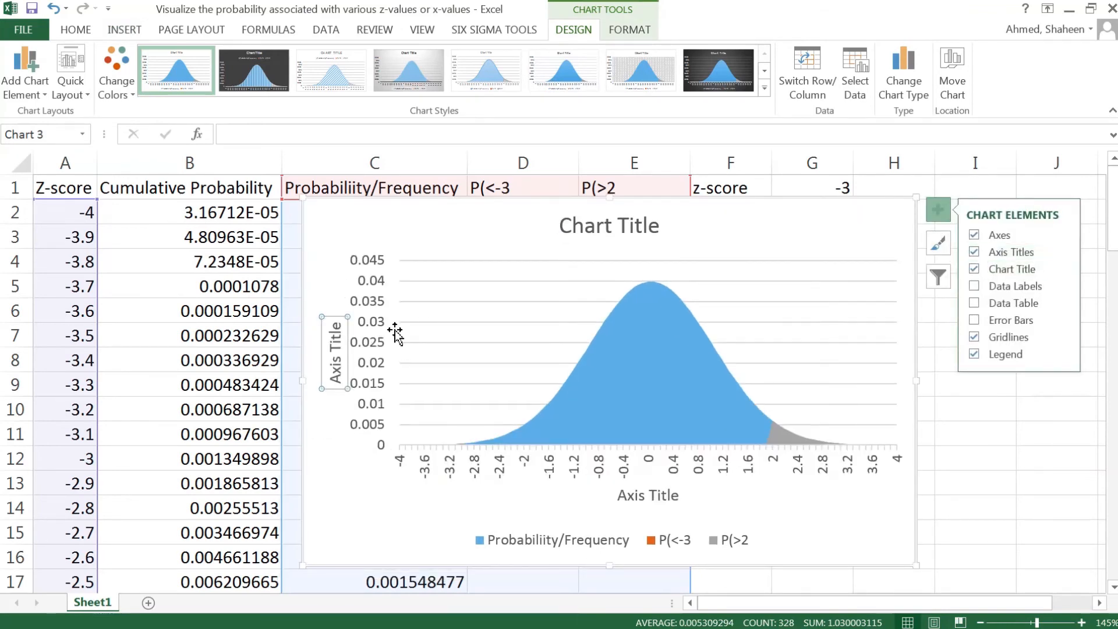
{"action": "right_click", "coordinate": [334, 352]}
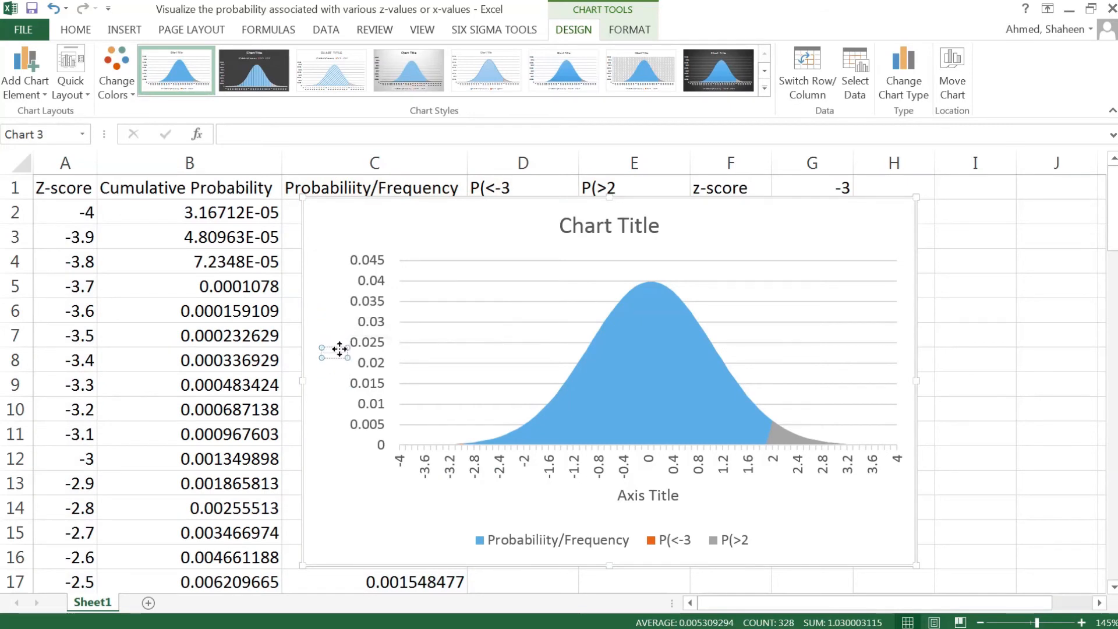
{"action": "type", "text": "pROBAI"}
{"action": "left_click", "coordinate": [647, 495]}
{"action": "type", "text": "Z-score"}
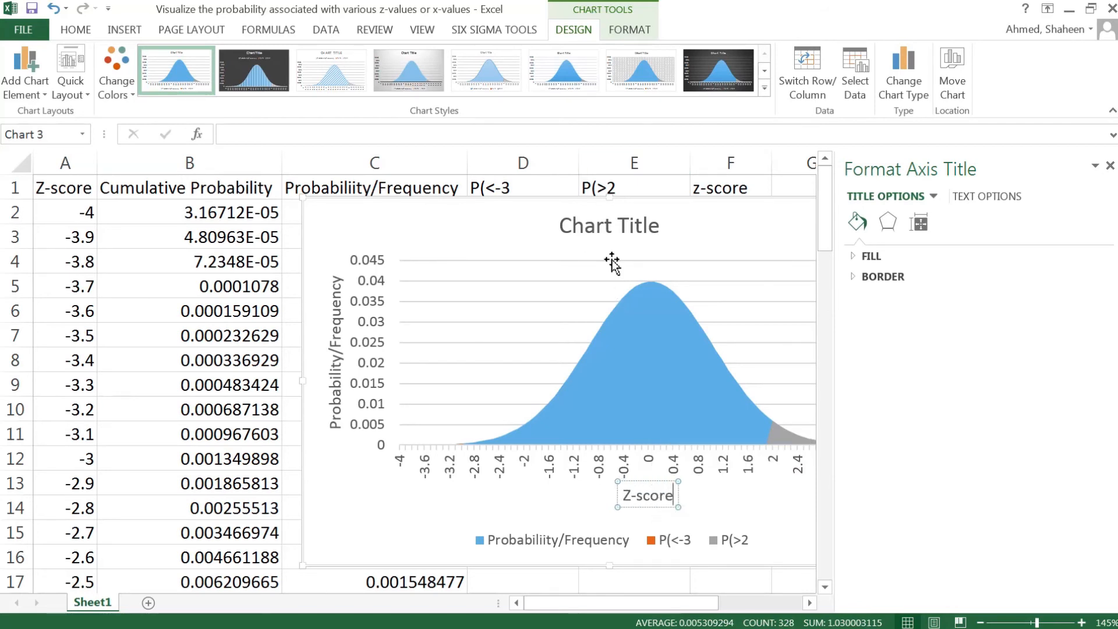
Step: Replace the chart title with 'Visualize Dynamic Area under Standard Normal Distibution'
{"action": "left_click", "coordinate": [608, 225]}
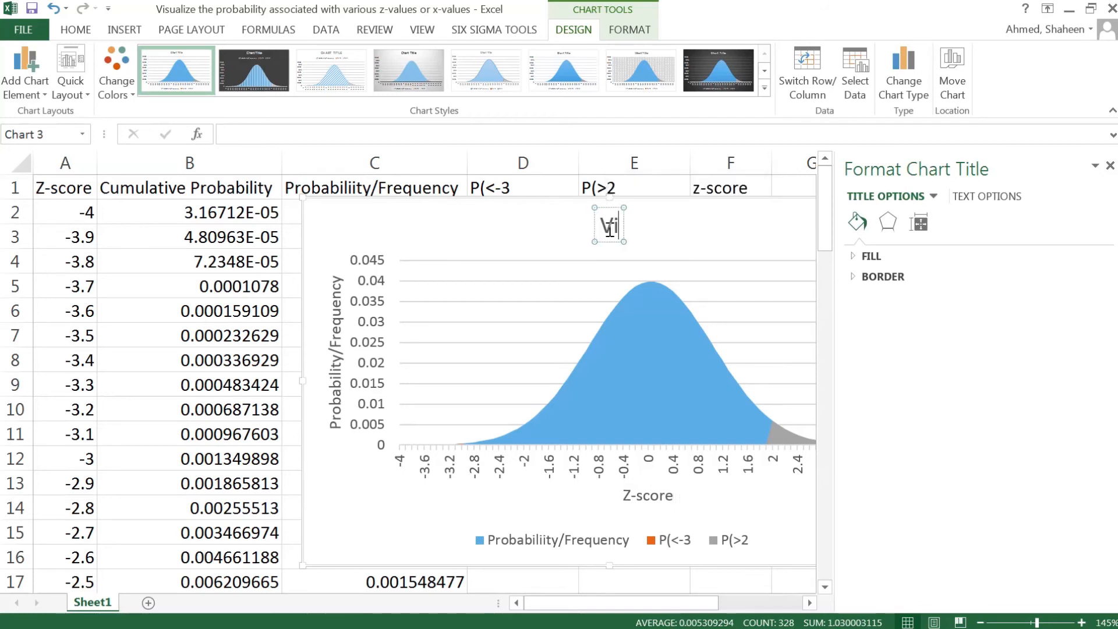
{"action": "type", "text": "Visualize the"}
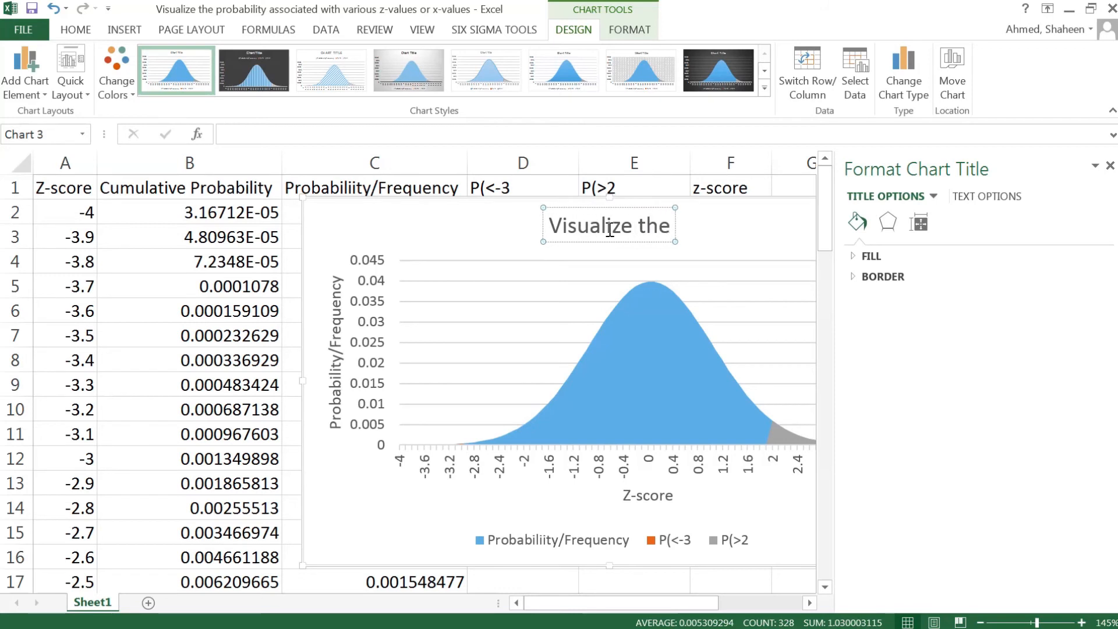
{"action": "type", "text": "Dynamic Area under Standard Norm"}
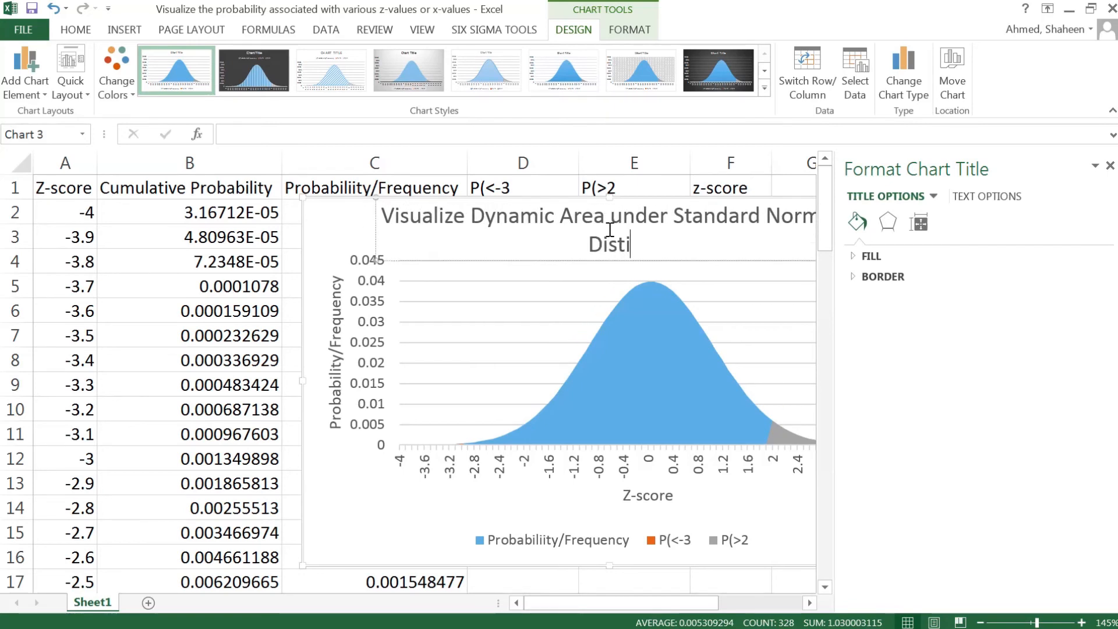
{"action": "type", "text": "bution"}
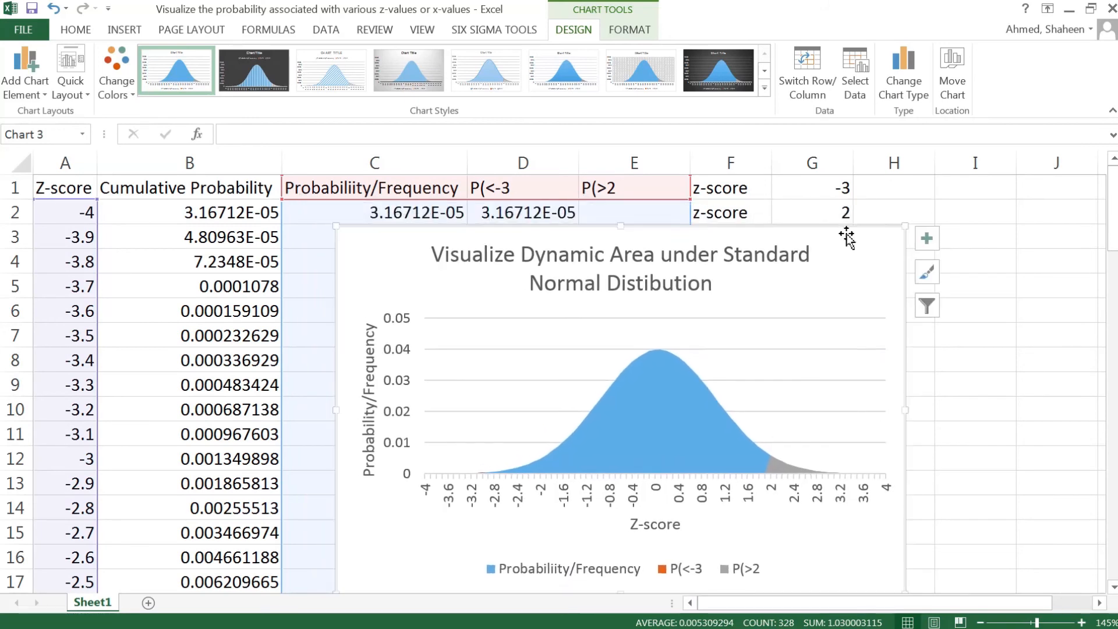
{"action": "mouse_move", "coordinate": [844, 219]}
{"action": "type", "text": "1"}
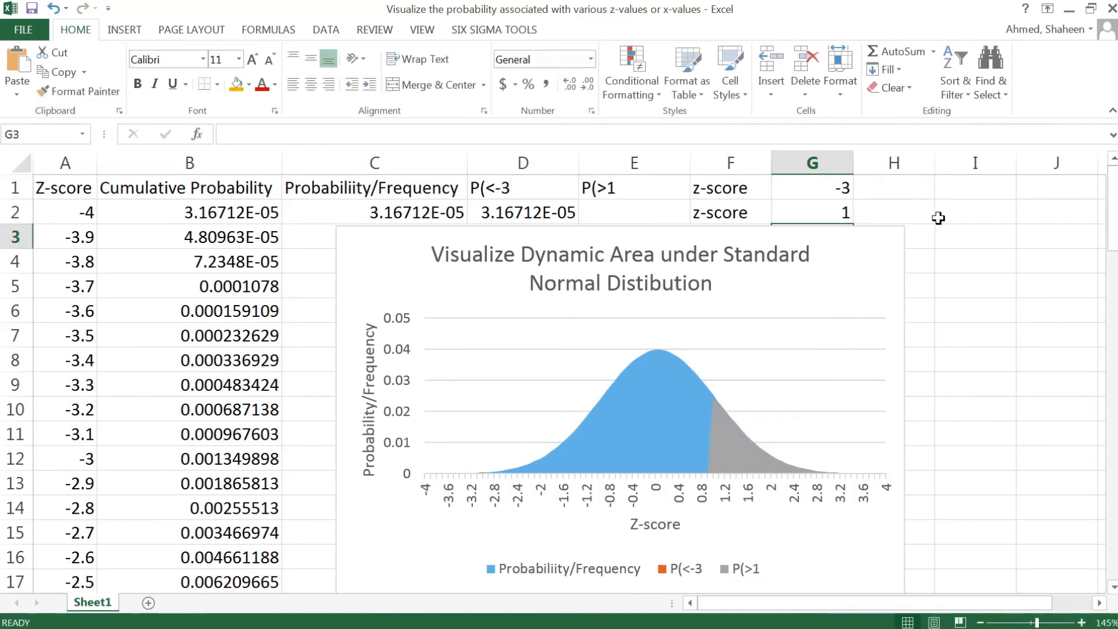
{"action": "mouse_move", "coordinate": [752, 467]}
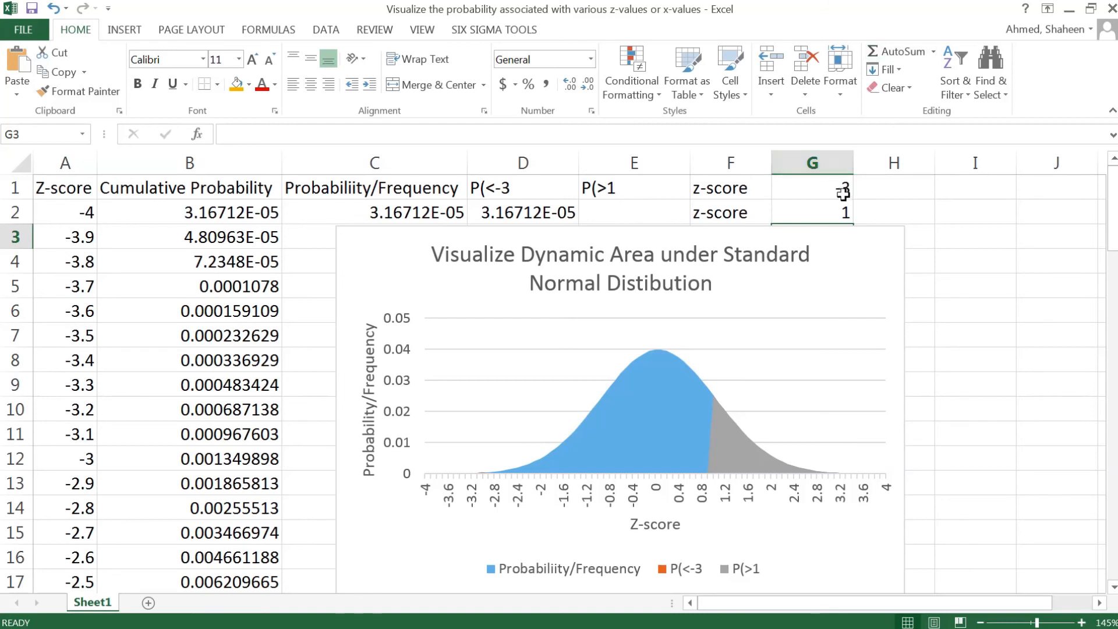
Step: Enter -2 as the lower z-score and select the next z-score cell
{"action": "type", "text": "-"}
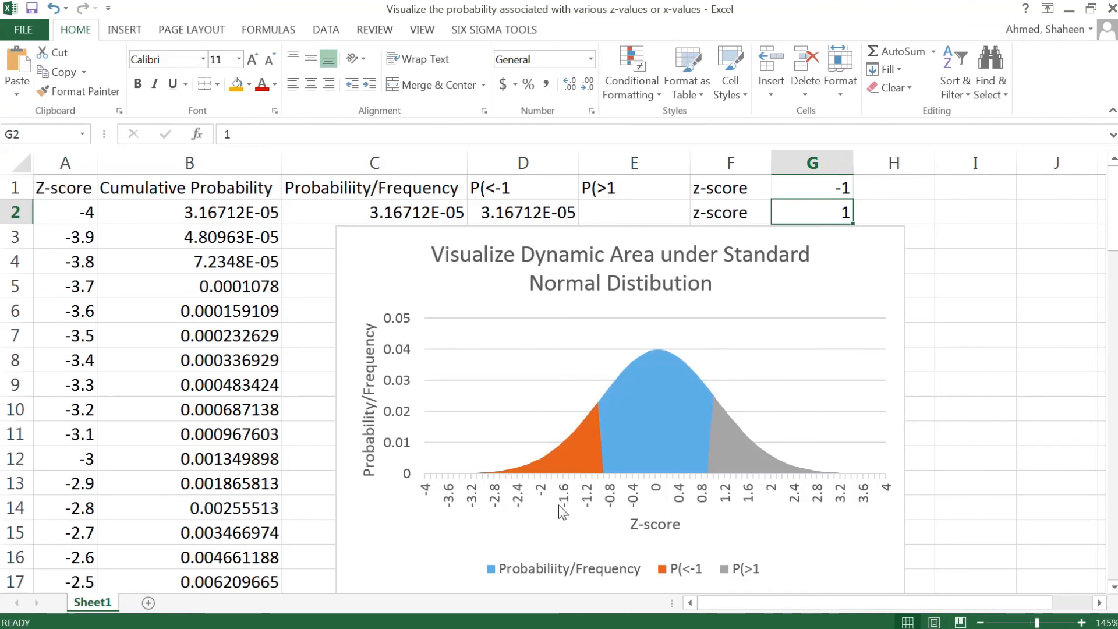
{"action": "mouse_move", "coordinate": [592, 492]}
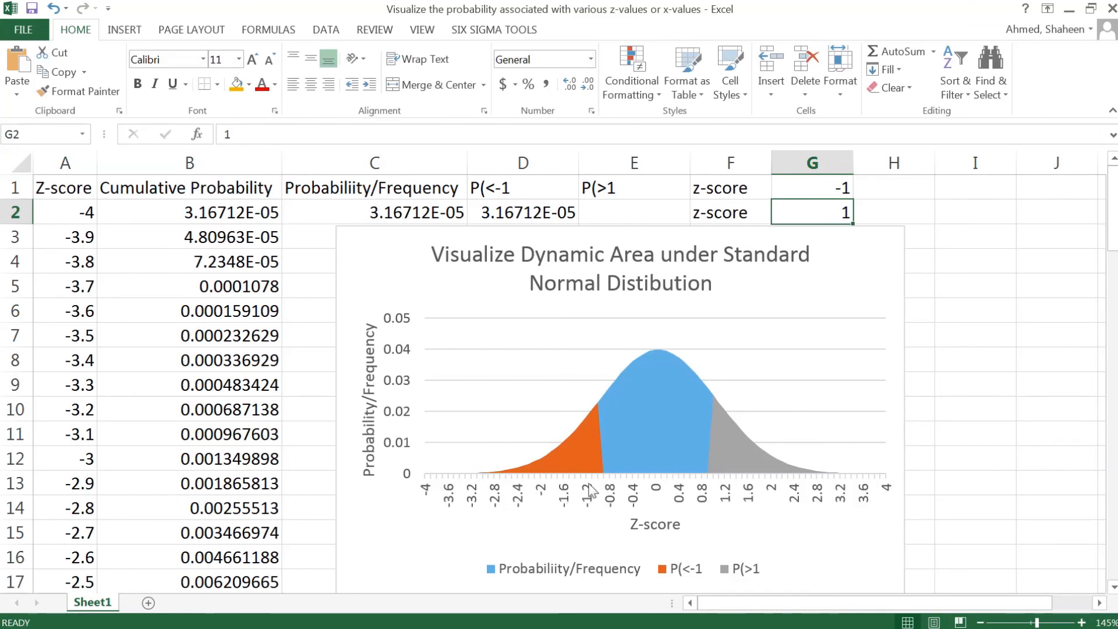
{"action": "mouse_move", "coordinate": [597, 485]}
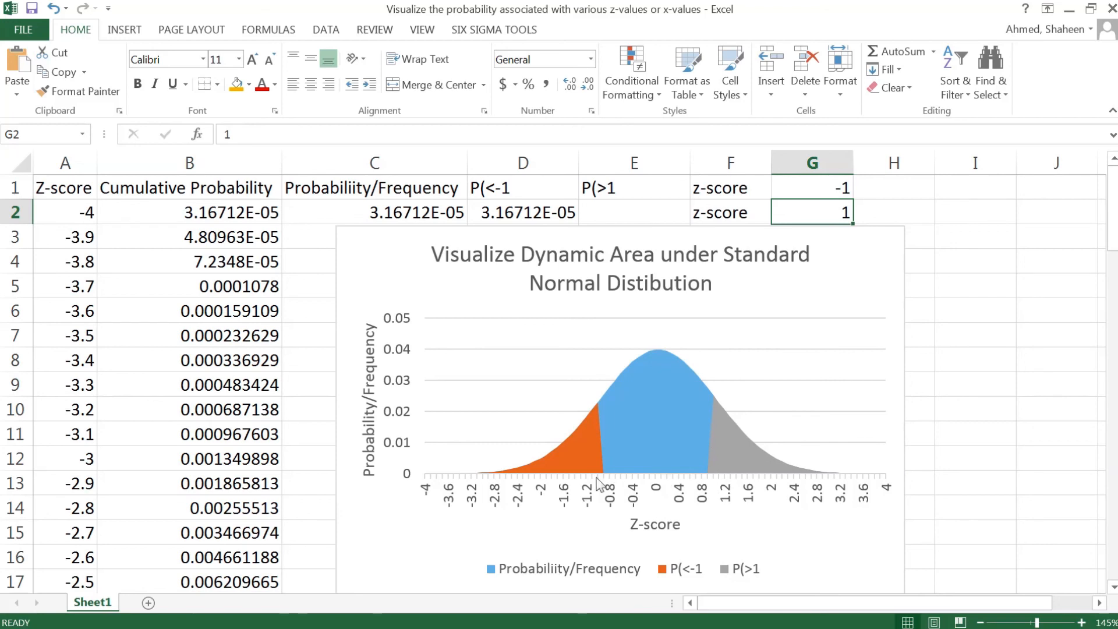
{"action": "left_click", "coordinate": [811, 188]}
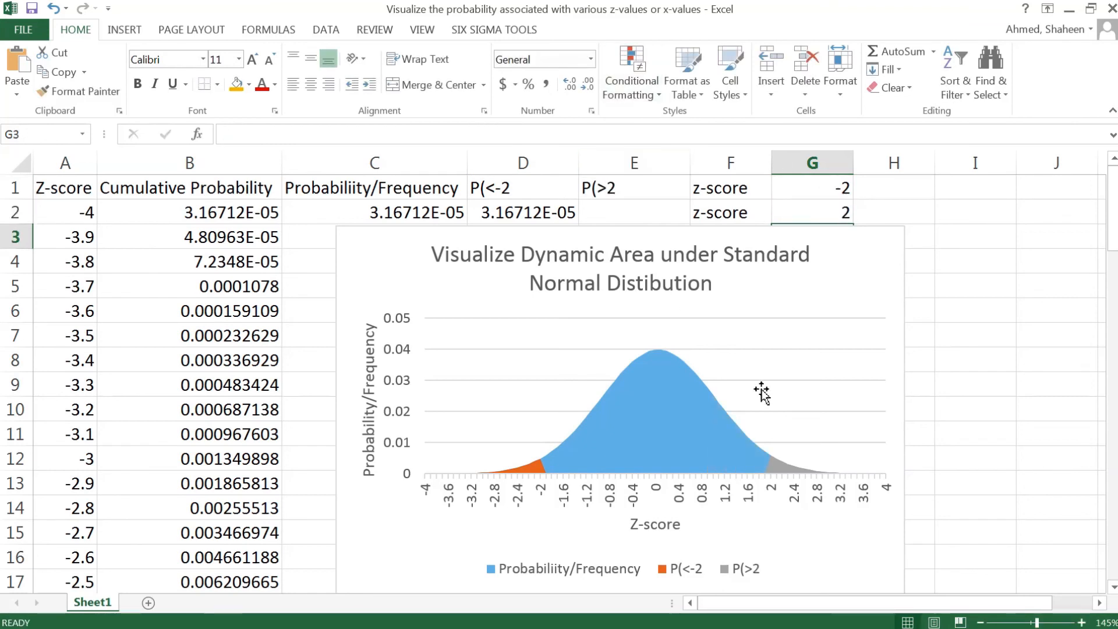
{"action": "mouse_move", "coordinate": [591, 407]}
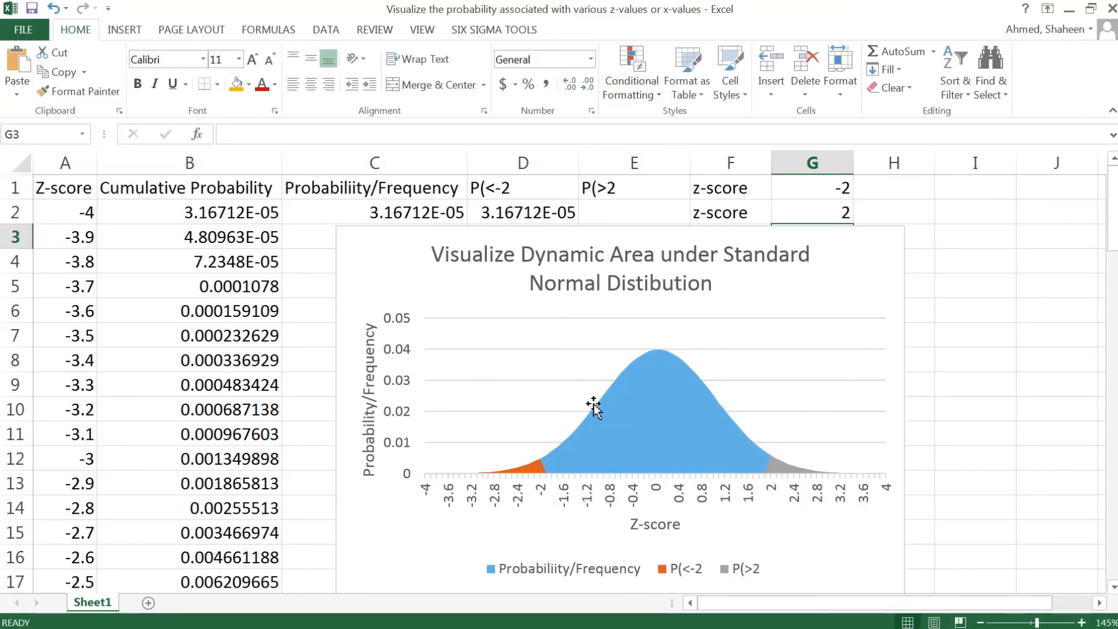
{"action": "mouse_move", "coordinate": [689, 162]}
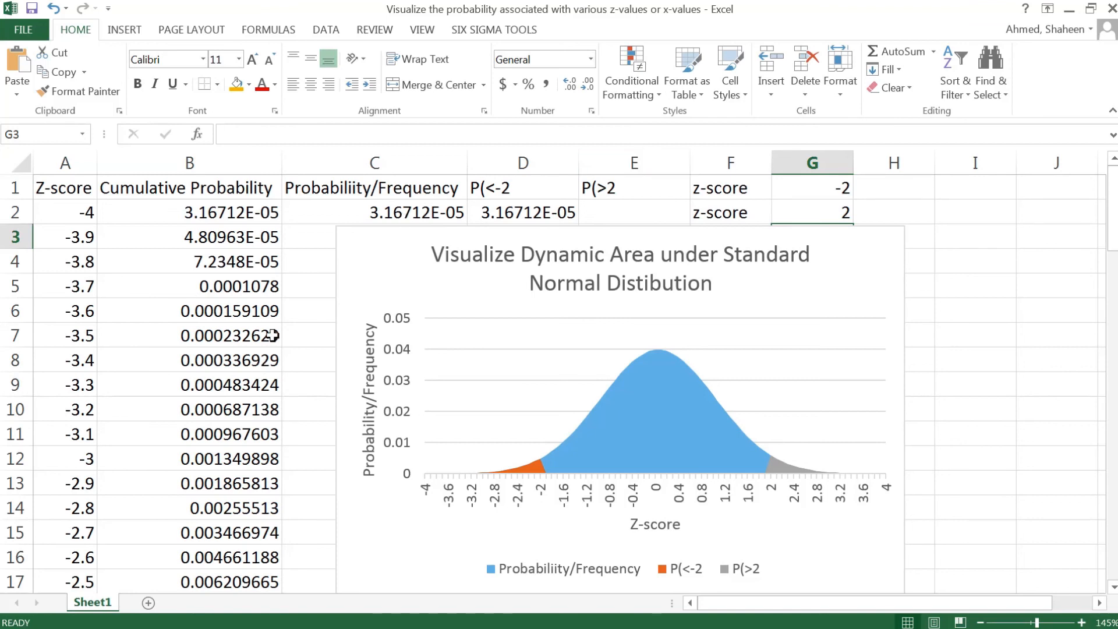
{"action": "mouse_move", "coordinate": [776, 253]}
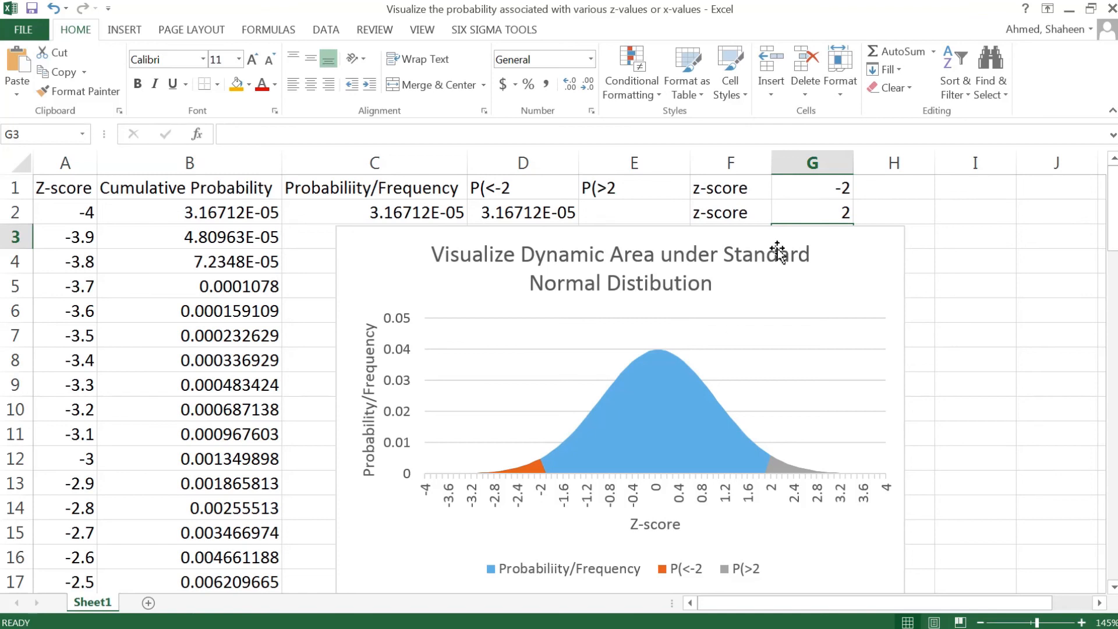